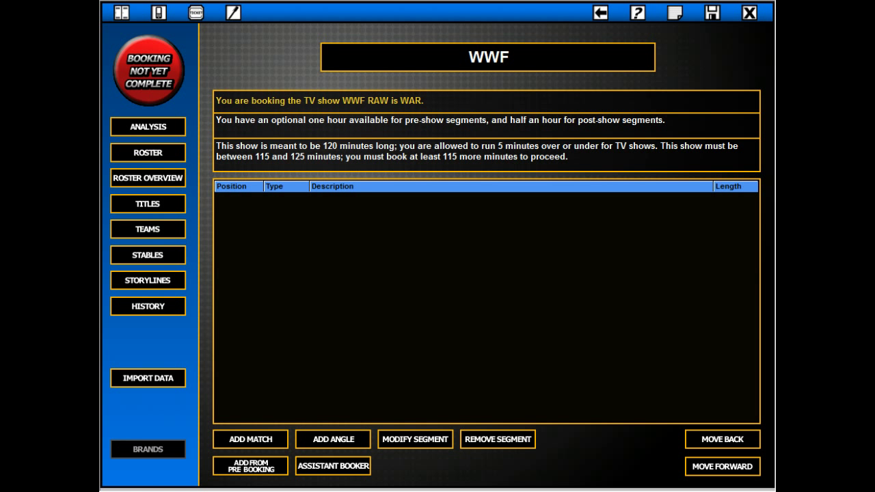
mouse_move(306, 31)
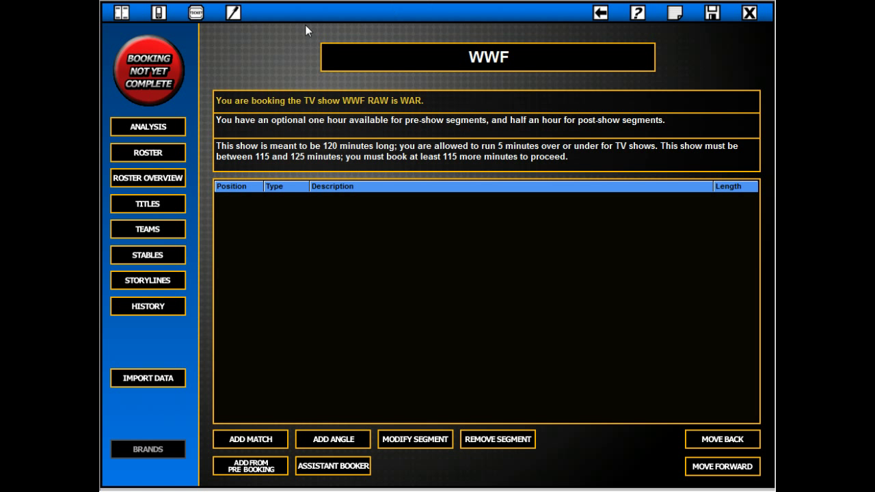
mouse_move(280, 33)
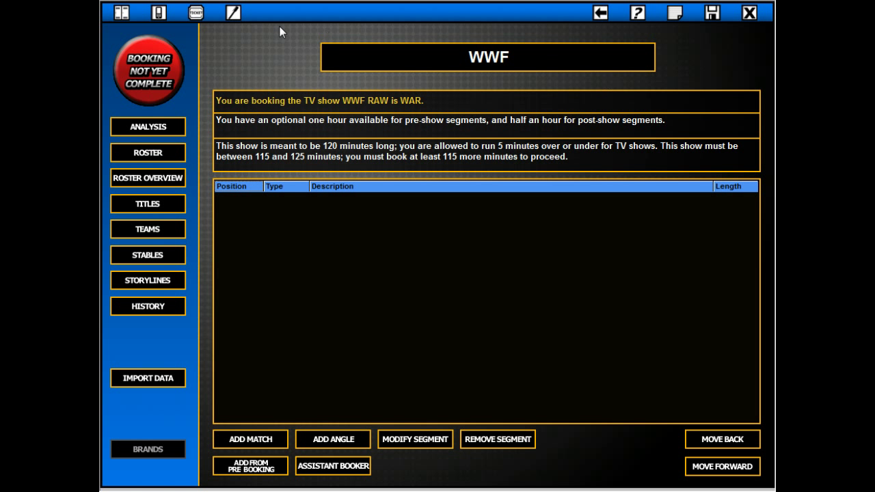
mouse_move(166, 47)
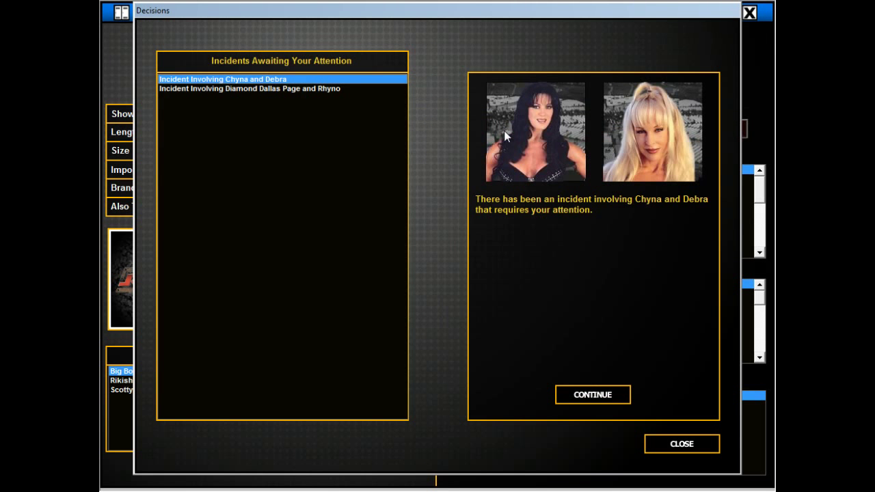
Discipline Chyna over the Debra incident, then dismiss the Diamond Dallas Page and Rhyno notice
click(592, 394)
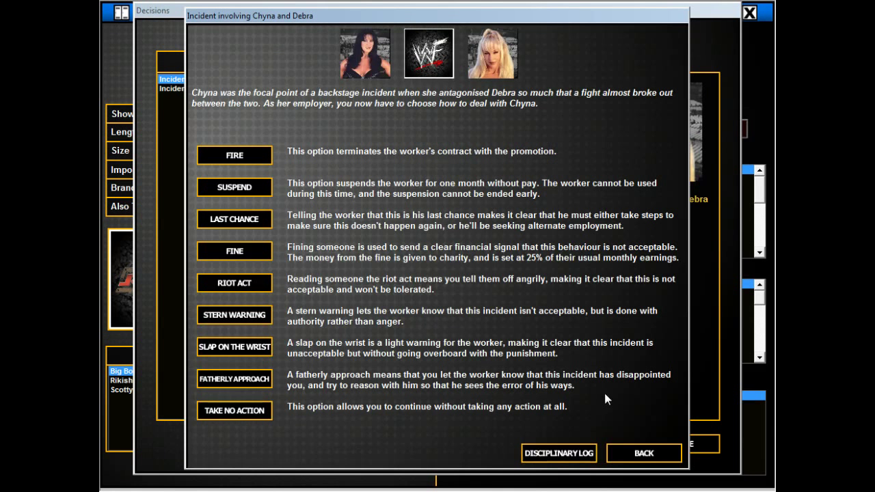
mouse_move(566, 101)
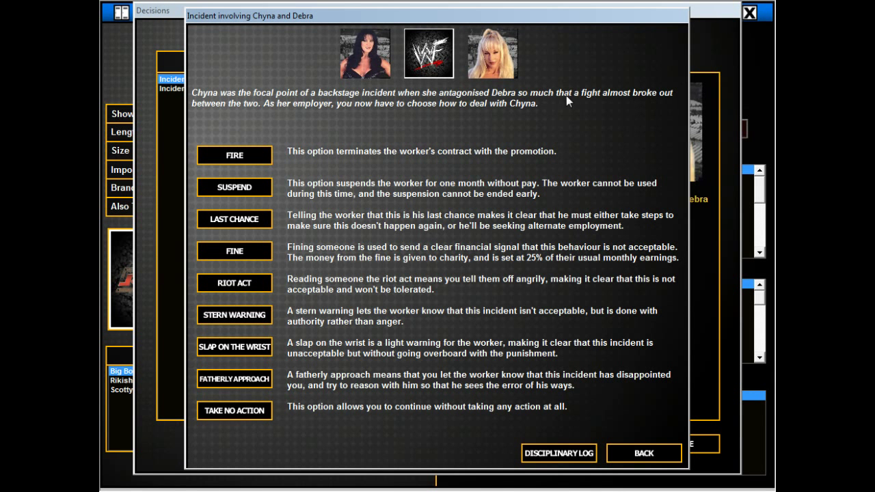
mouse_move(150, 297)
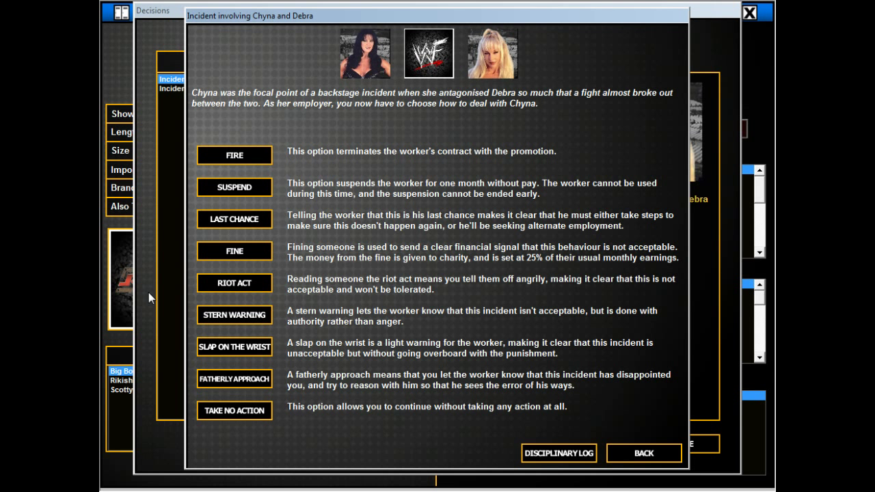
click(365, 54)
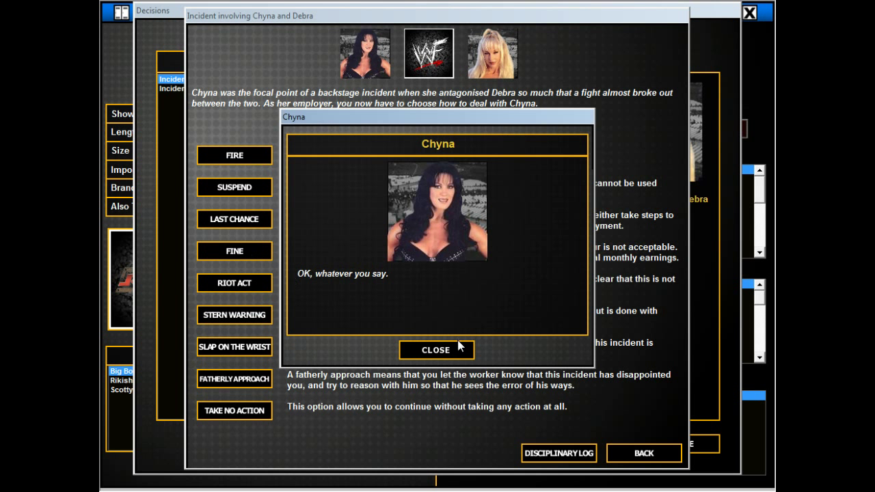
click(435, 350)
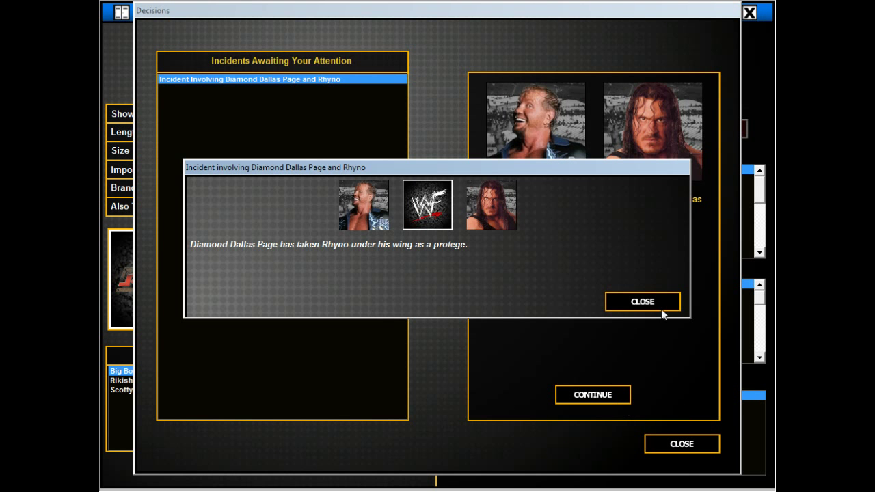
mouse_move(629, 313)
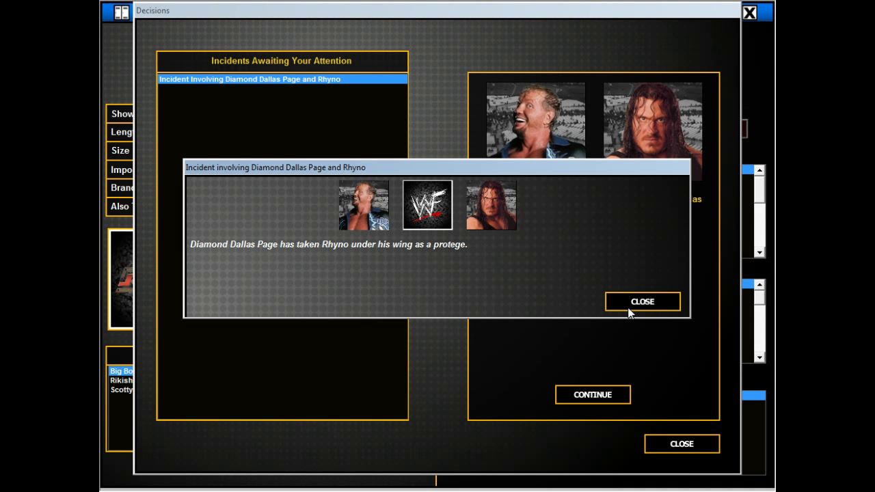
click(641, 302)
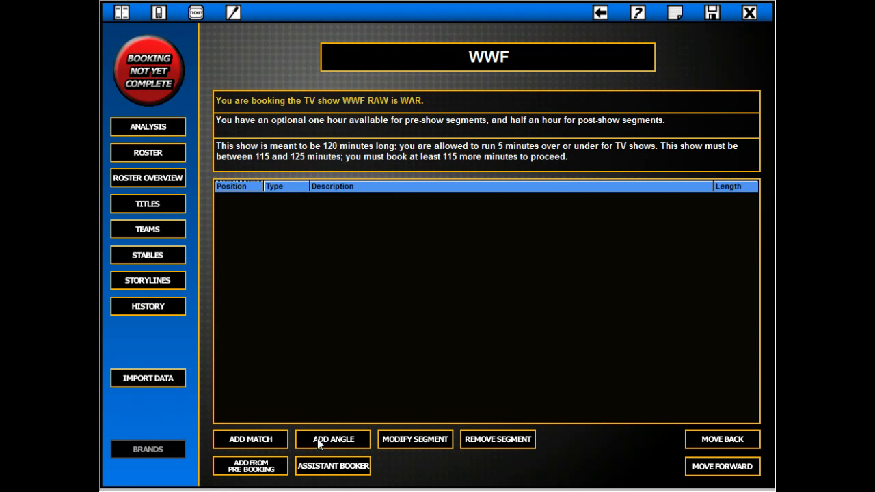
Start a new angle and filter the list to Action angles with eight participants
click(334, 438)
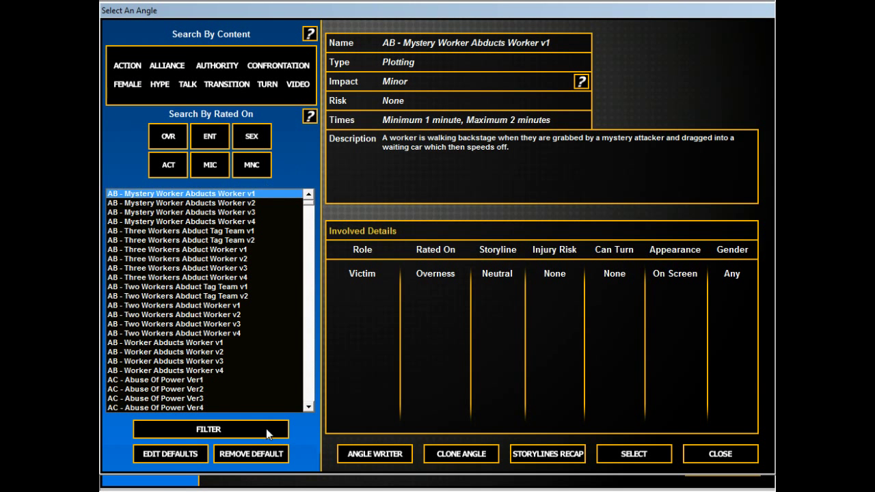
click(207, 429)
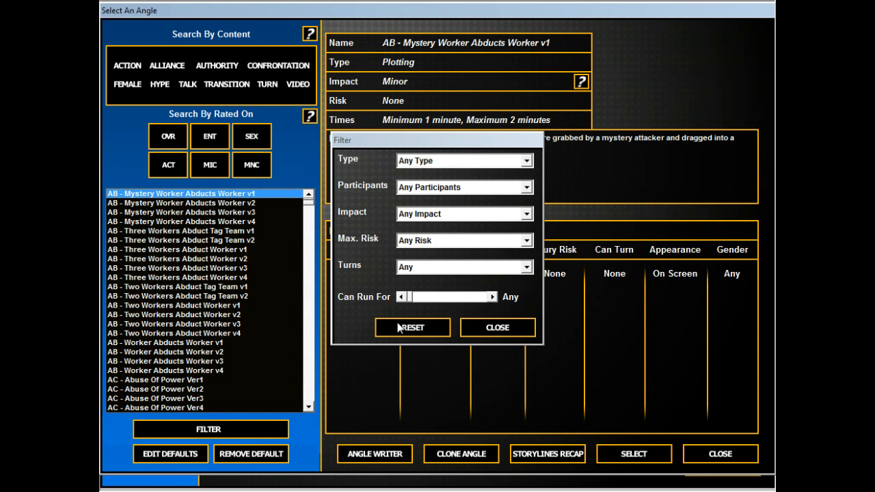
click(498, 328)
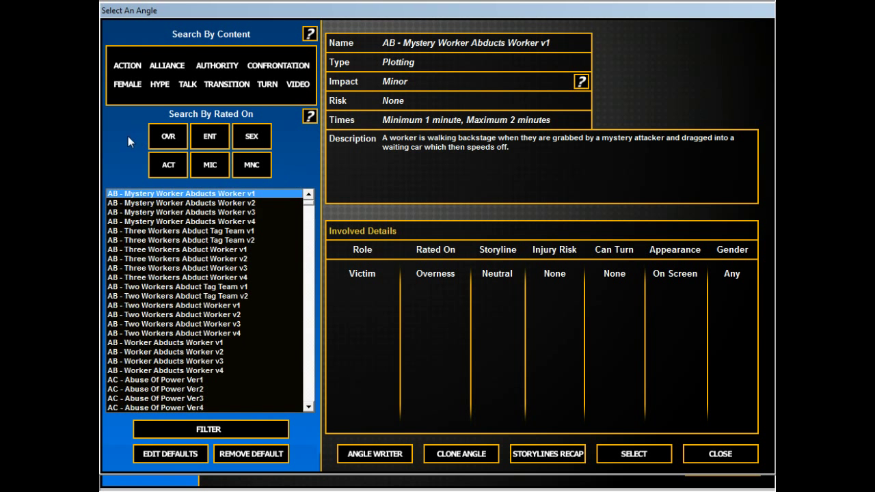
click(208, 429)
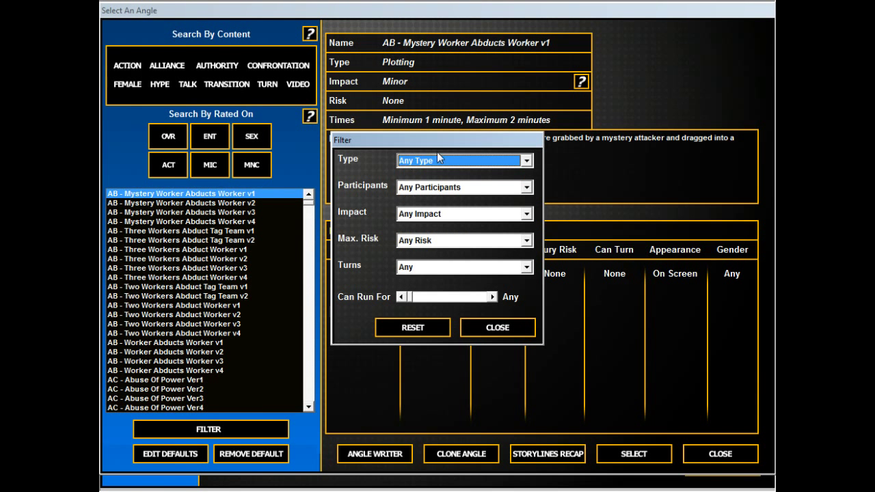
click(525, 161)
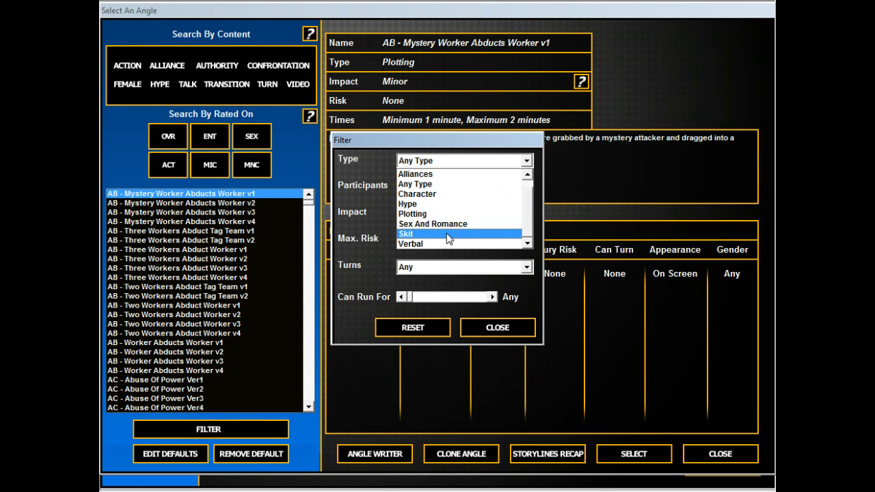
mouse_move(444, 213)
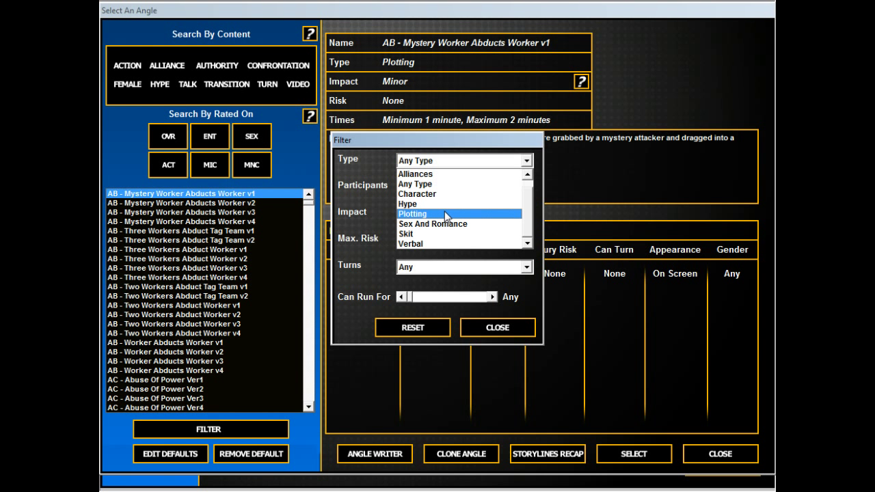
mouse_move(445, 224)
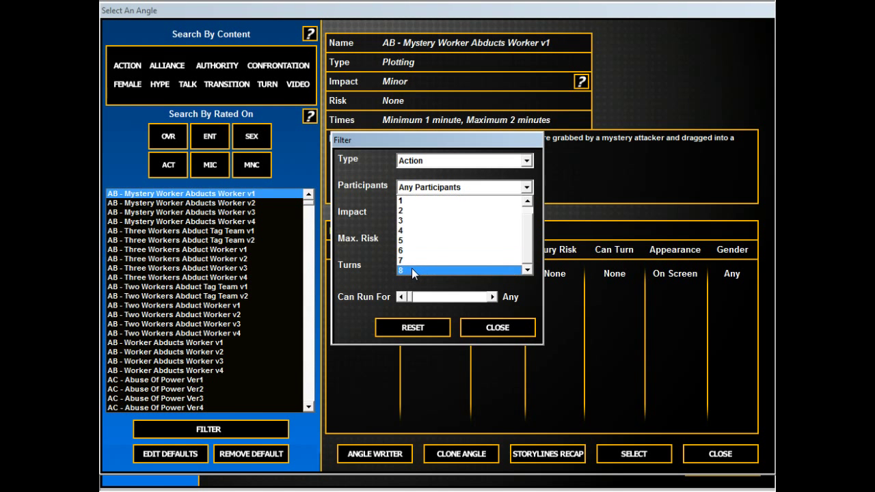
click(413, 271)
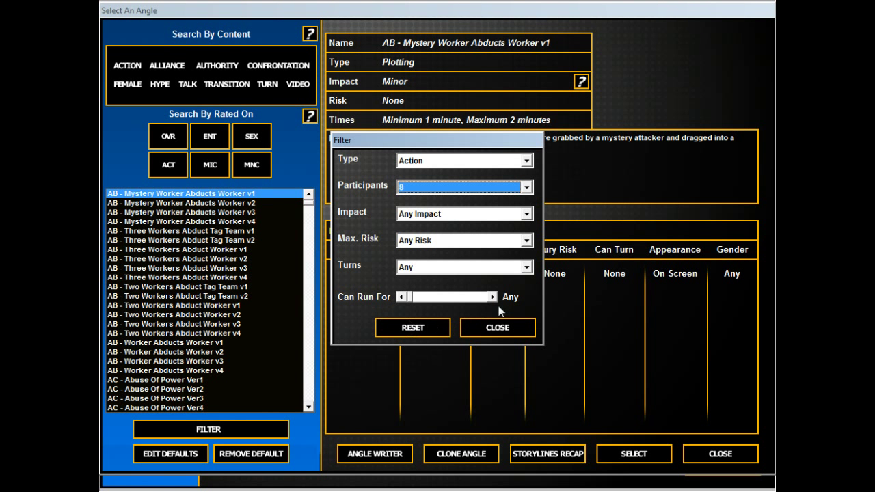
click(498, 327)
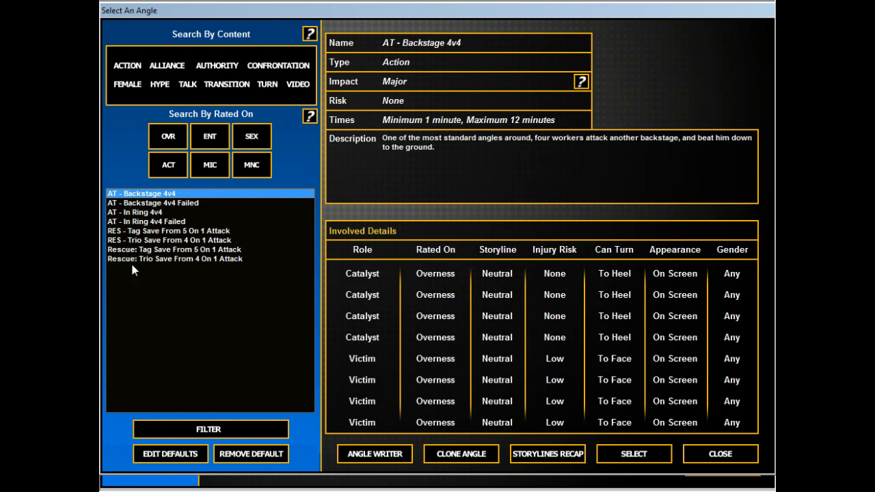
Select the AT - In Ring 4v4 angle for booking
click(134, 212)
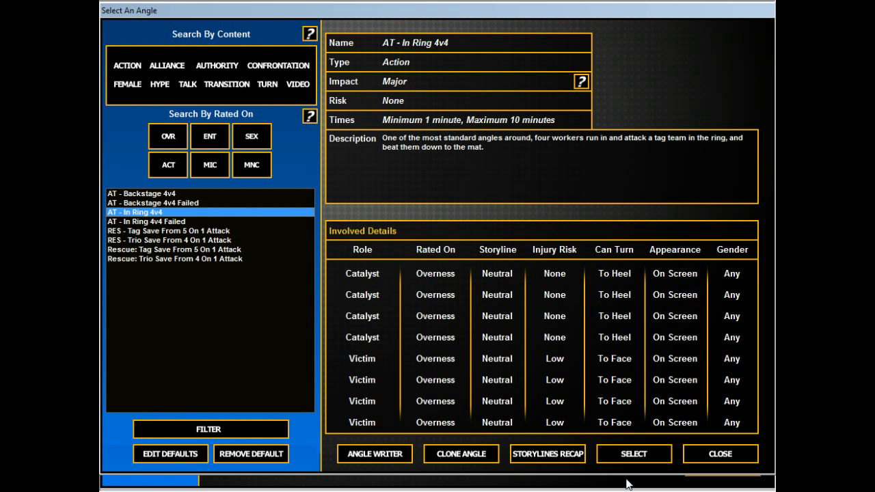
click(632, 454)
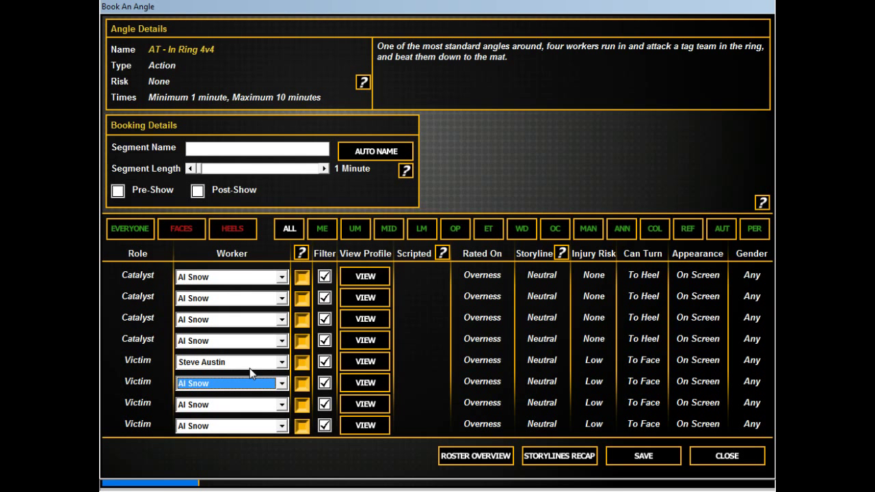
Assign Triple H, The Rock and The Undertaker as victims and Booker T as fourth catalyst, then leave
click(230, 383)
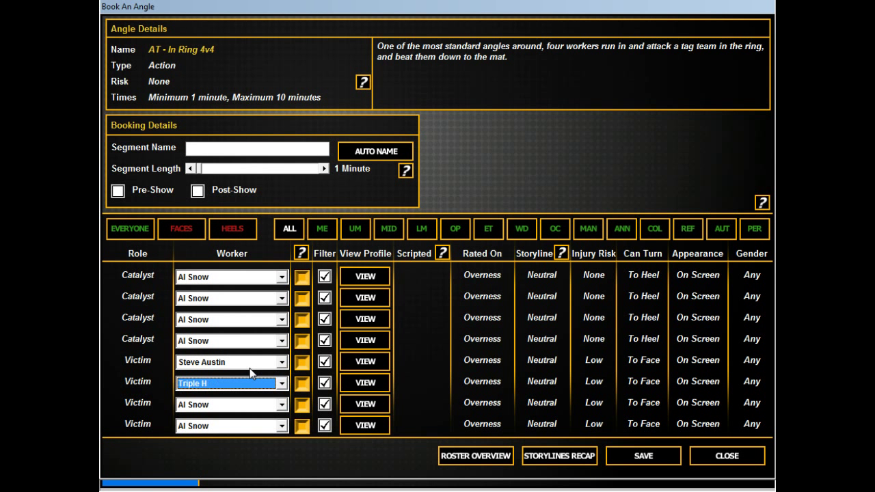
click(230, 405)
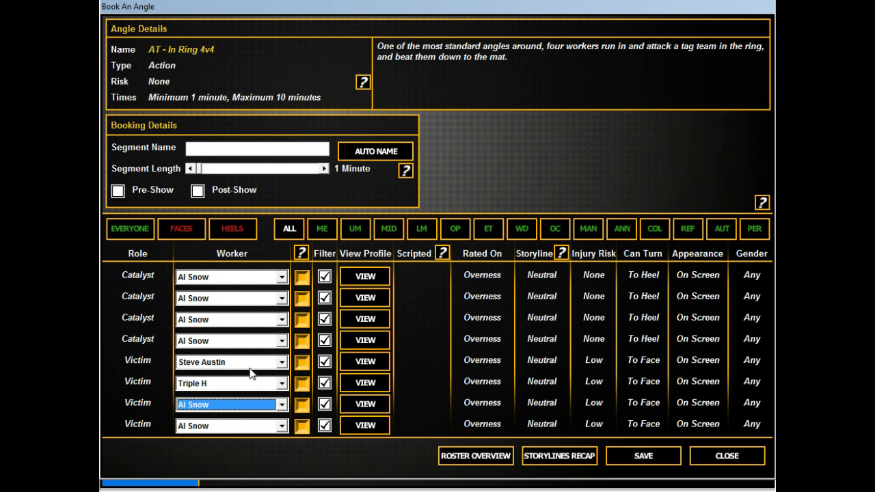
click(231, 404)
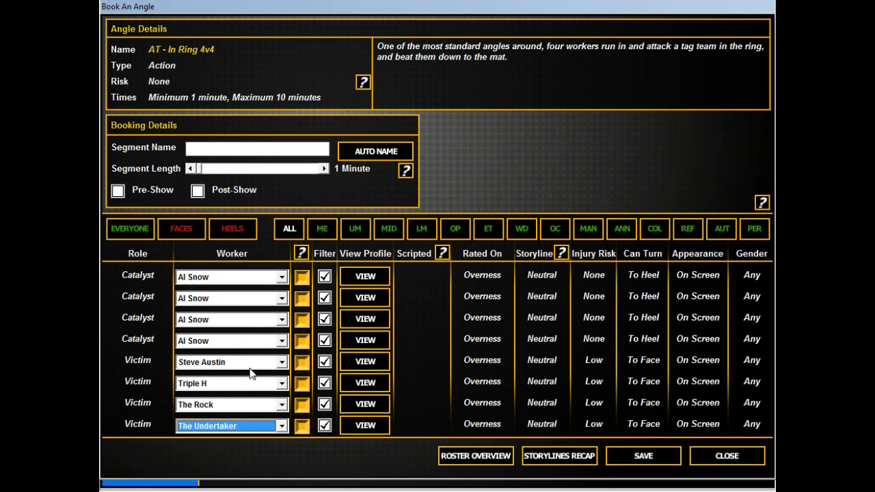
mouse_move(325, 309)
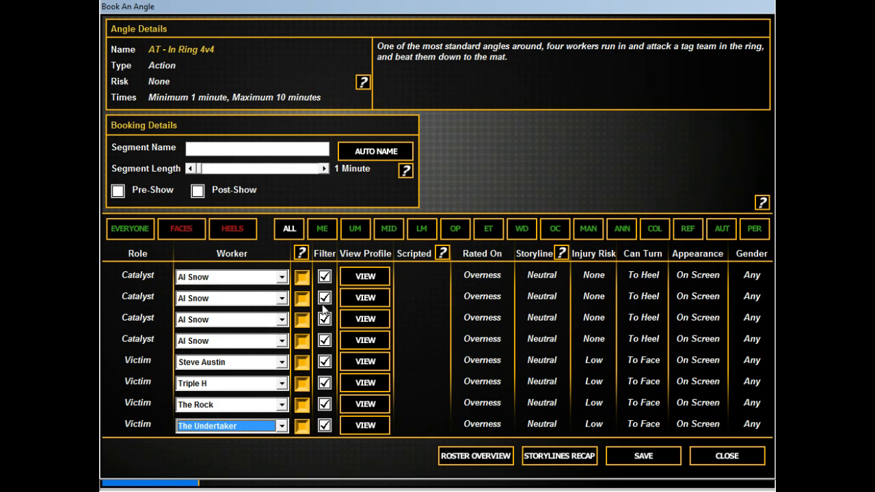
click(229, 340)
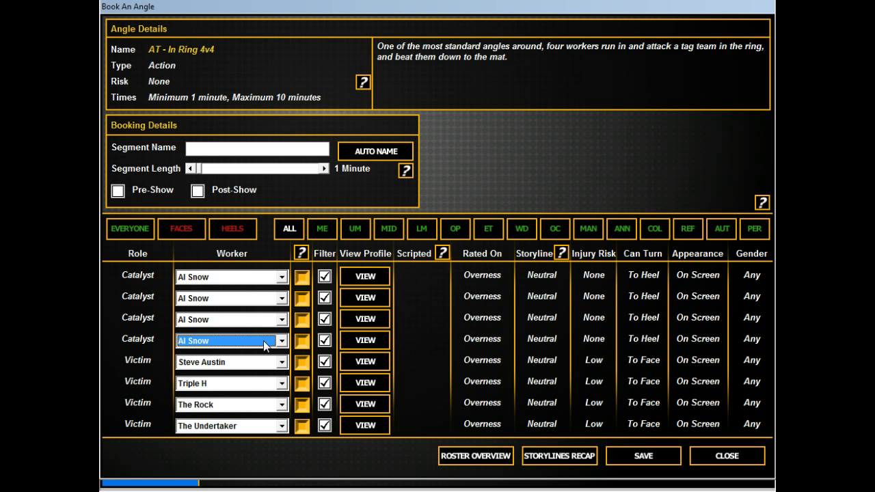
click(280, 319)
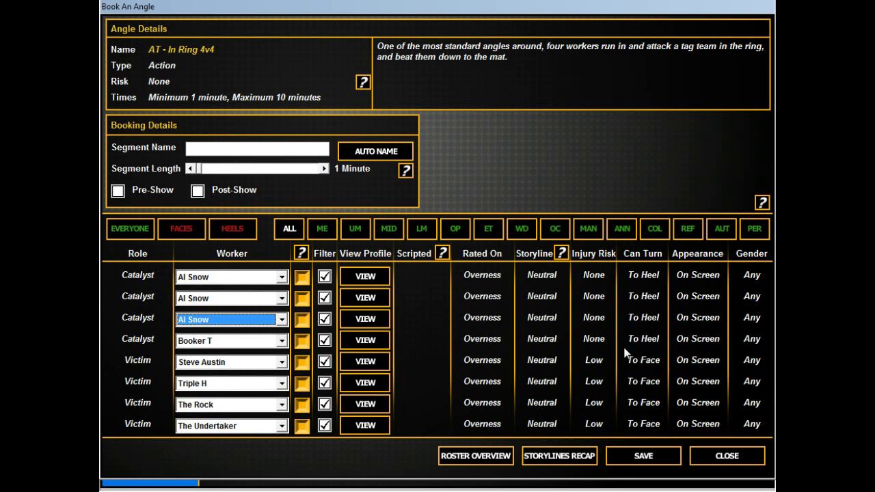
click(725, 456)
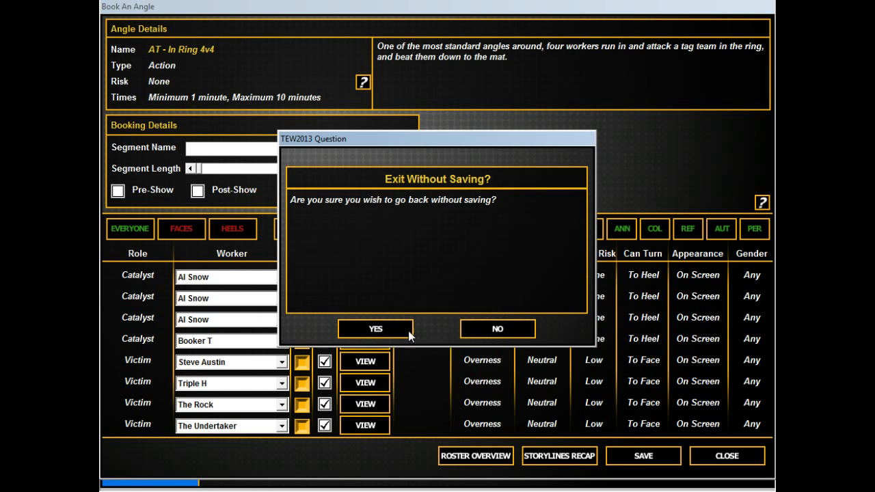
Abandon the unsaved angle and start adding a new one without changing the filter
click(374, 328)
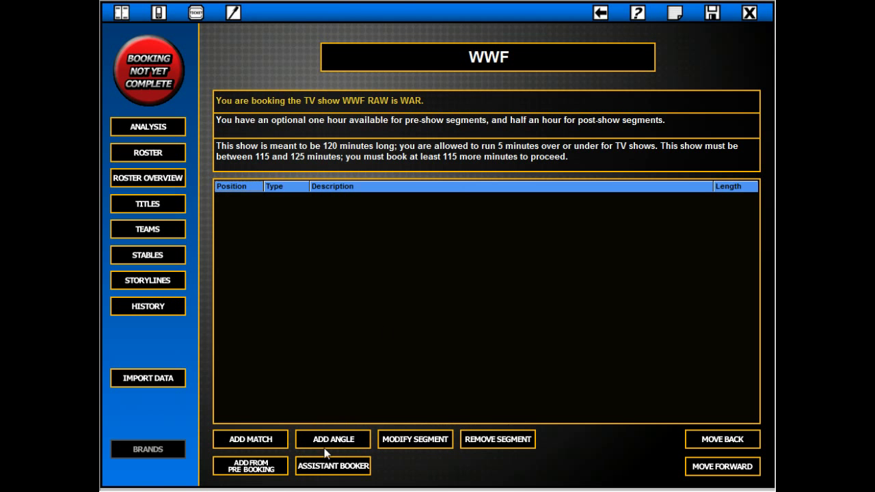
click(333, 438)
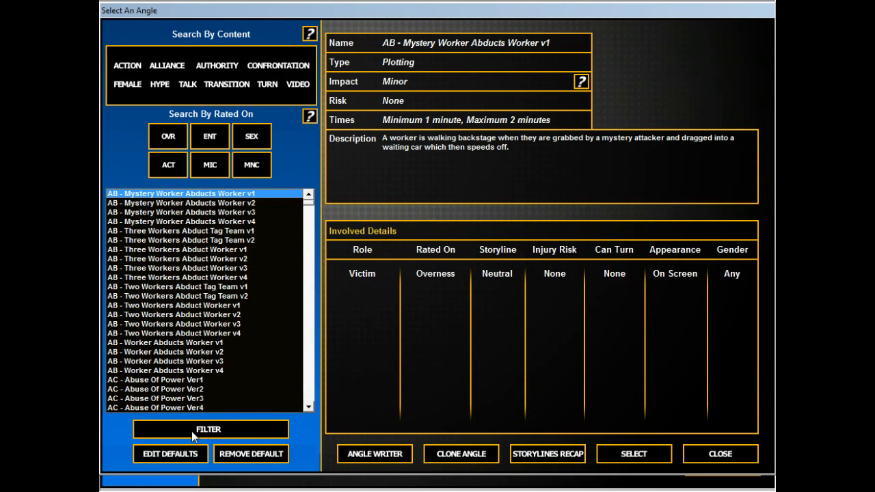
click(211, 430)
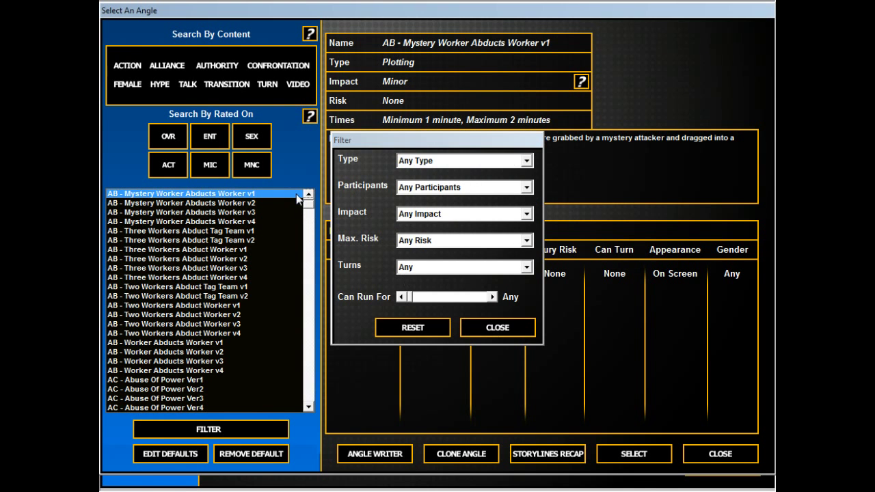
click(497, 328)
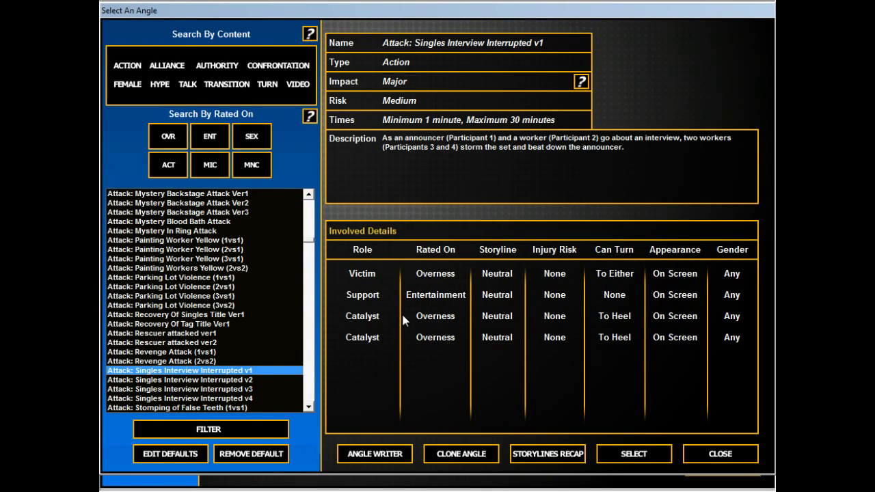
mouse_move(178, 407)
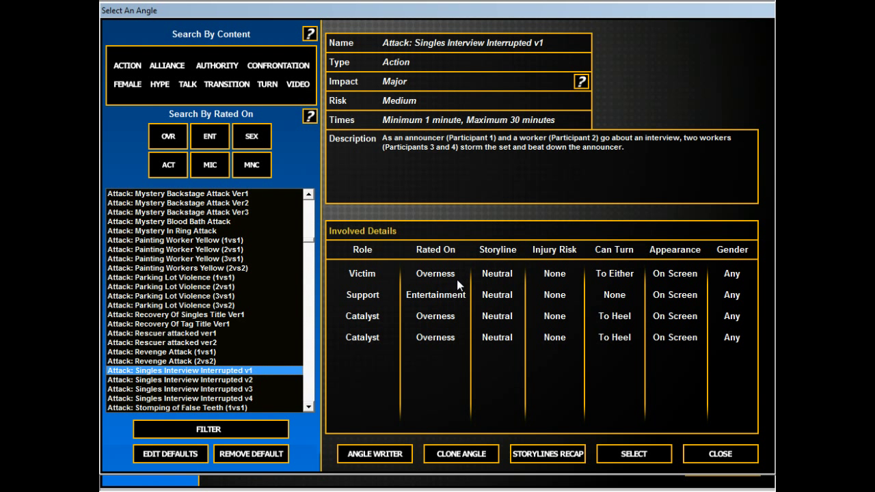
mouse_move(164, 388)
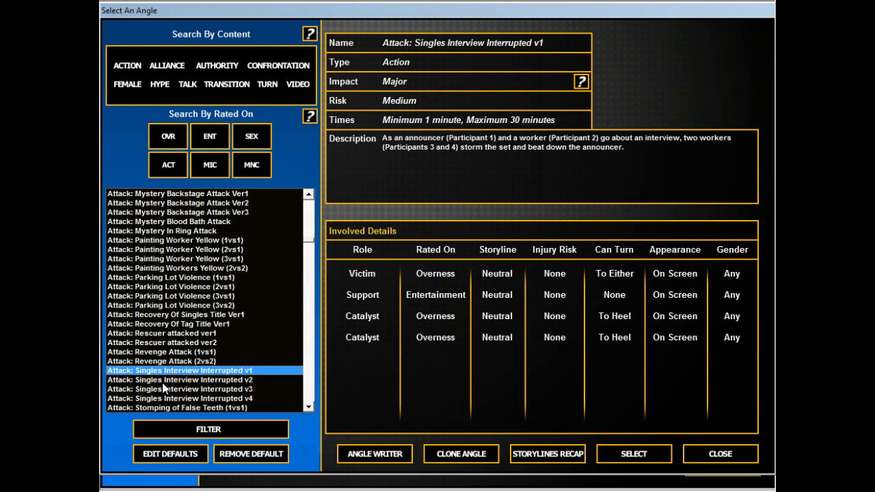
Select the Attack: Singles Interview Interrupted v3 angle for booking
click(183, 388)
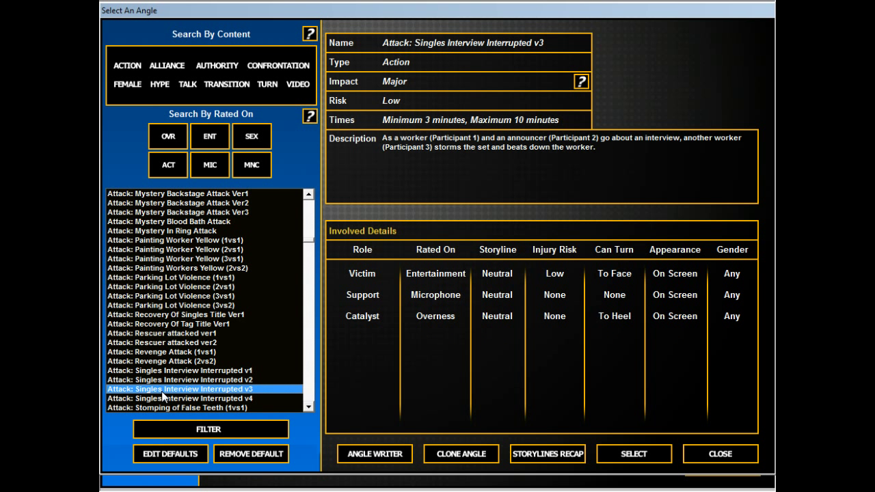
mouse_move(457, 276)
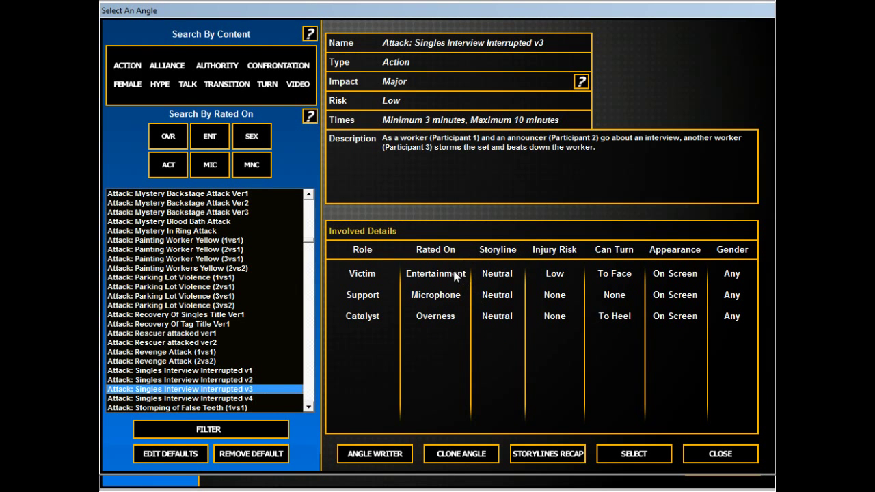
mouse_move(631, 458)
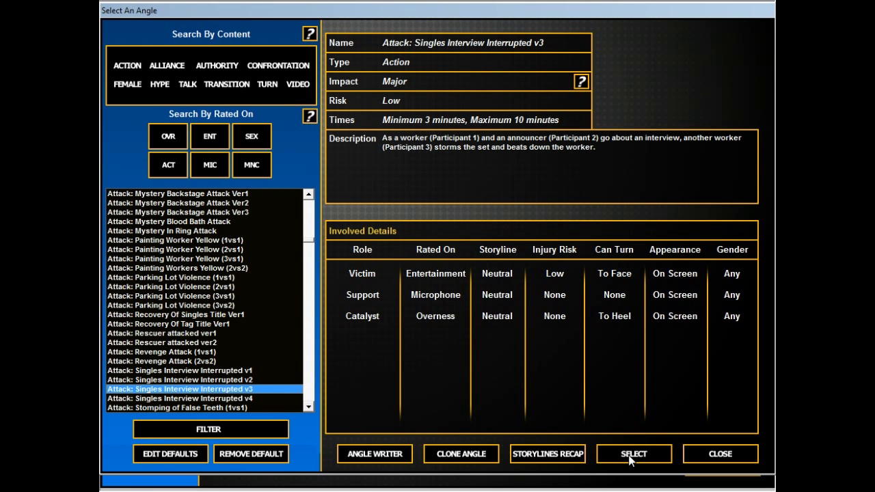
click(632, 454)
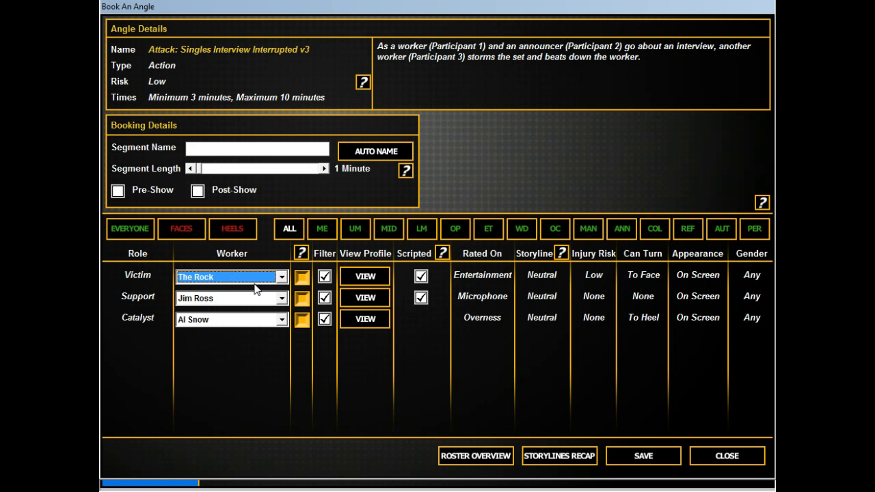
Make Booker T the attacker, auto-name the 6-minute segment and rename it 'Booker T attacks The Rock'
click(230, 320)
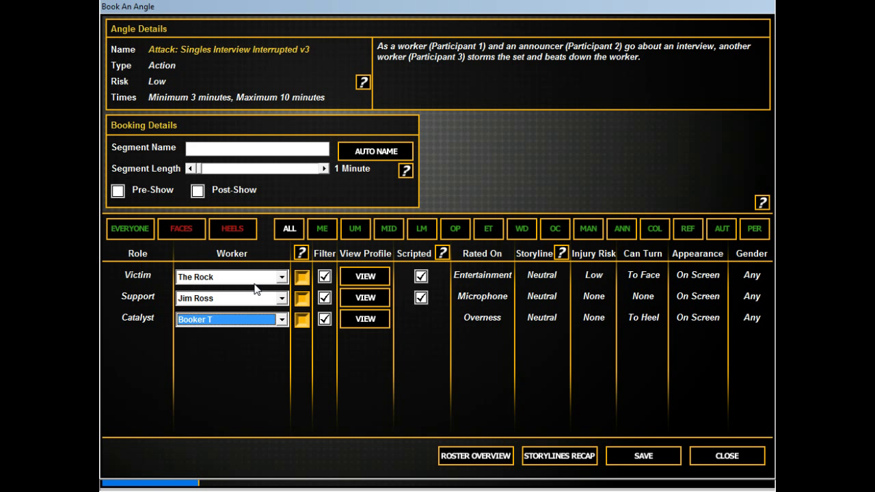
click(322, 168)
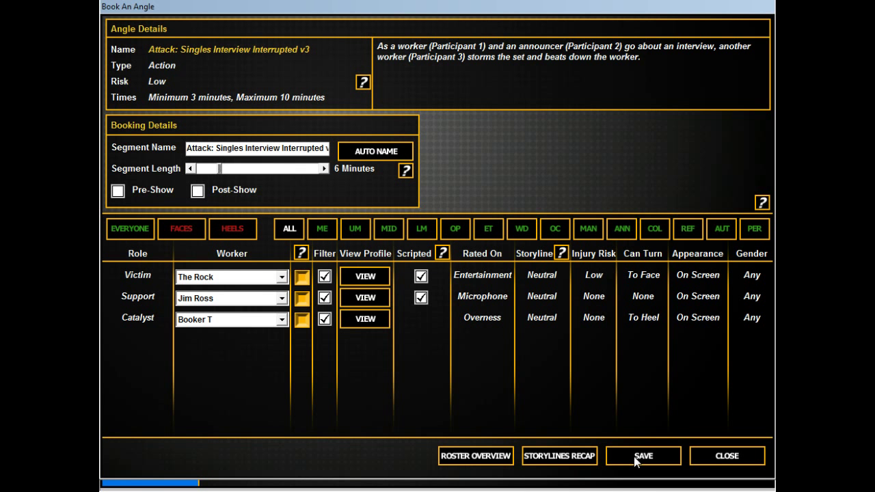
click(642, 456)
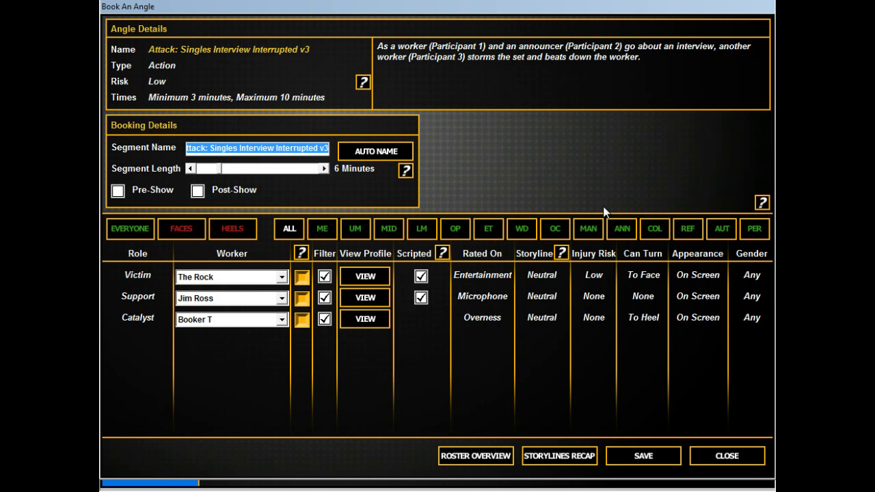
text(Booker T attacks The Rock)
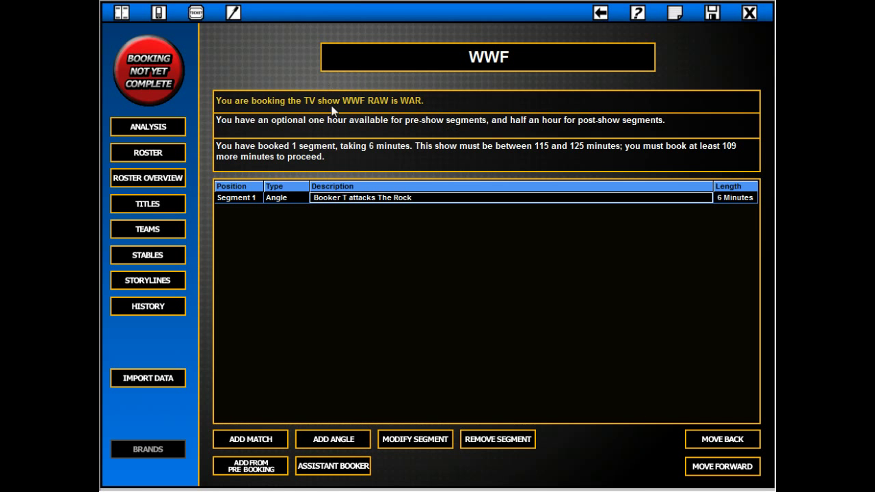
mouse_move(207, 320)
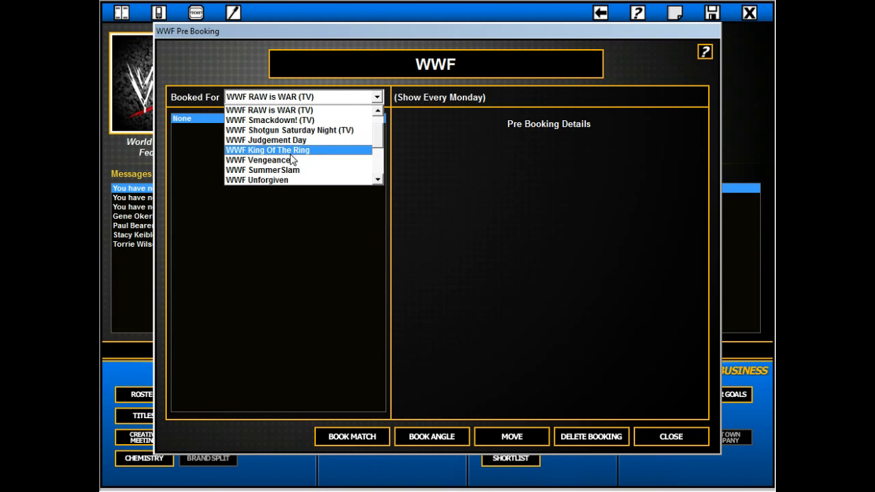
click(265, 139)
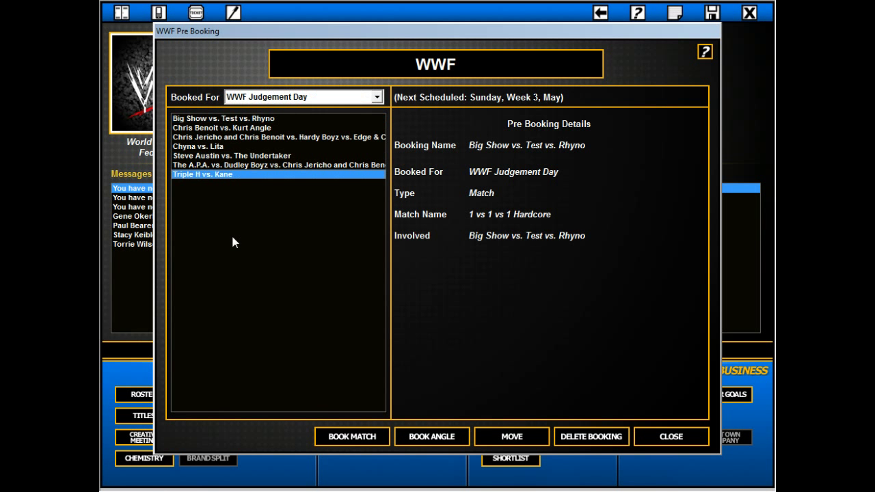
click(670, 435)
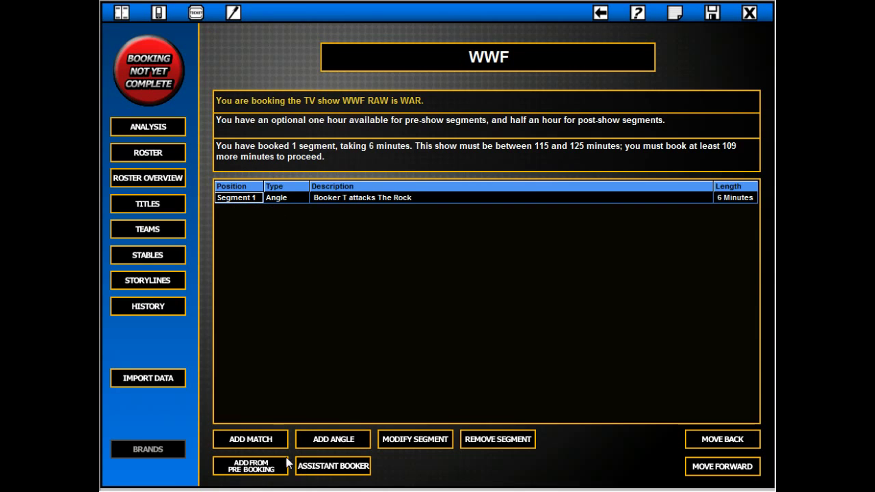
Start a new angle, narrow the list by participant count and browse down the angles
click(333, 438)
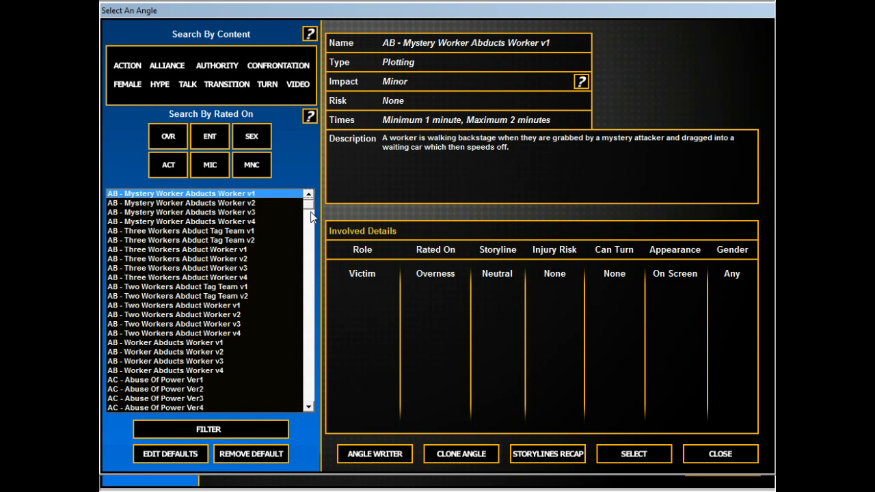
mouse_move(124, 116)
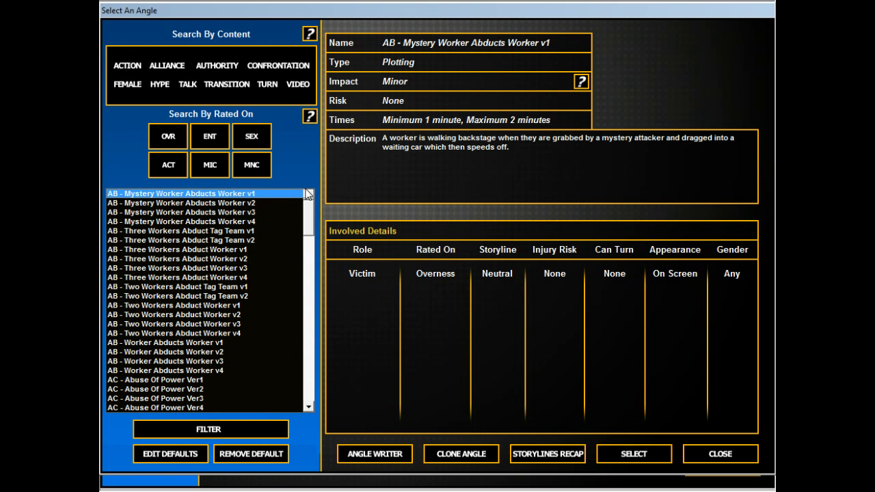
mouse_move(374, 420)
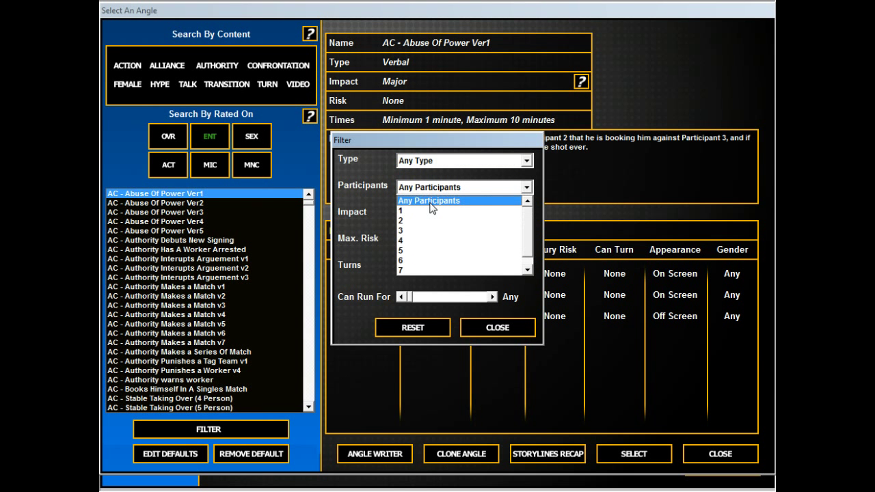
click(399, 220)
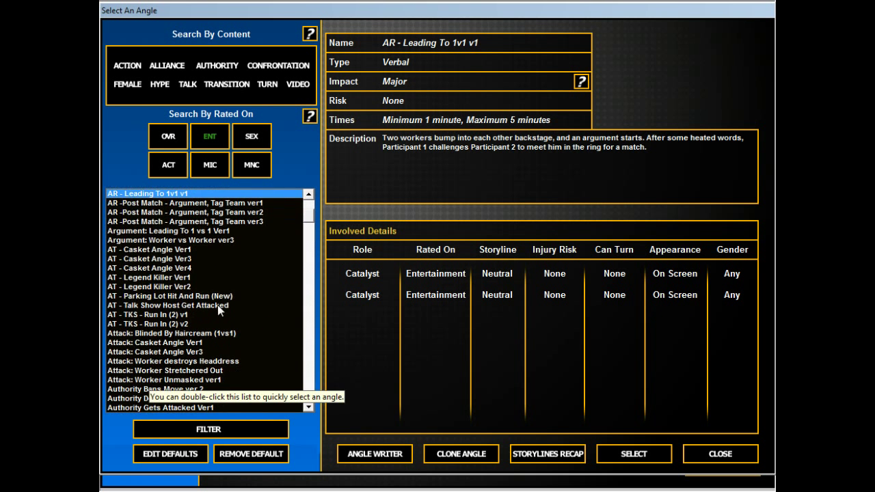
scroll(down, 3)
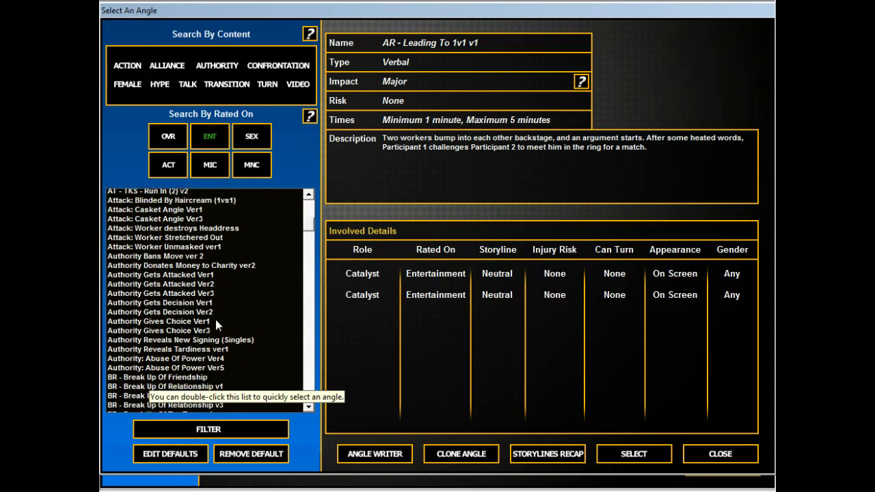
scroll(down, 3)
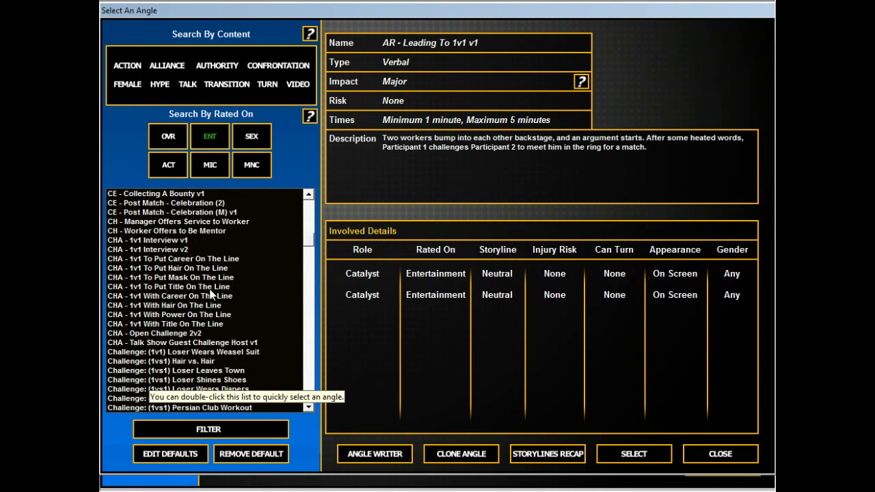
scroll(down, 3)
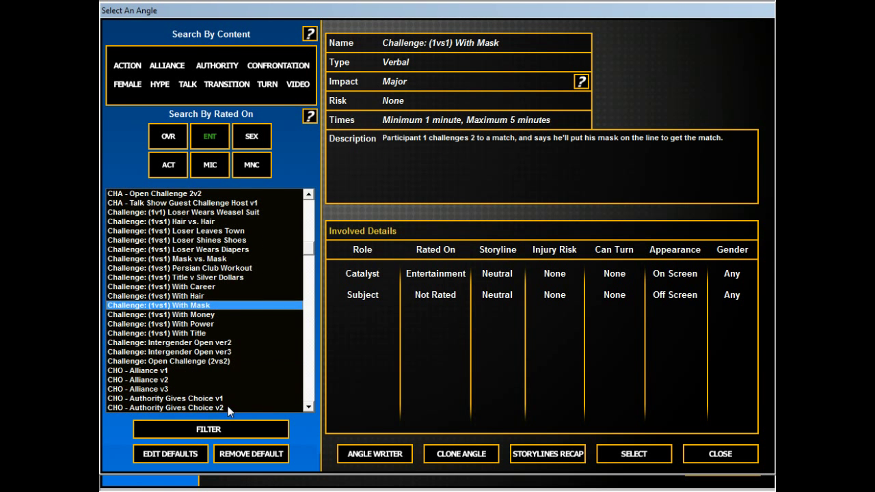
click(161, 315)
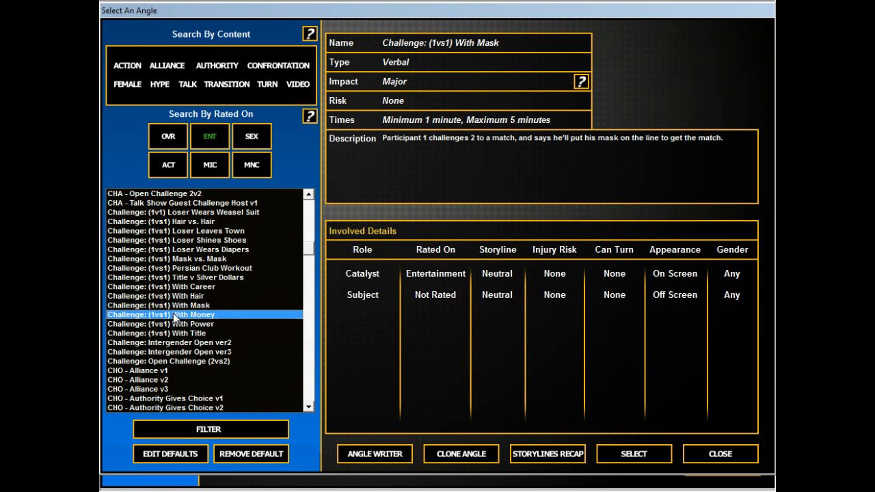
click(160, 305)
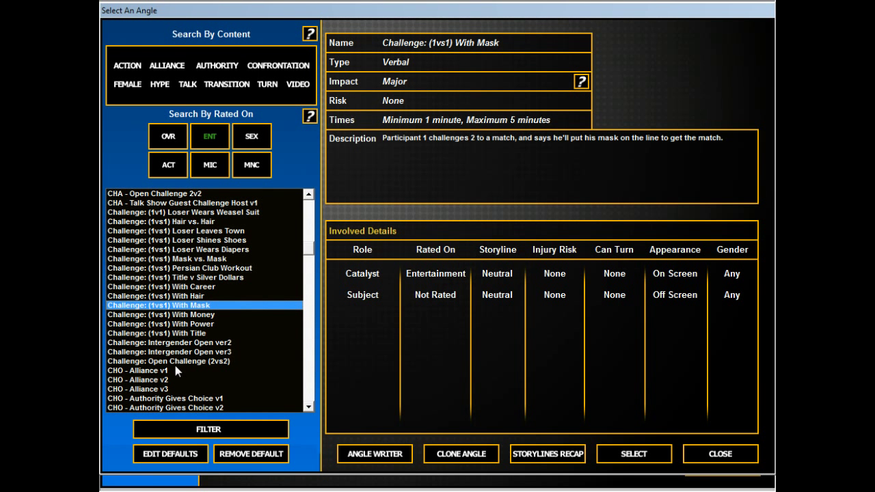
Select the Challenge: (1vs1) With Title angle for booking
click(191, 333)
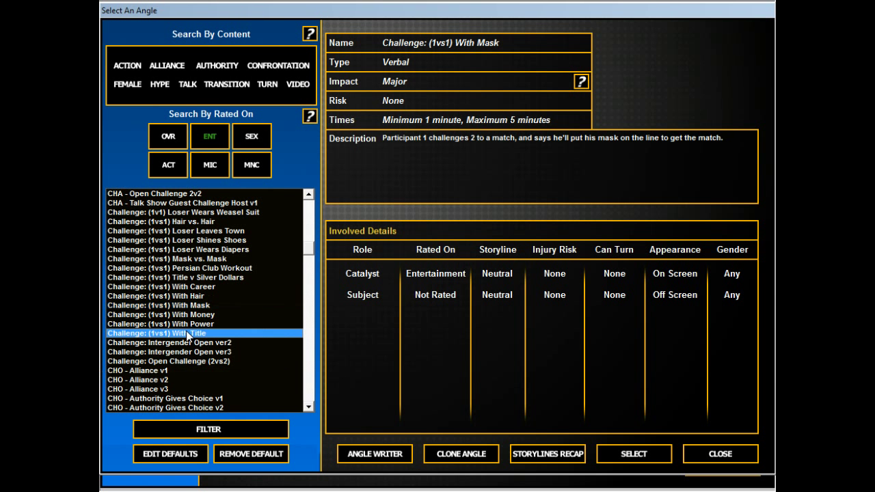
click(156, 334)
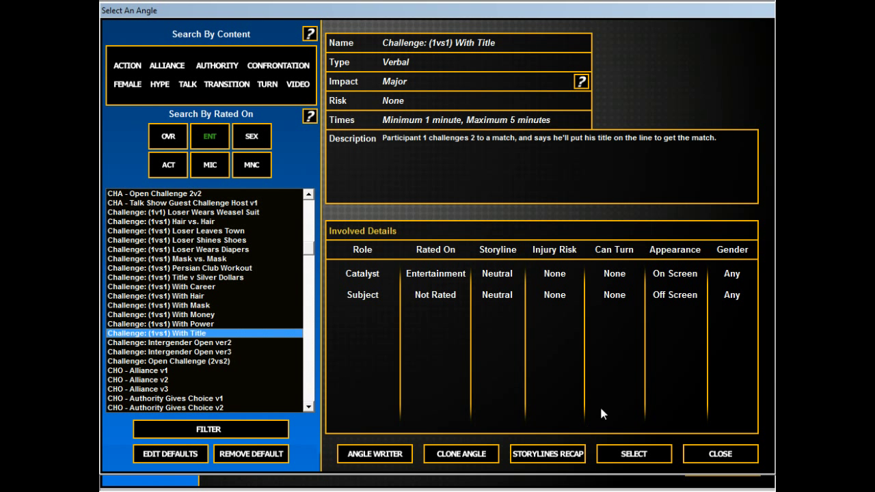
click(632, 453)
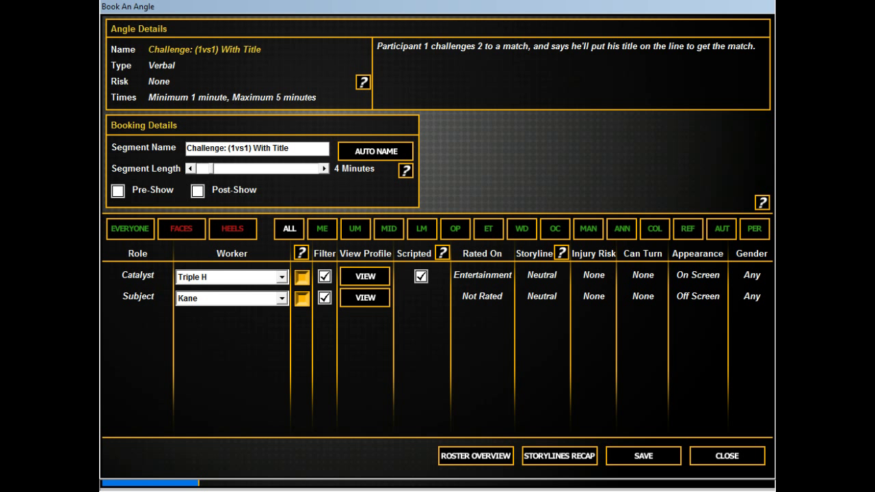
Name the segment 'Triple H wants to fight Kane puts IC on line to'
text(Triple H)
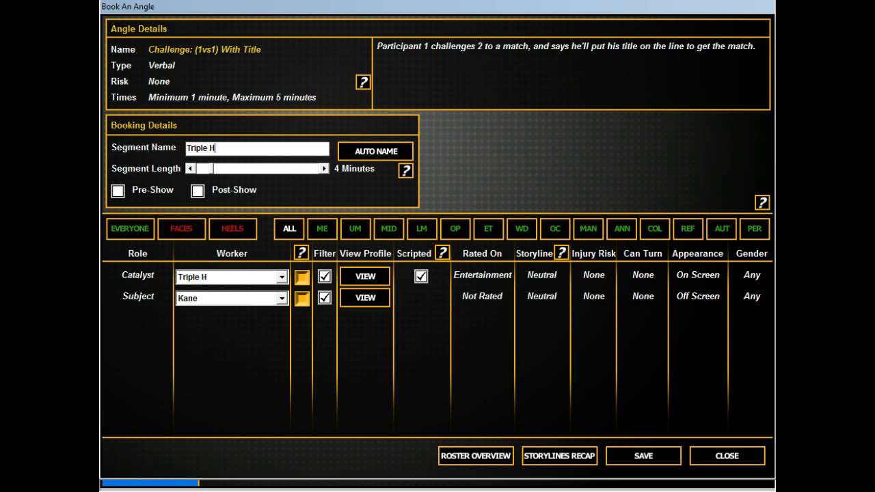
text(wants to f)
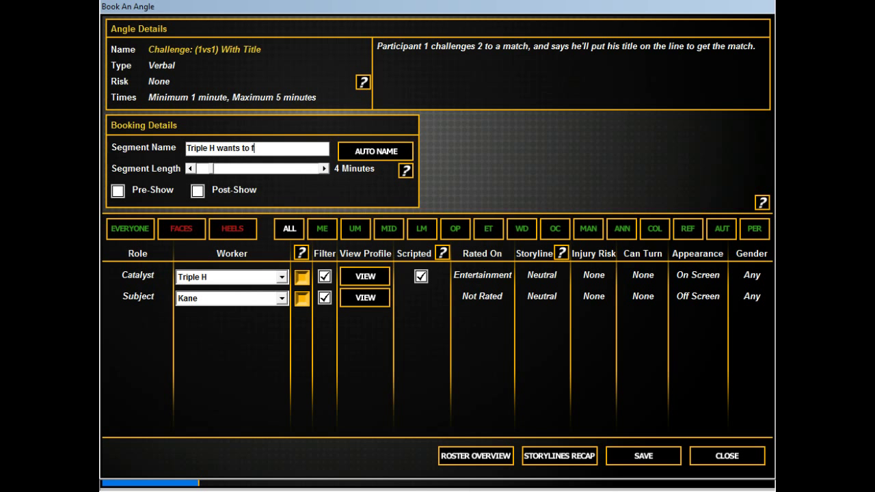
text(ight Kane)
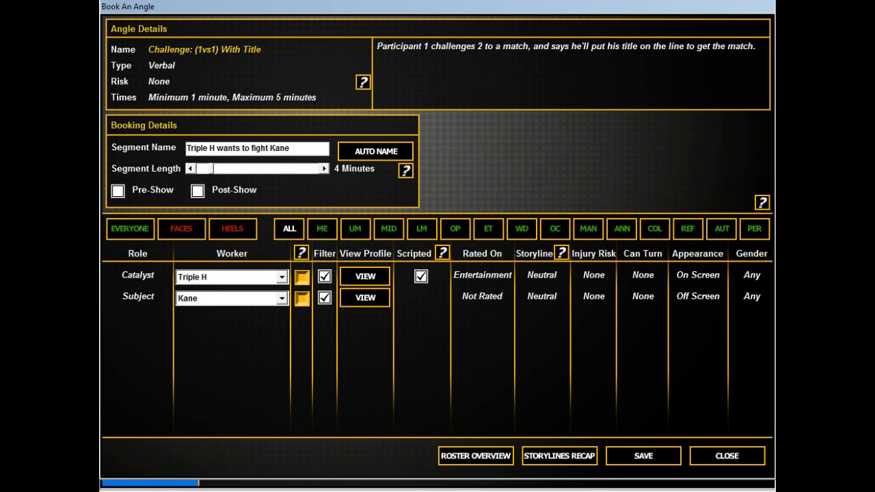
text(puts IC)
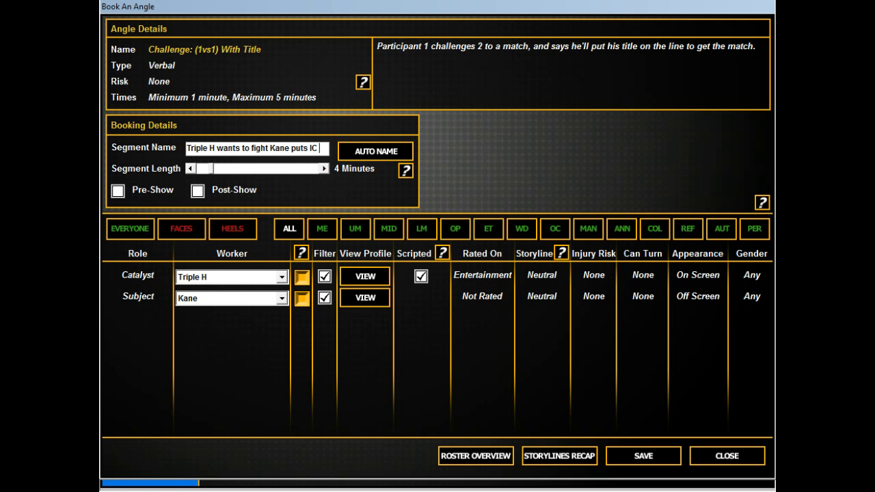
text(on line to)
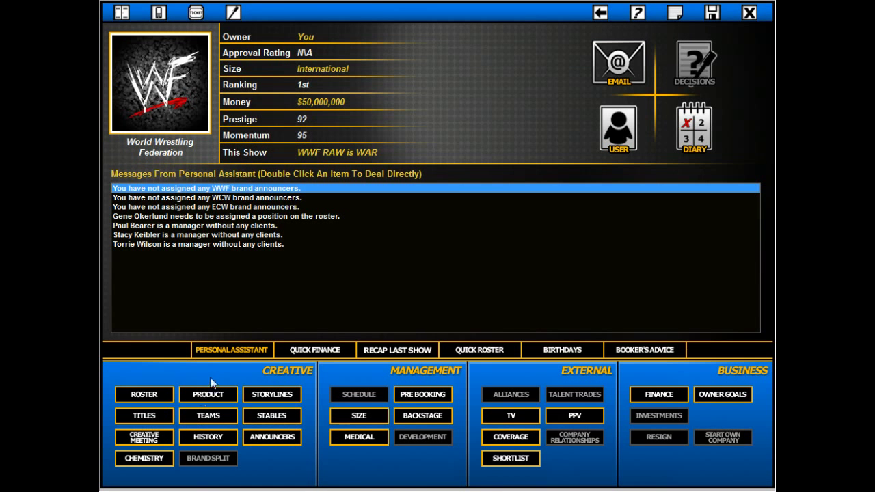
Review the WWF product details and the booking analysis twice, finding no problems
click(208, 393)
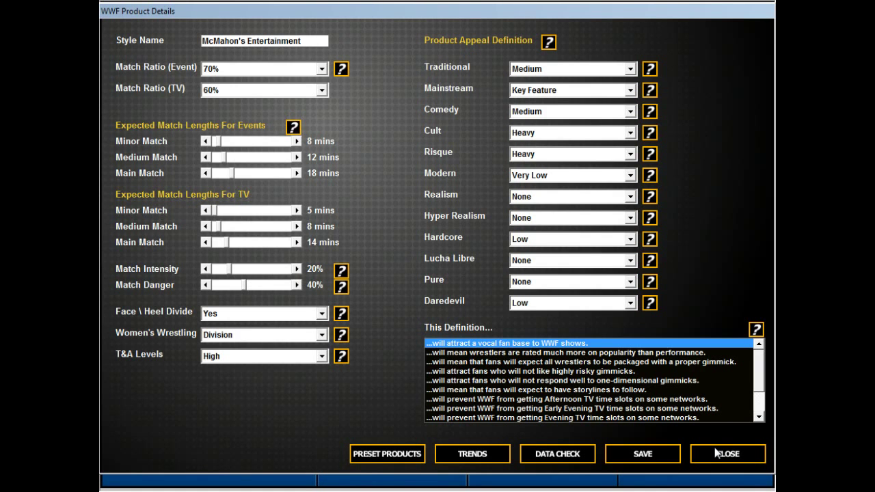
click(727, 454)
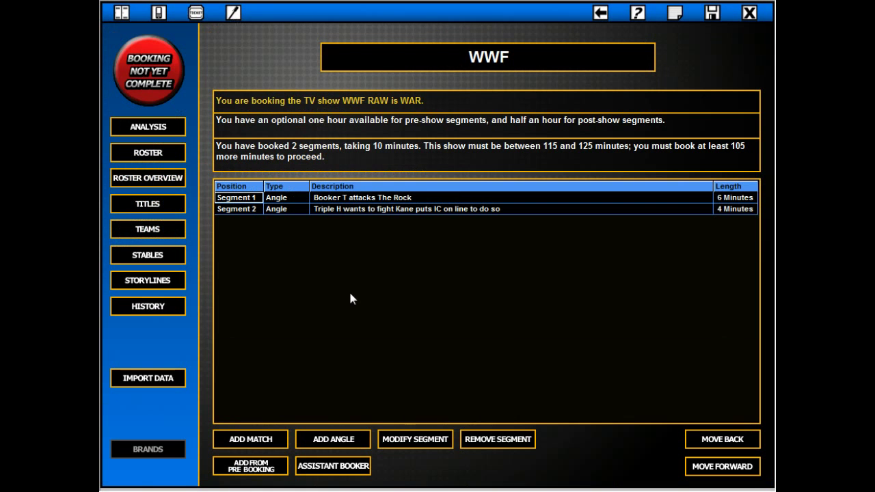
mouse_move(613, 220)
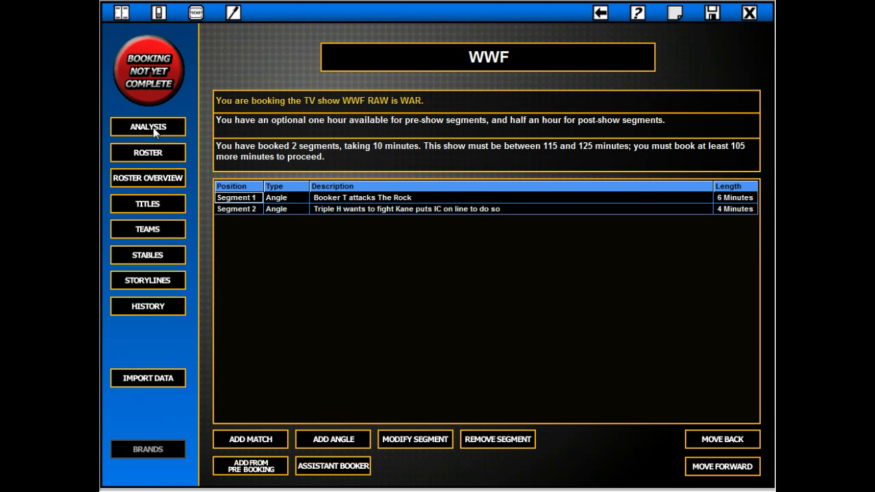
click(147, 127)
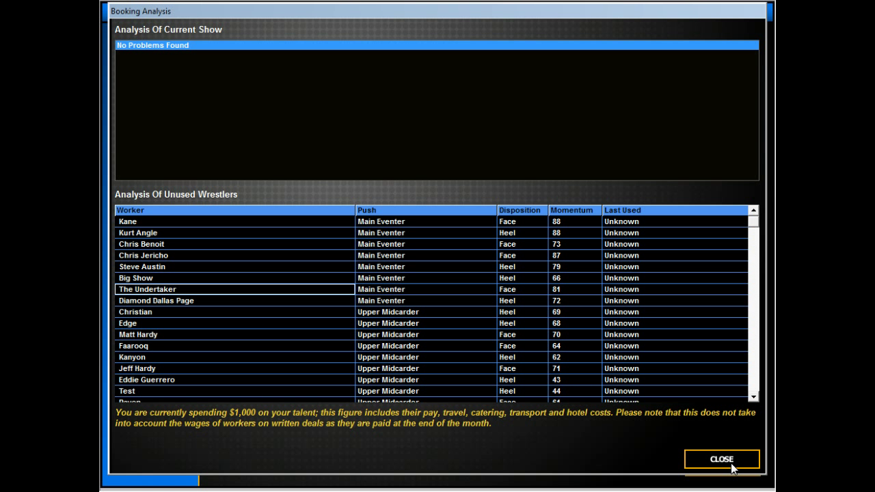
click(721, 459)
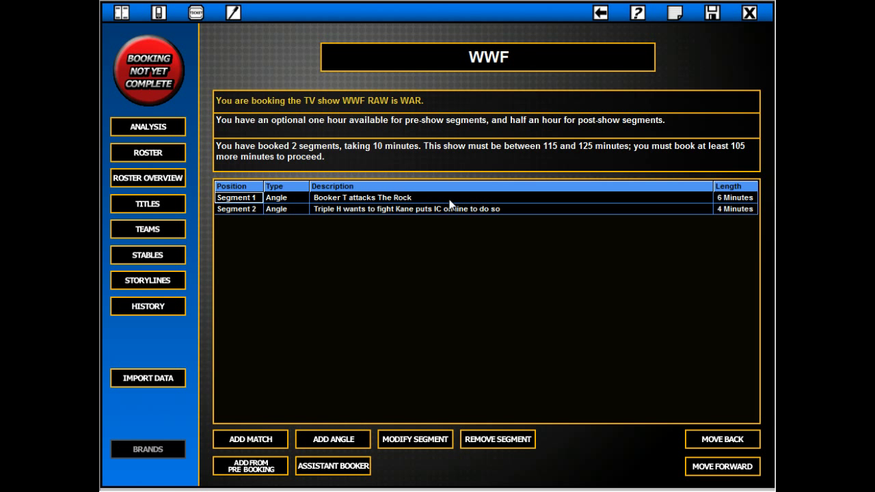
click(148, 126)
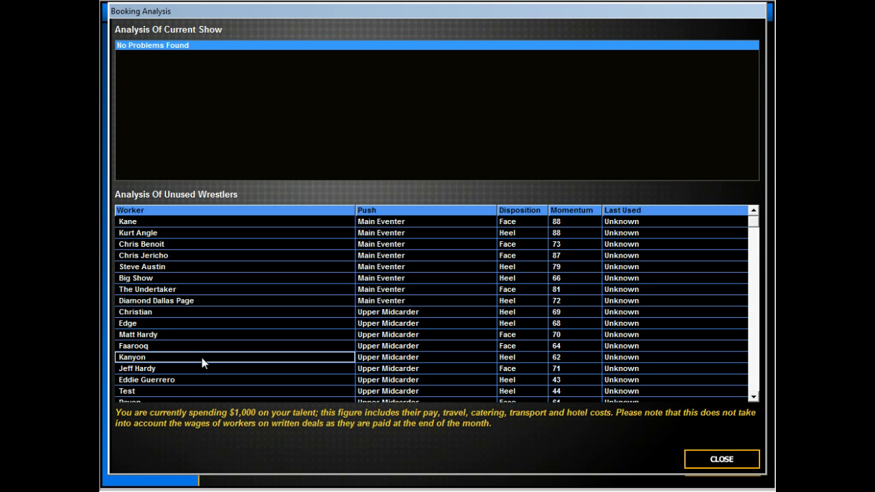
click(722, 459)
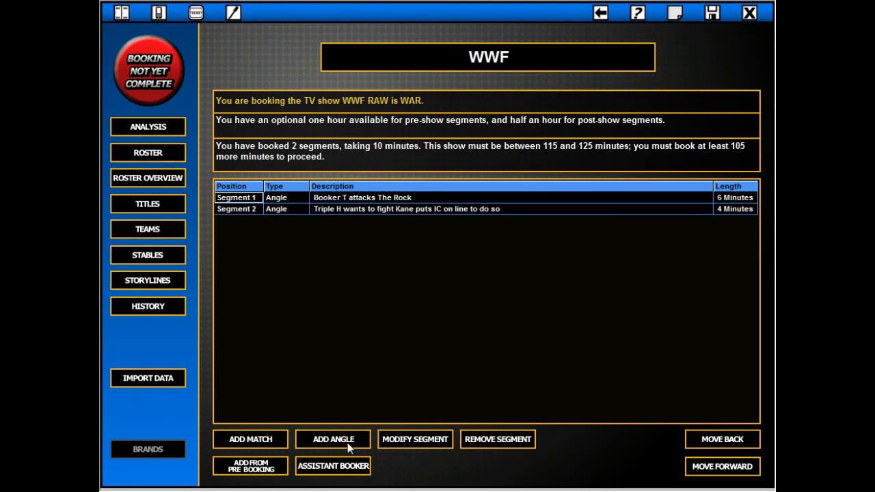
Filter new angles to Action type with a heel turn and eight participants, highlighting AT - In Ring 4v4
click(334, 439)
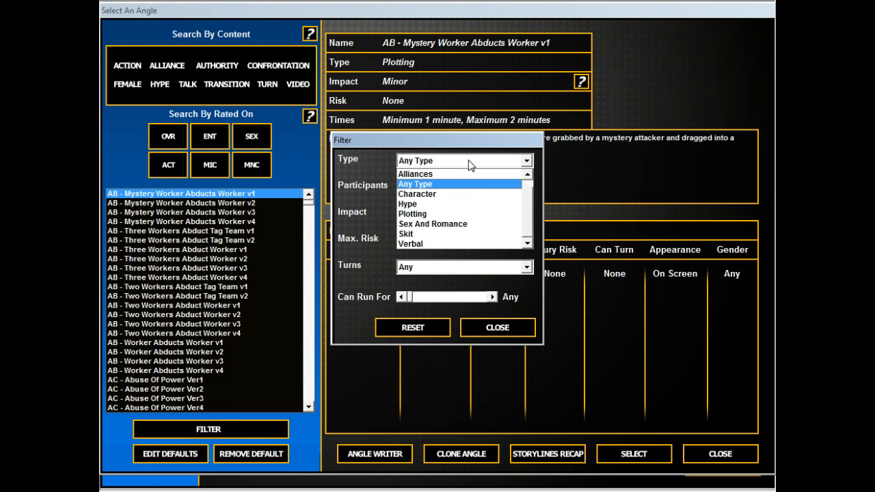
click(411, 173)
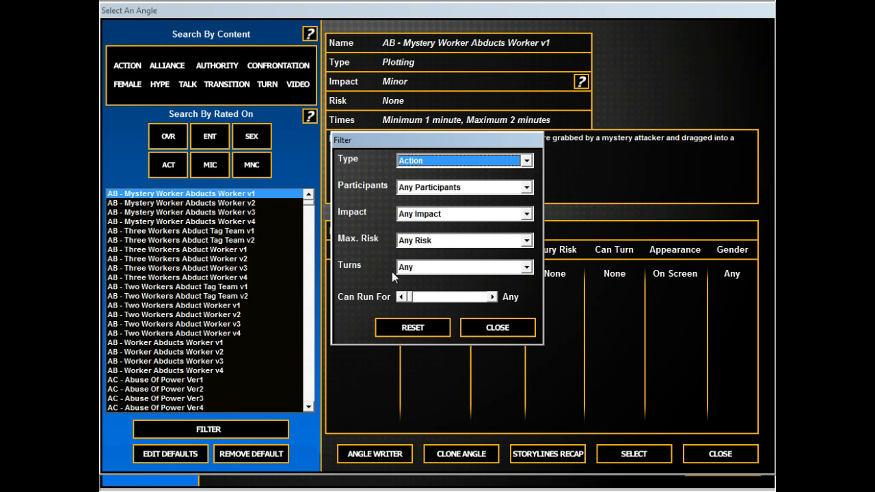
click(526, 241)
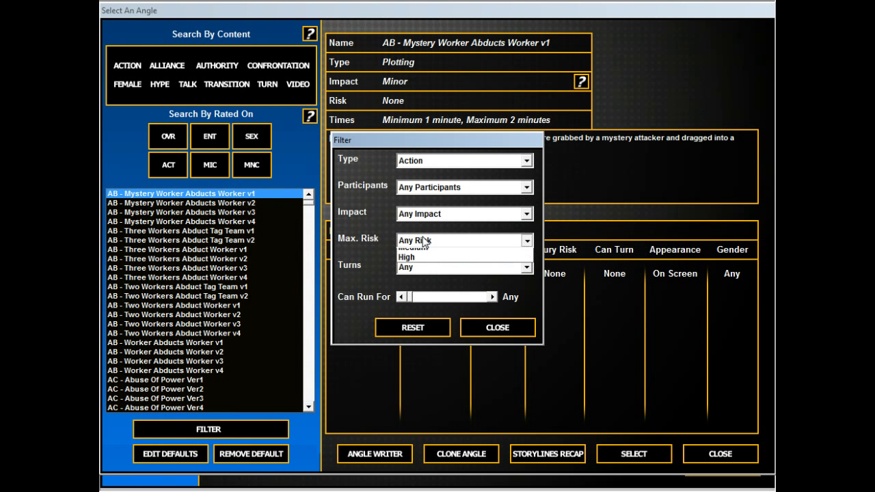
click(464, 266)
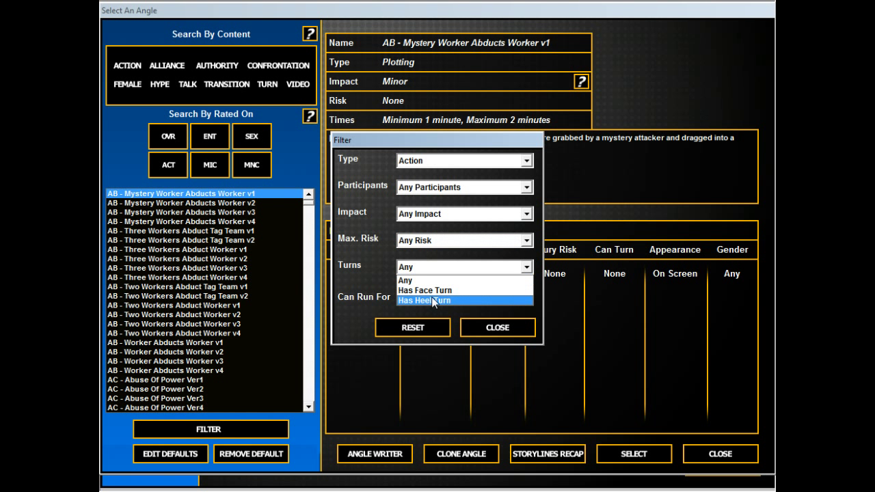
click(424, 301)
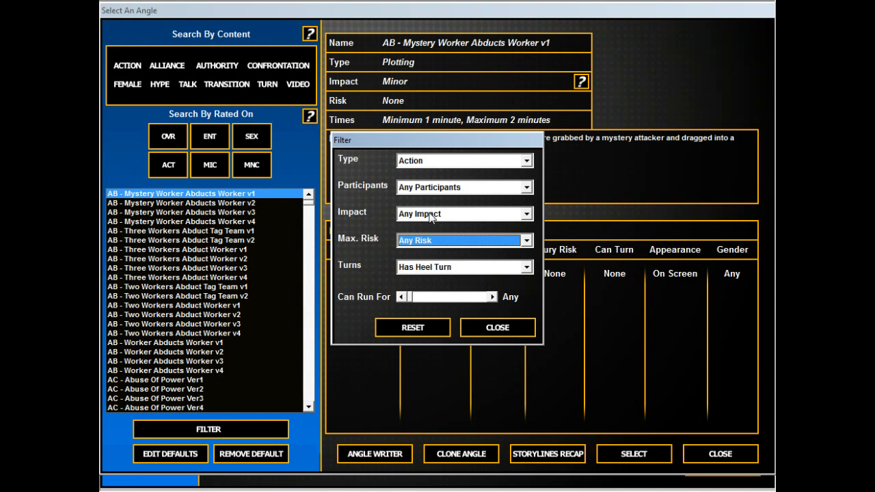
click(525, 186)
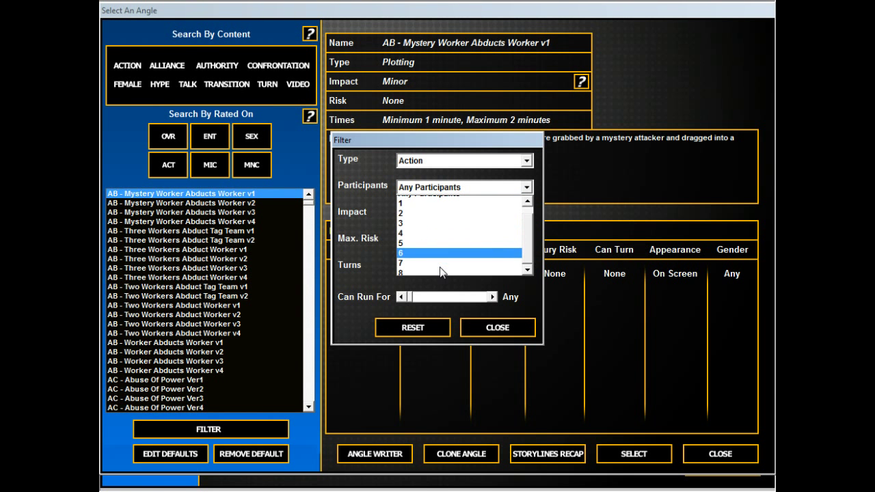
click(497, 327)
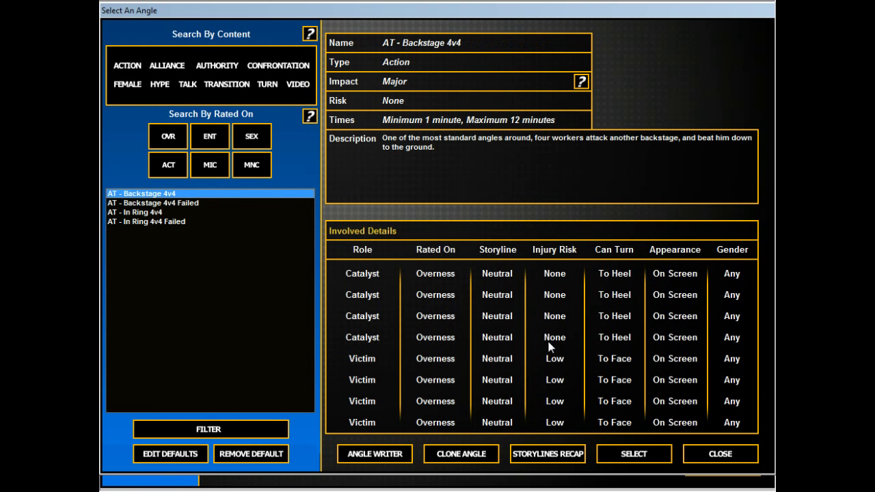
click(134, 212)
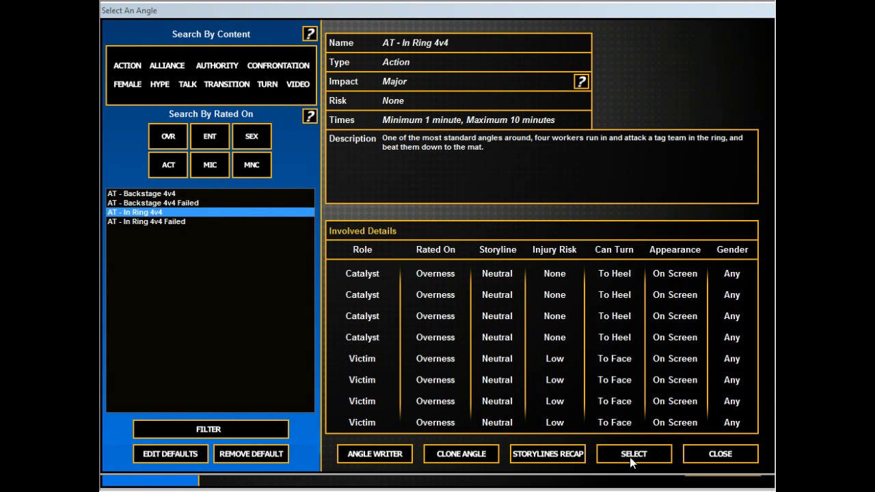
Book the In Ring 4v4 angle, assign the victim roles and set its length to 10 minutes
click(632, 454)
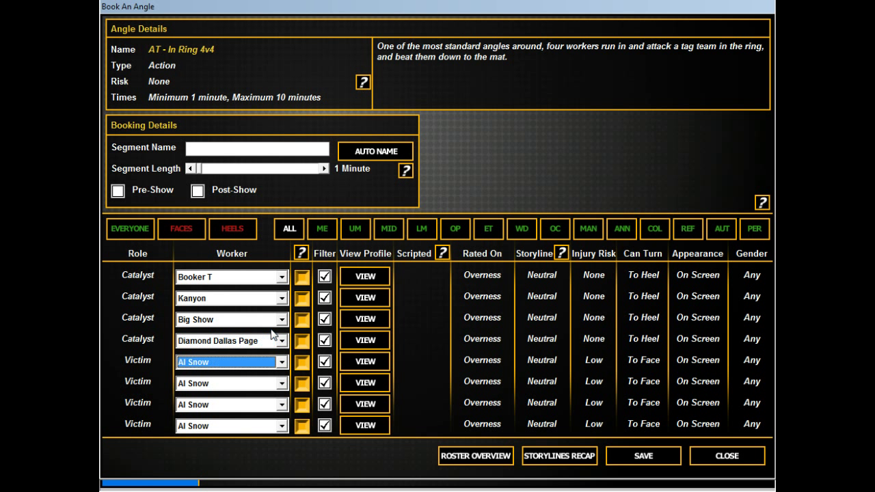
click(225, 360)
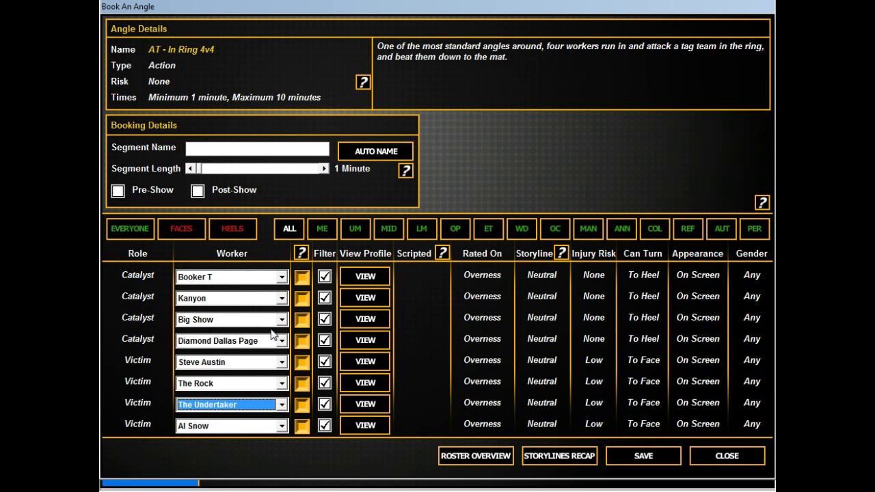
click(225, 424)
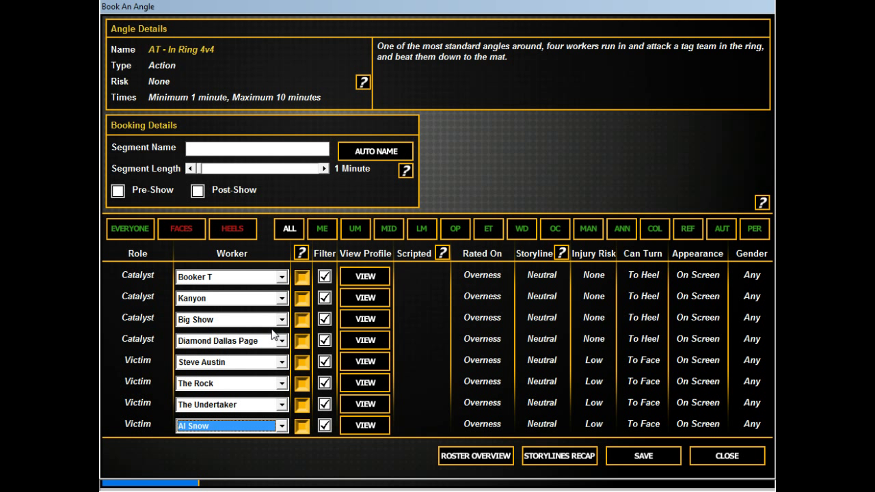
click(229, 426)
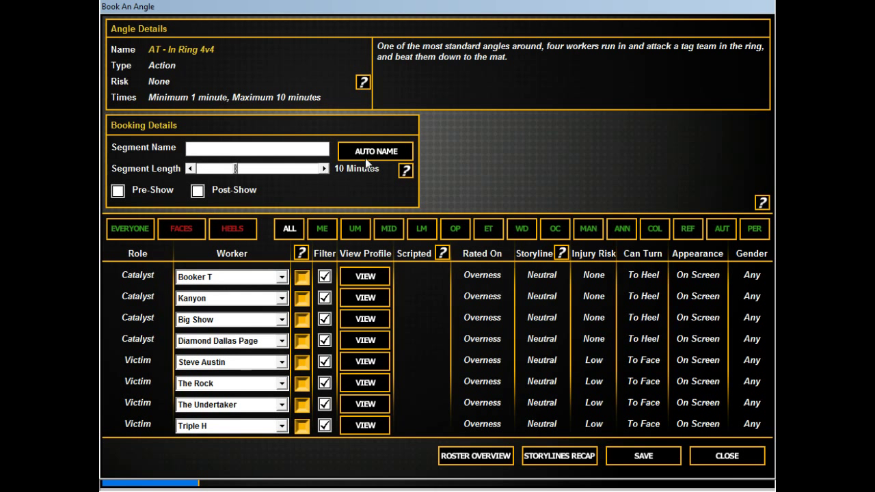
Name it 'Crazy End of show WCW attacking WWF', save it as segment 3 and recheck the analysis
click(374, 150)
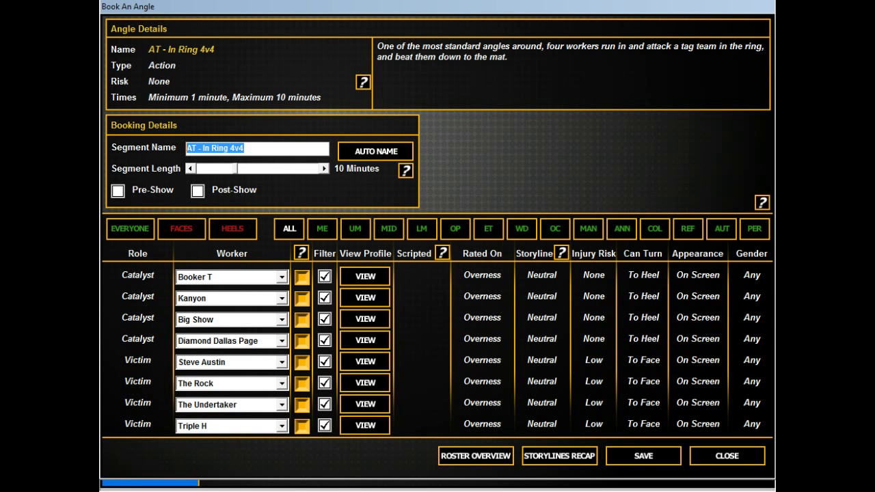
text(Crazy End)
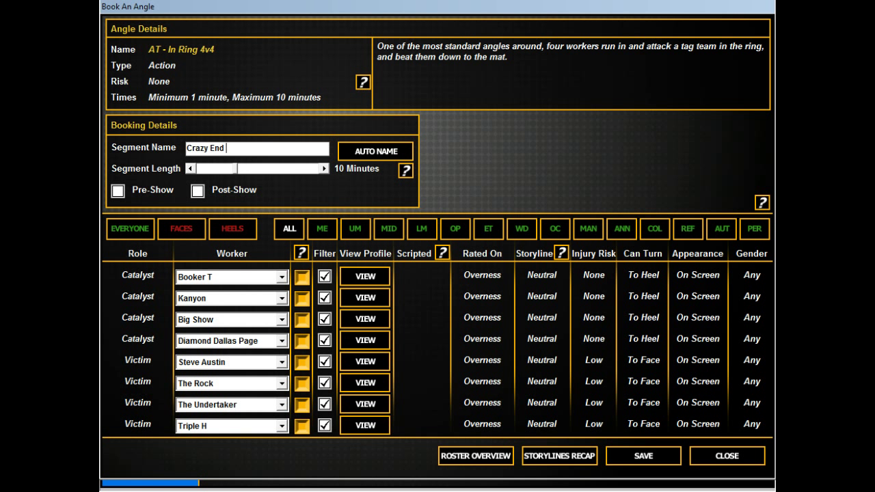
text(of show WCW a)
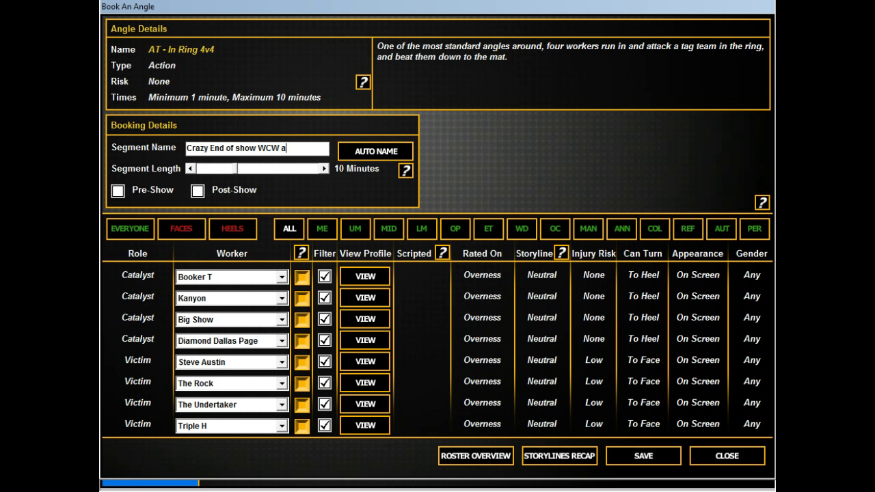
text(ttacks)
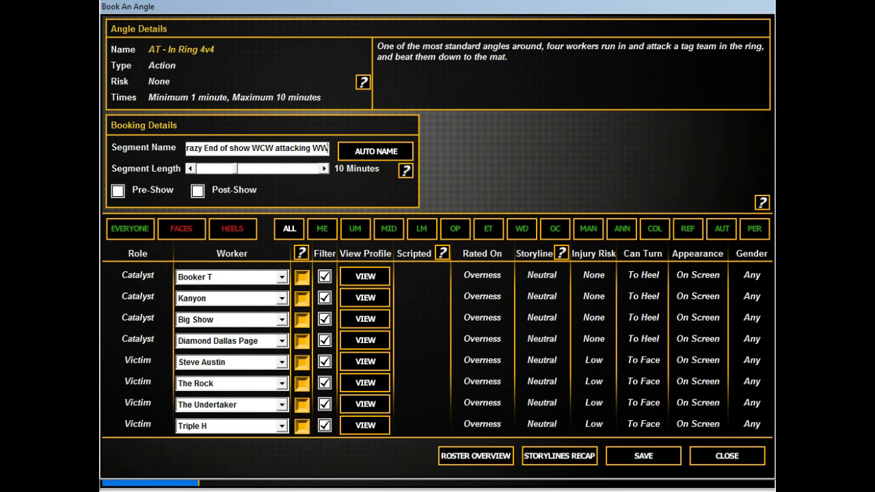
click(643, 455)
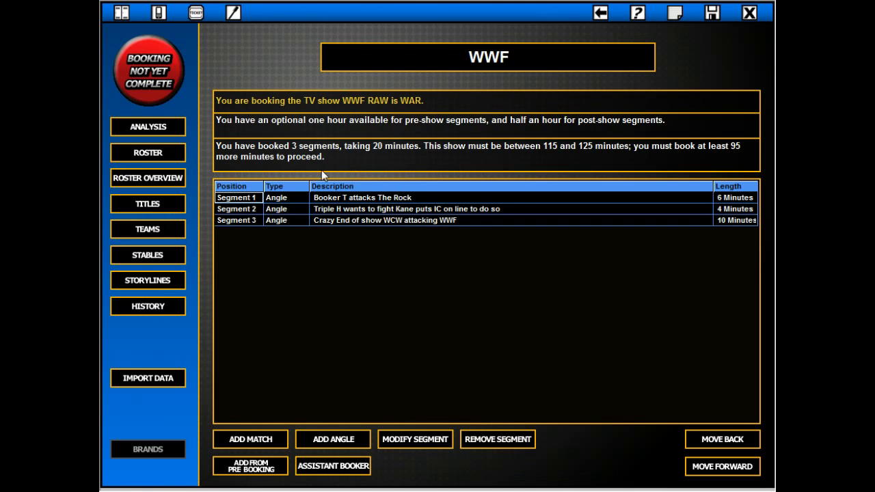
mouse_move(509, 176)
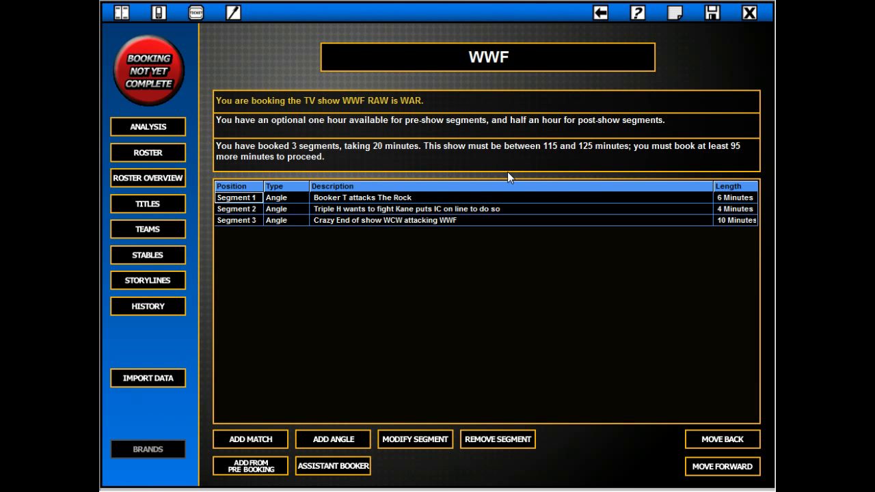
click(147, 126)
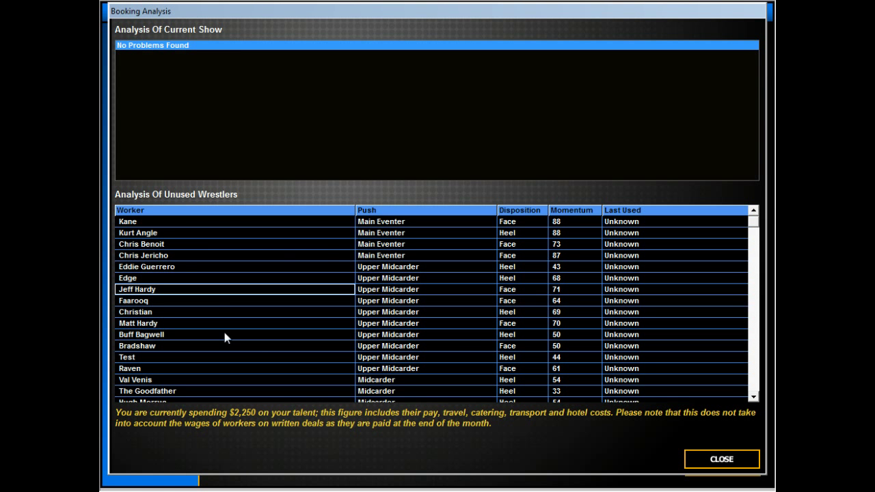
Close the booking analysis report showing no problems with the show
click(146, 267)
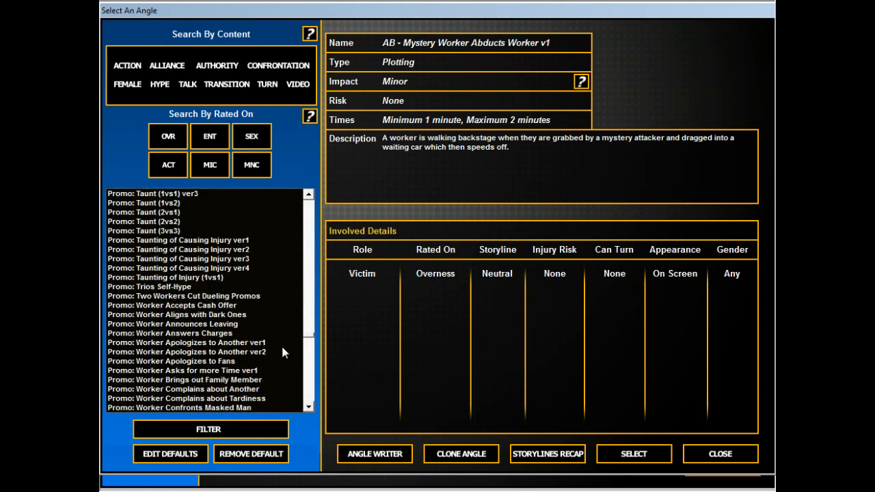
Select 'Promo: Worker Hypes His Friend ver1' from the angle list for booking
scroll(down, 3)
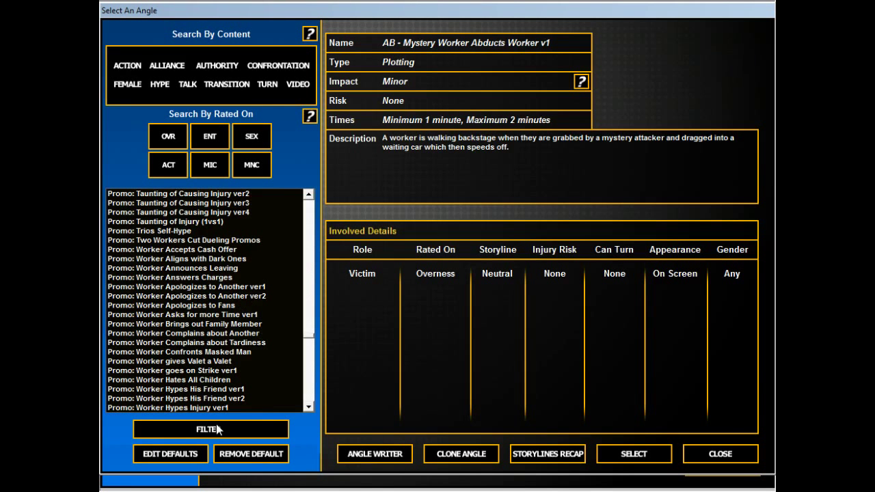
click(175, 389)
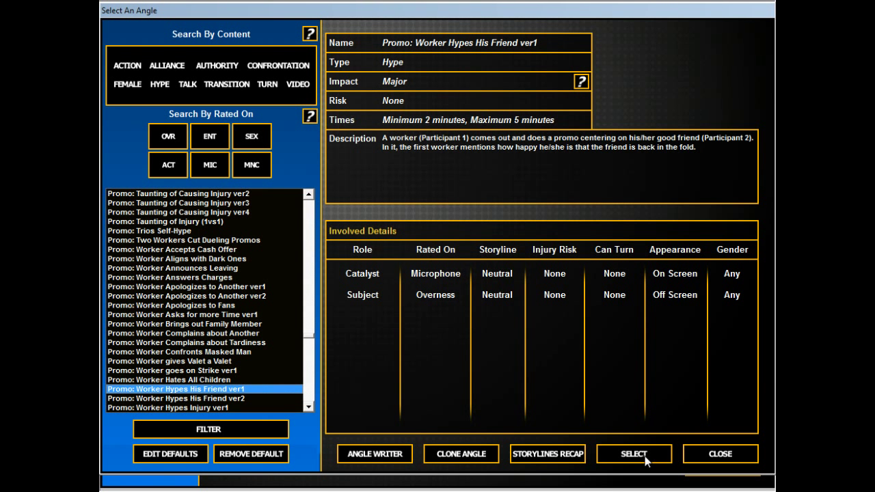
click(633, 454)
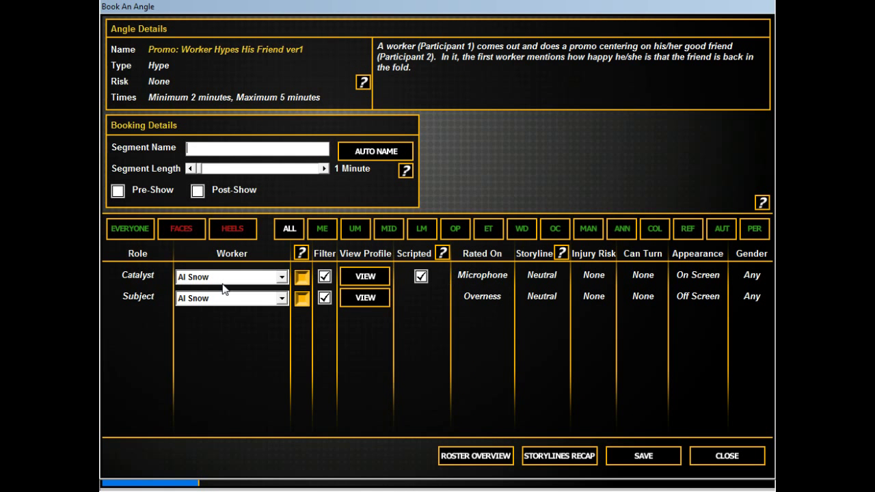
Cast the catalyst, name it 'E&C tag team turmoil promo', set 3 minutes and save to the show
click(230, 276)
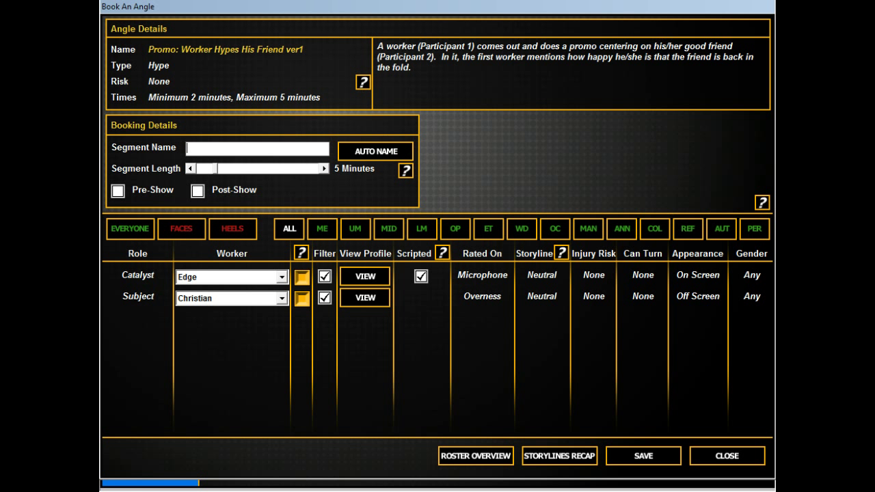
text(B)
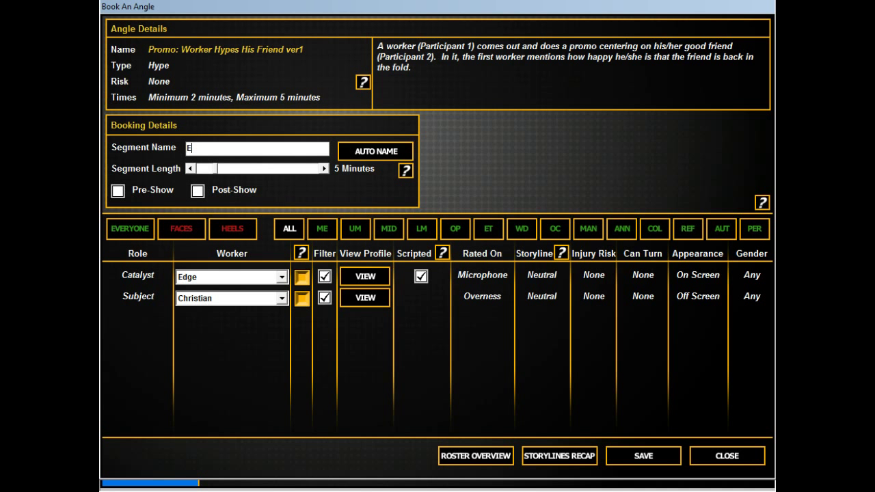
text(E&C tag team)
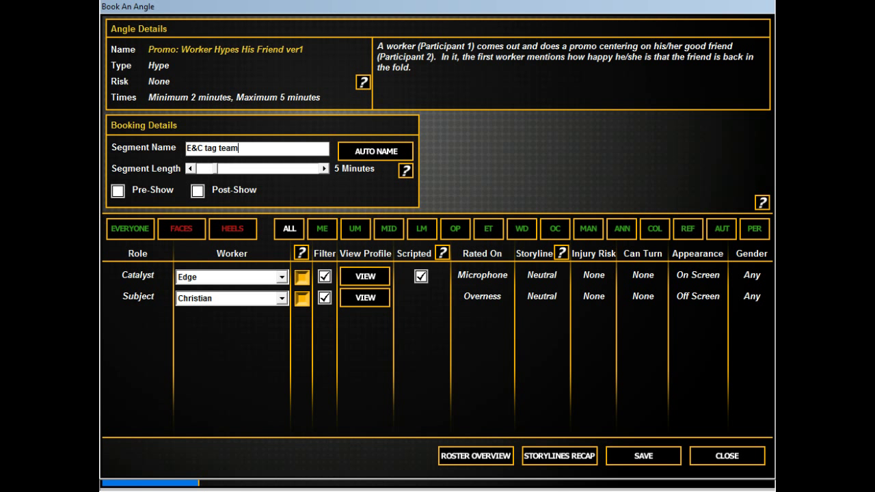
text(turmoil promo)
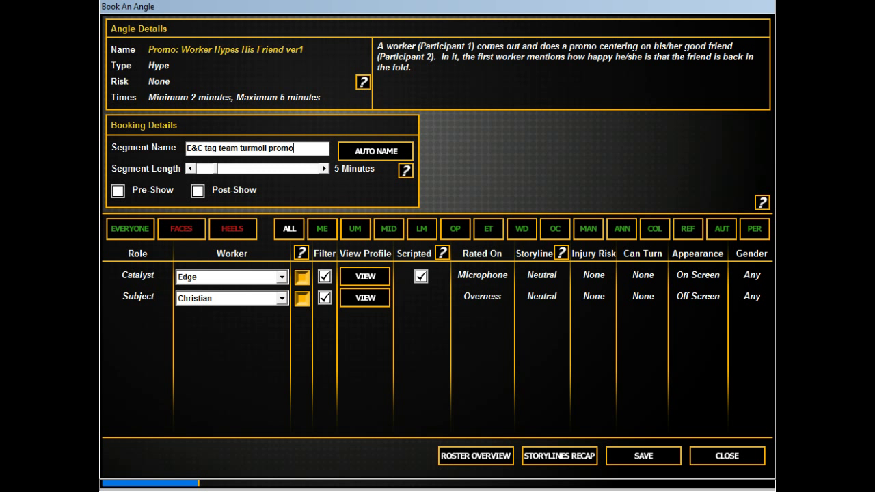
click(190, 168)
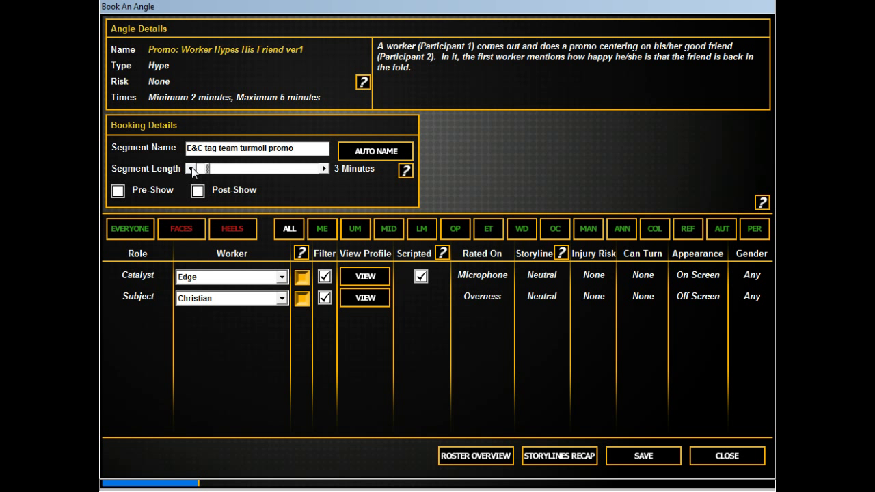
click(642, 457)
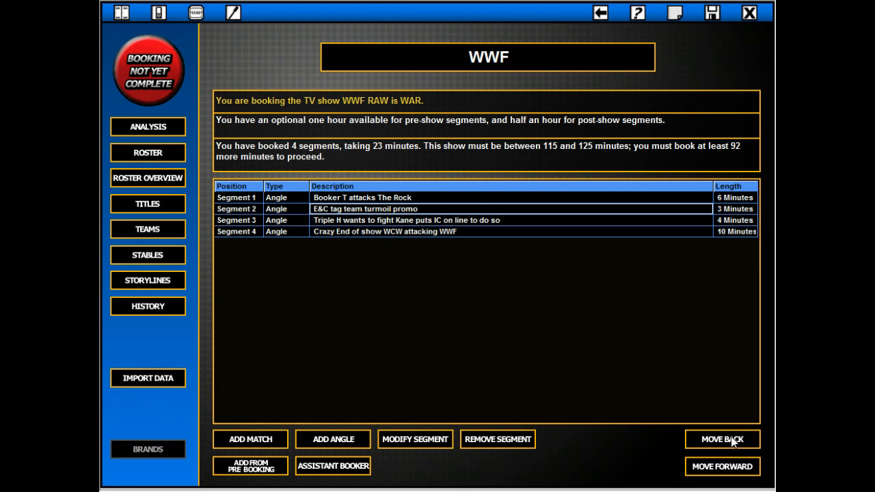
Return to the show booking screen and reopen the Select An Angle catalogue
click(722, 438)
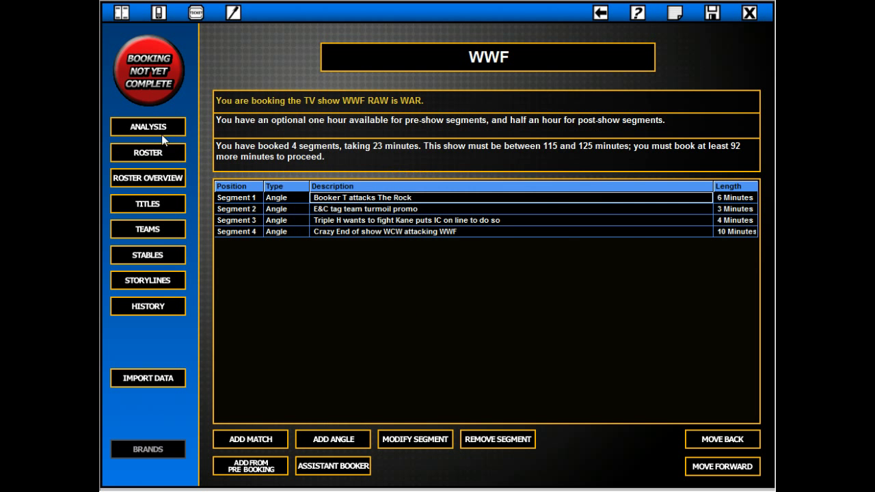
click(147, 126)
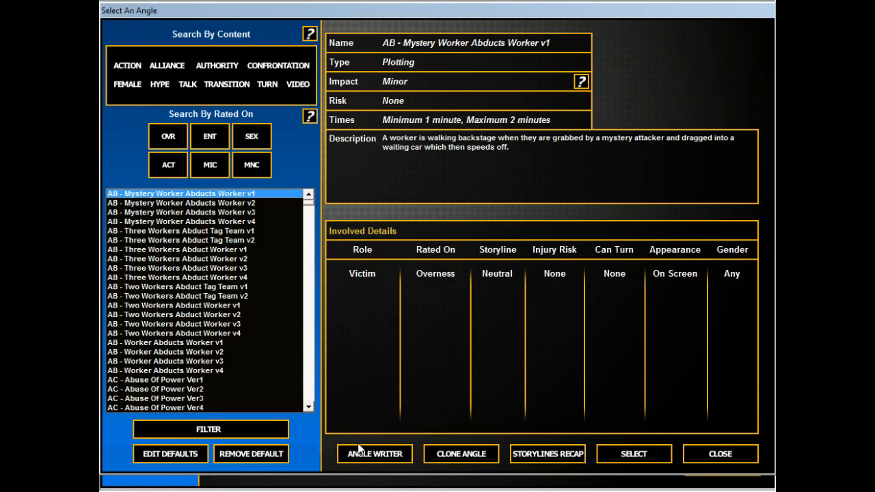
mouse_move(252, 179)
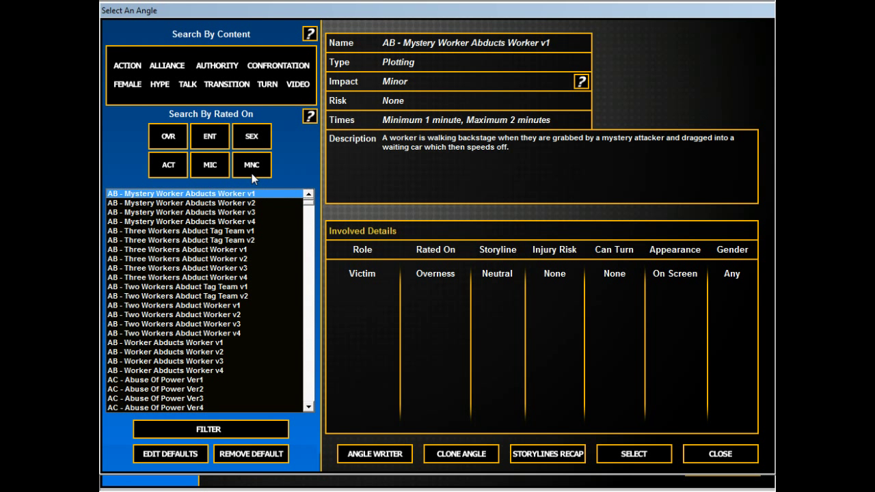
Filter angles by MNC rating and preview Manager Hypes Singles Worker and the police-escort entrance
click(252, 164)
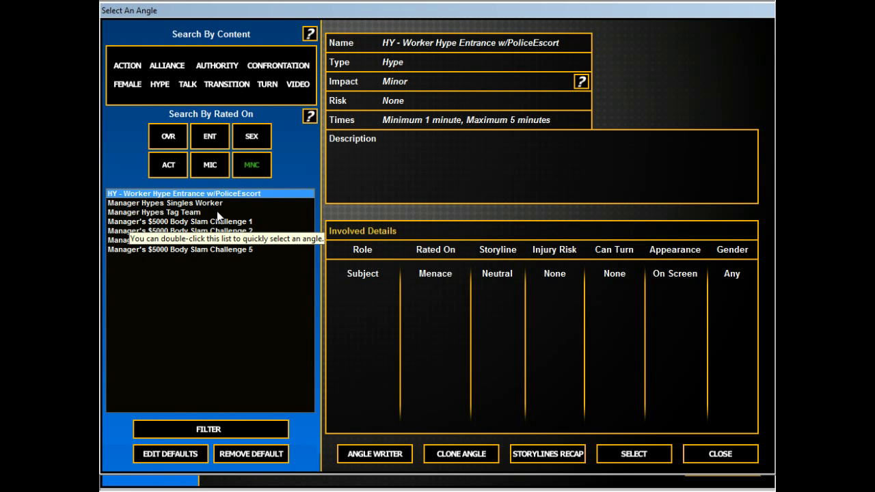
click(164, 202)
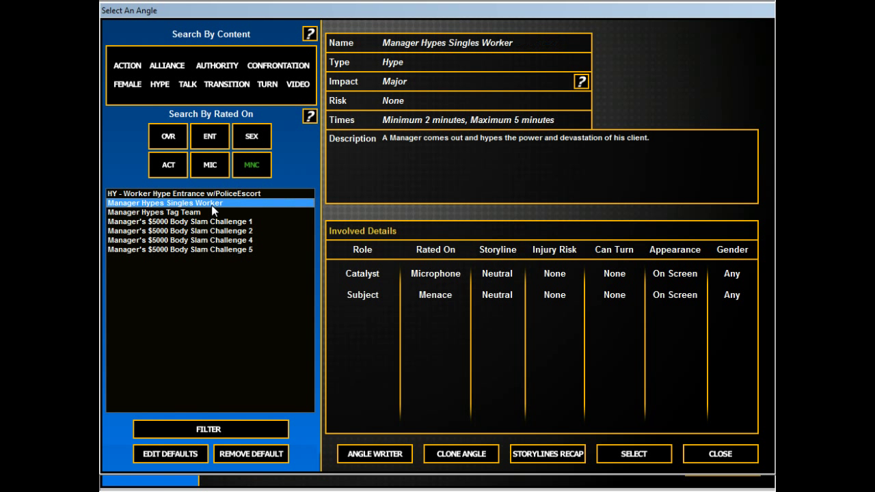
click(185, 194)
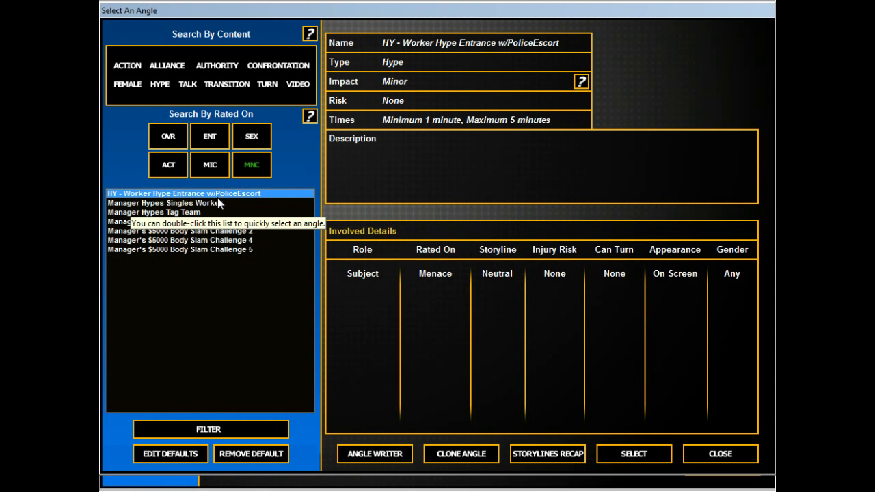
mouse_move(134, 205)
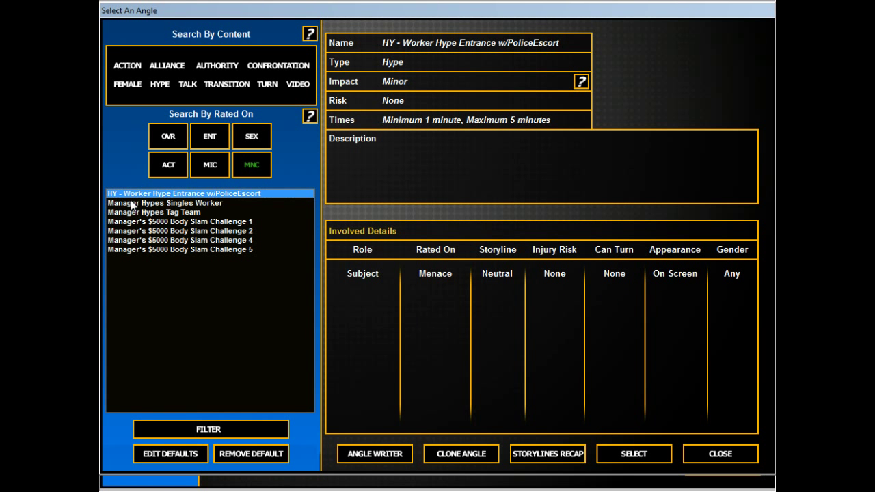
click(164, 203)
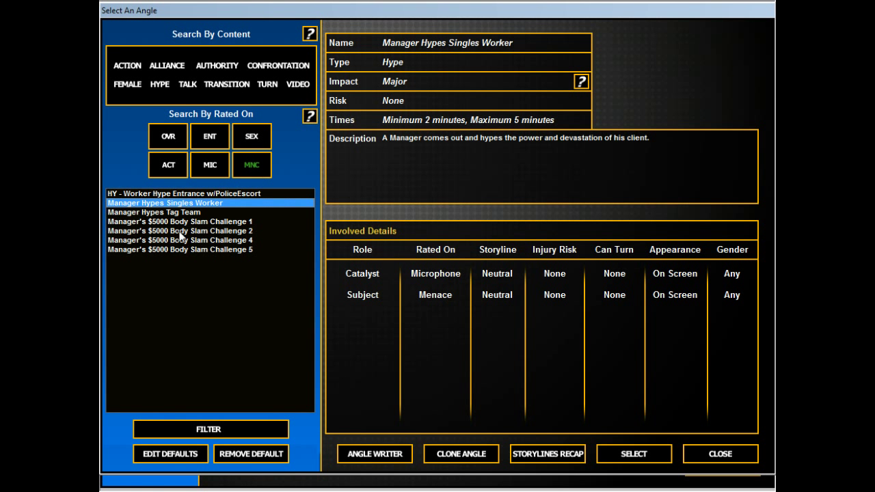
mouse_move(183, 212)
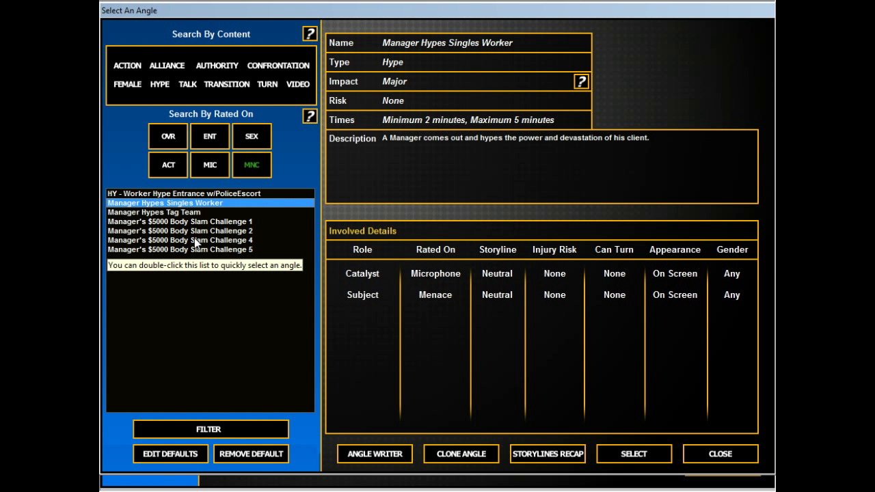
mouse_move(724, 467)
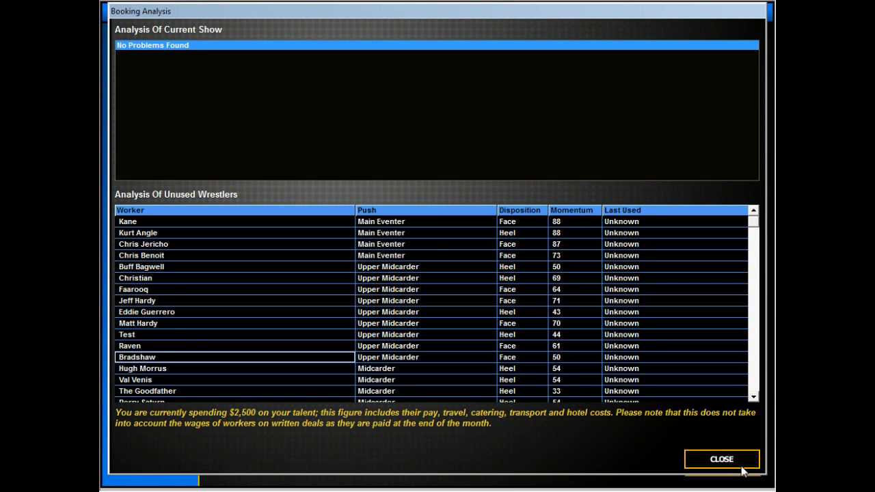
Close the Booking Analysis window and the Select An Angle catalogue
click(722, 459)
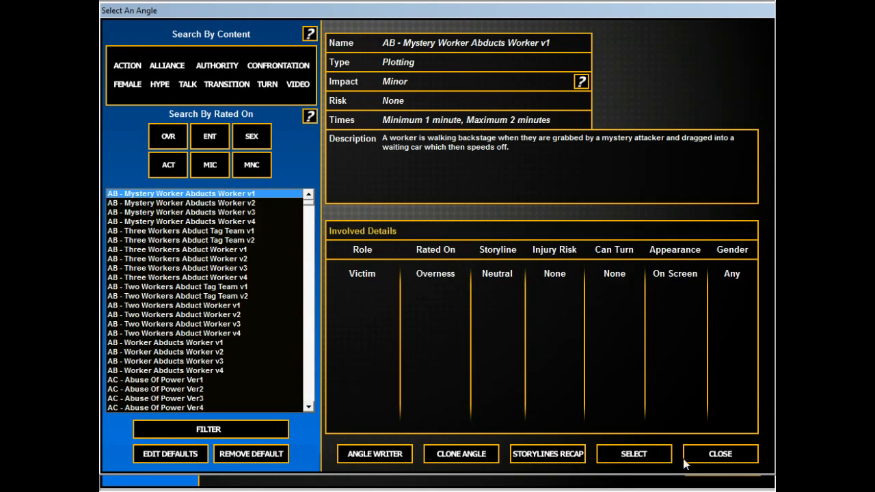
click(718, 453)
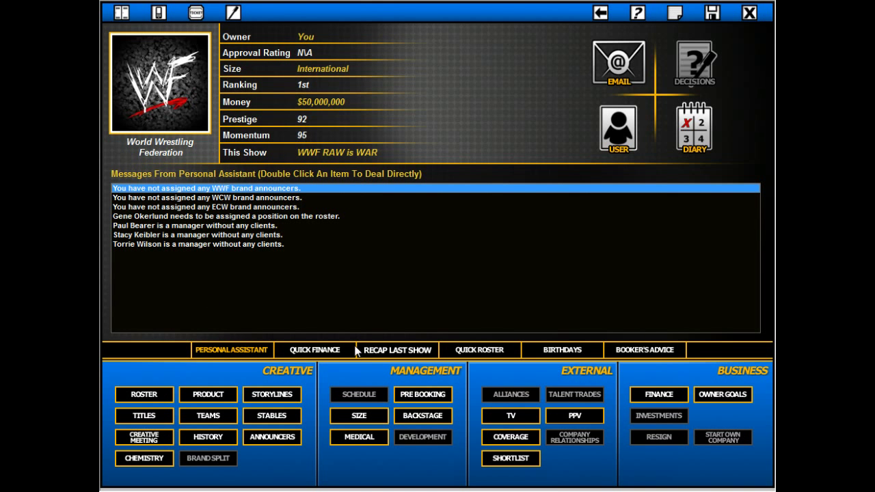
View WWF Judgement Day pre-bookings, previewing the four-team tag and A.P.A. vs. Dudley Boyz matches, then close
click(422, 393)
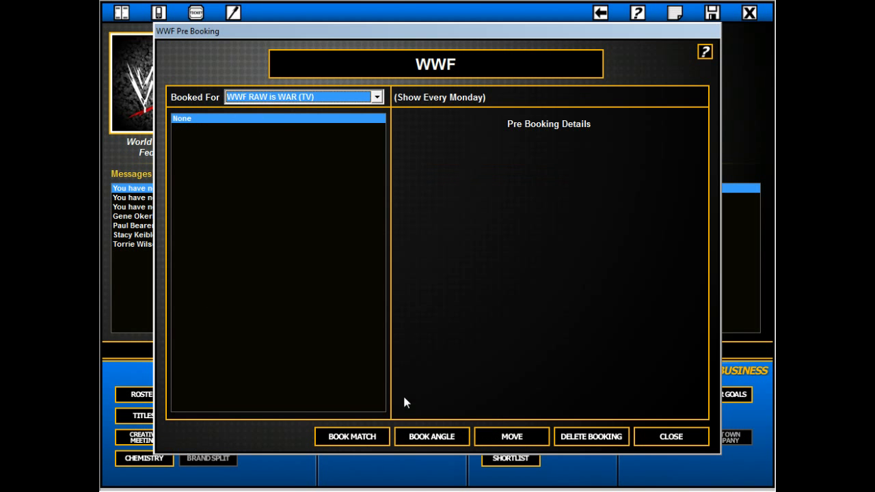
click(303, 96)
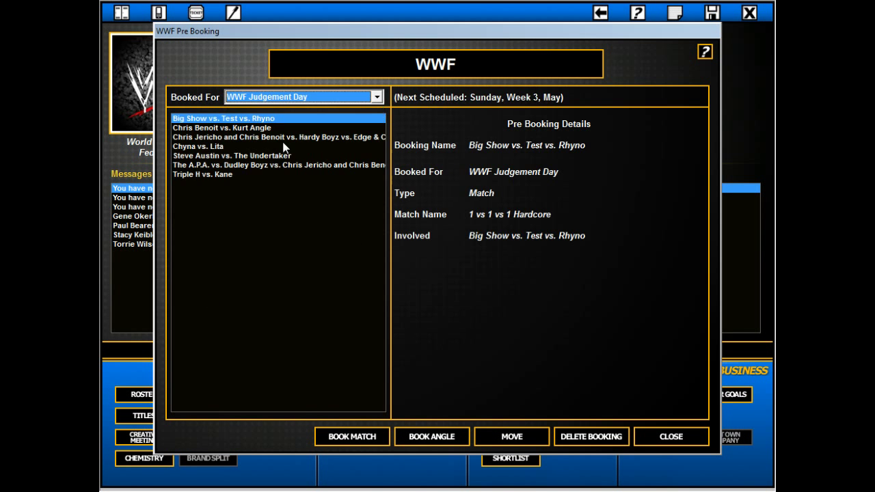
click(276, 136)
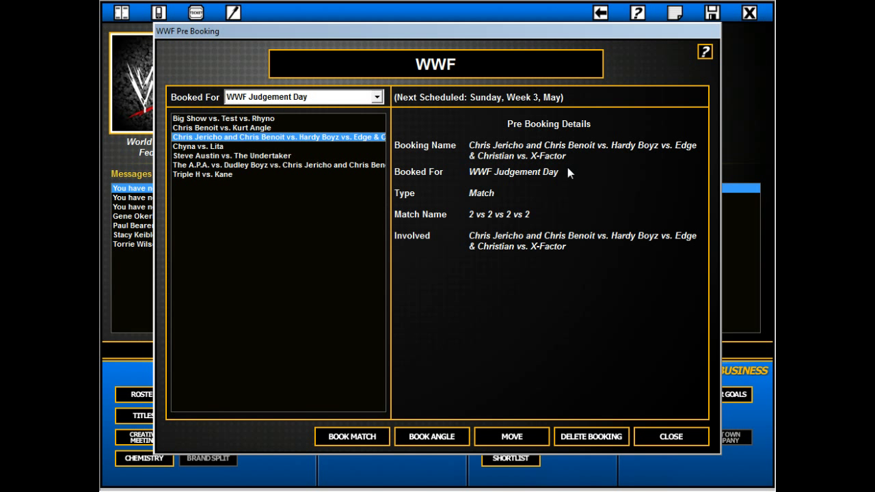
click(277, 164)
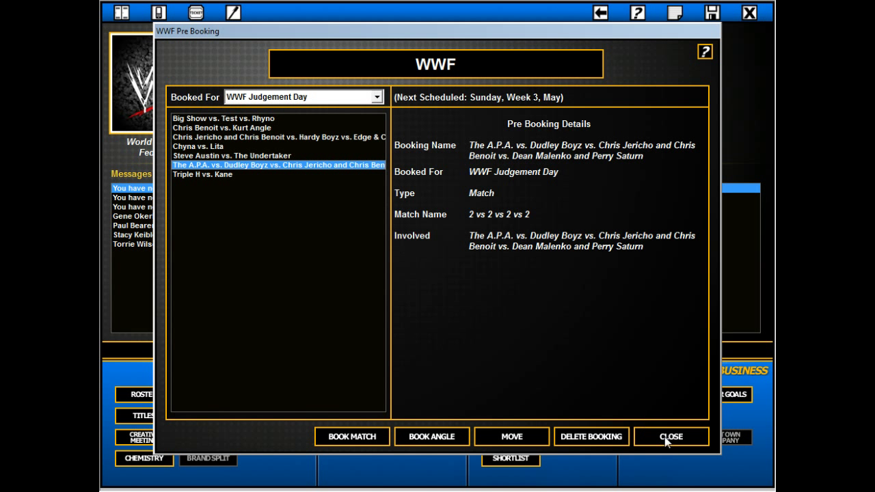
click(670, 436)
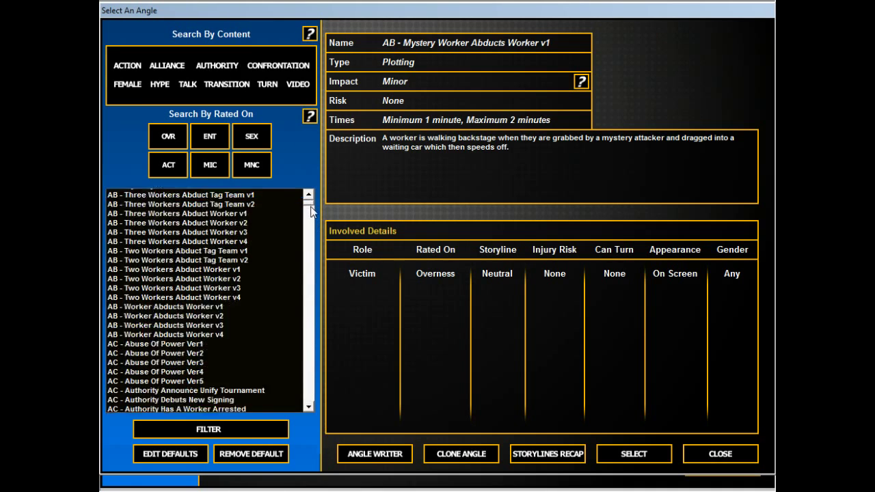
Select the 'HY - Promo In Ring (2v2v2v2)' angle from the catalogue for booking
drag(311, 212, 314, 300)
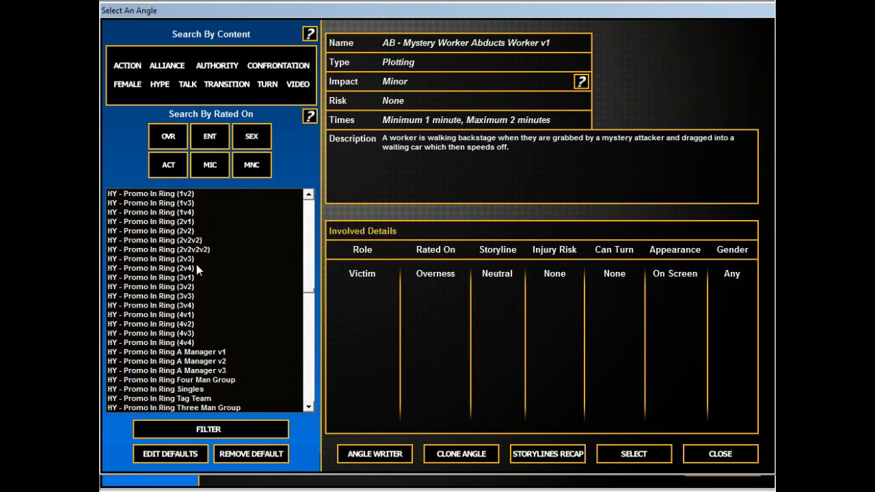
click(177, 361)
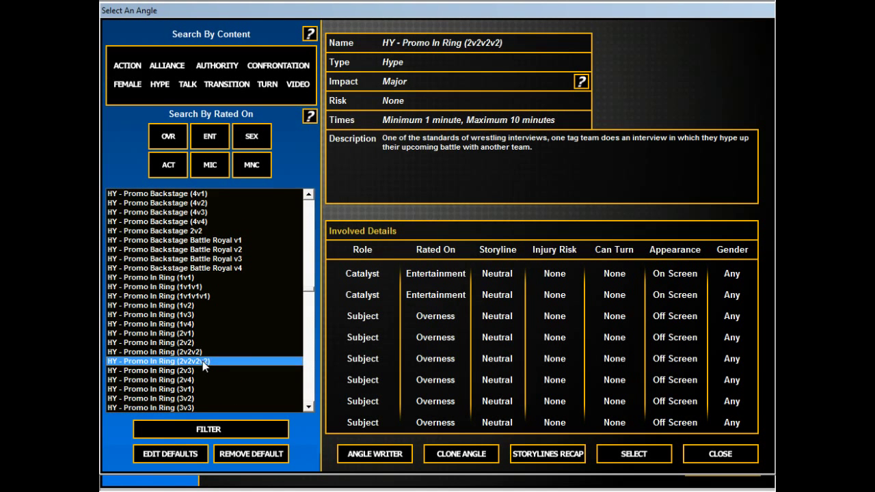
click(632, 454)
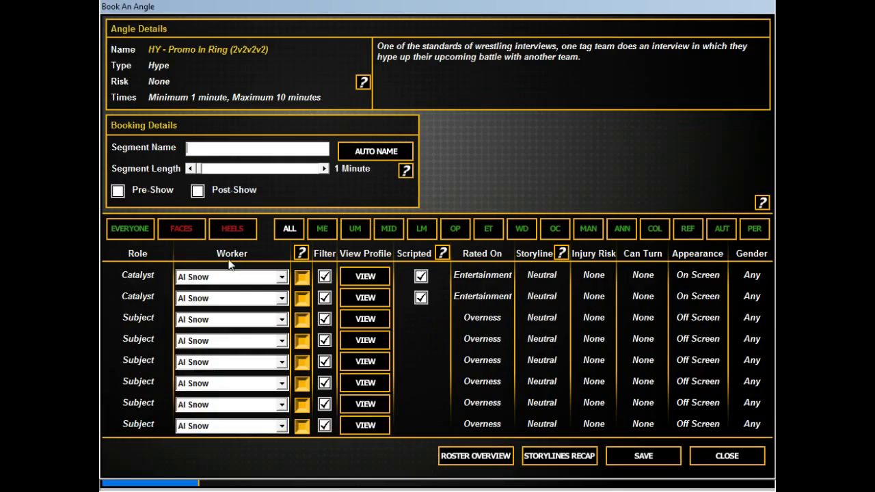
Cast Faarooq and Bradshaw as catalysts, fill the subject roles and auto-name the segment
click(230, 276)
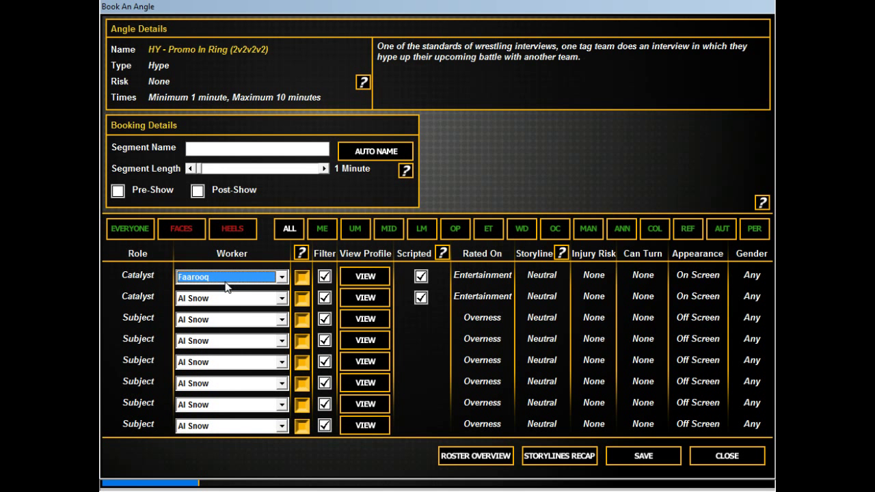
click(229, 298)
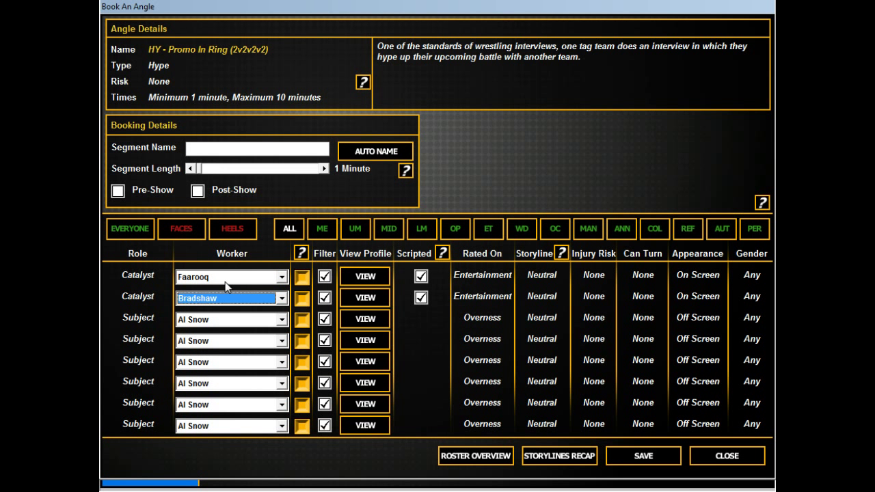
click(225, 320)
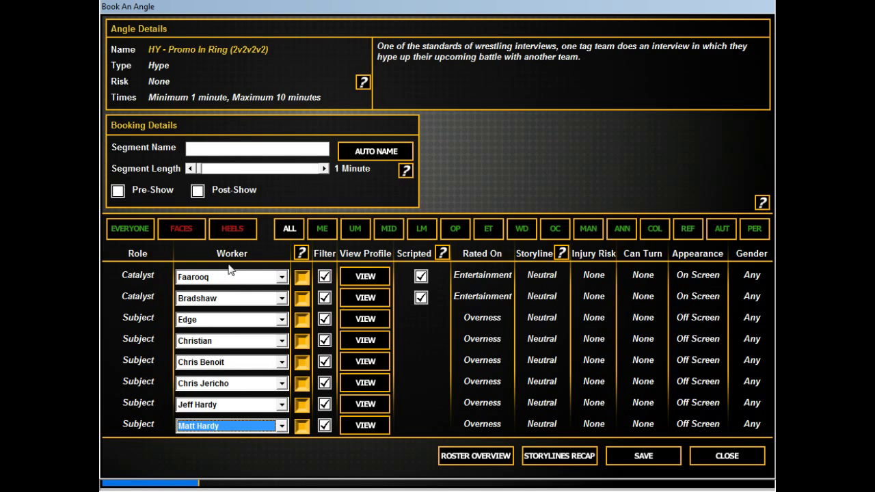
click(374, 150)
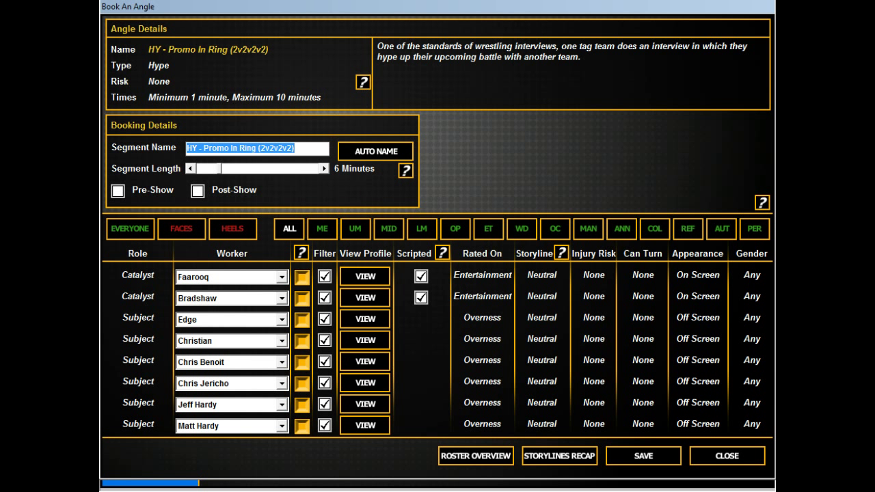
Rename it 'APA playing poker and shit talking opponents' and save it to the show
text(Farooq and)
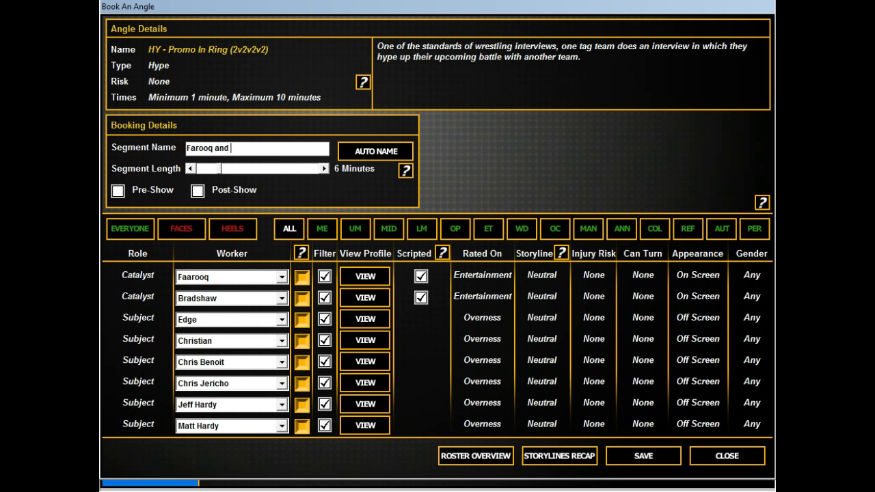
text(A)
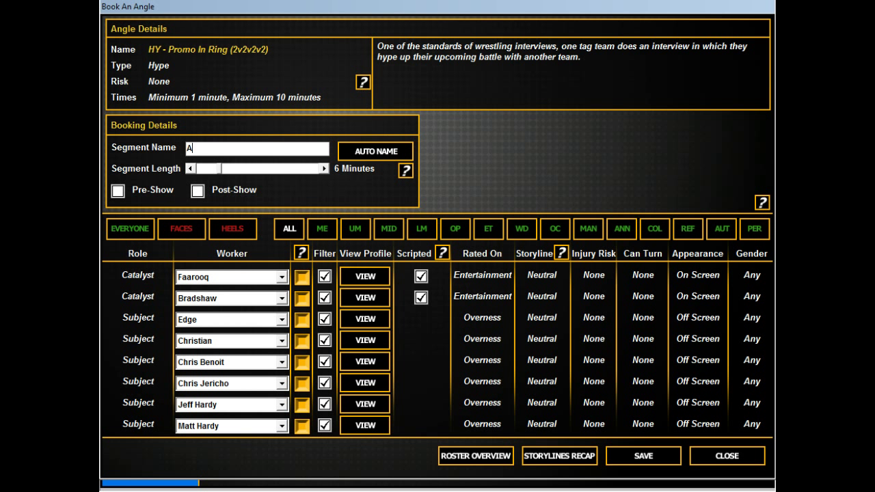
text(PA playing poker an)
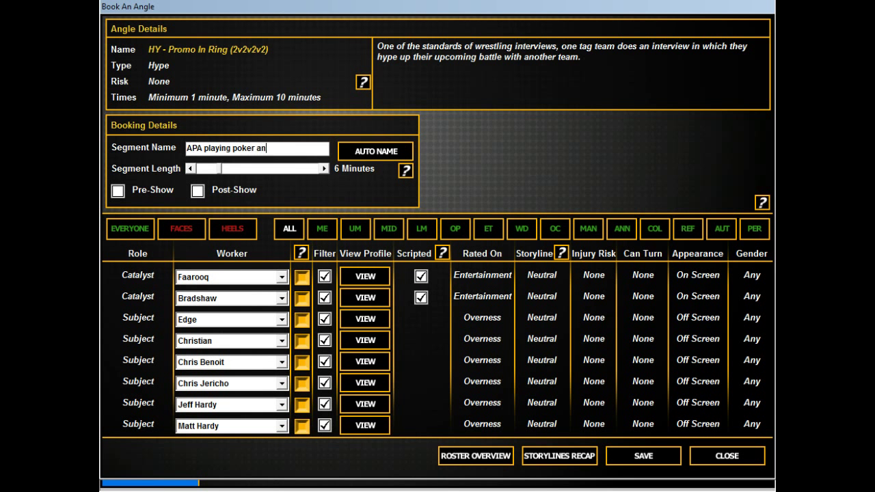
text(d shit talking)
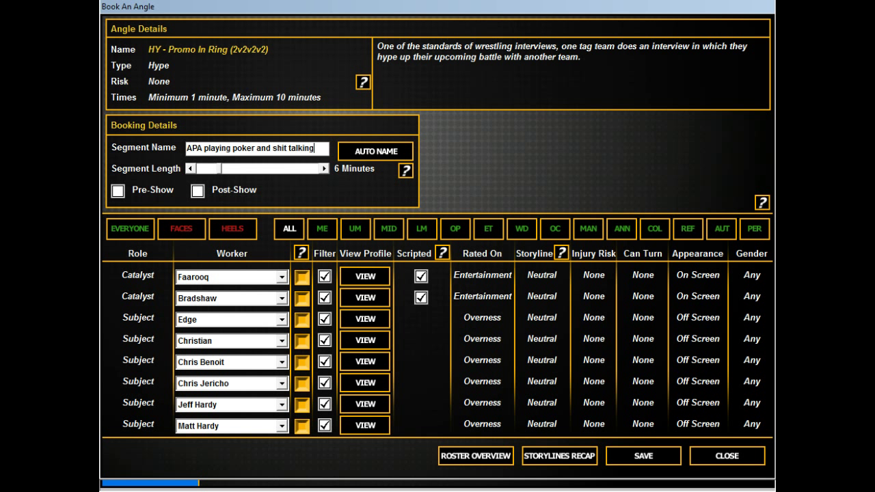
text(opponen)
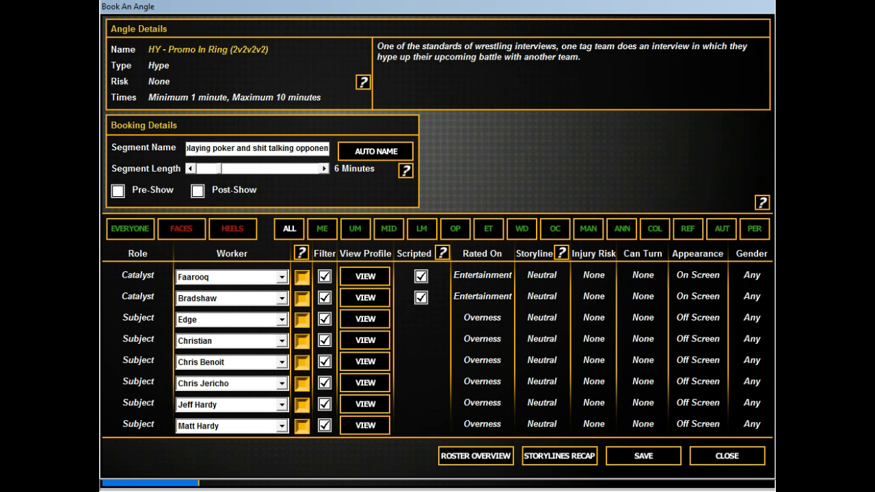
click(190, 168)
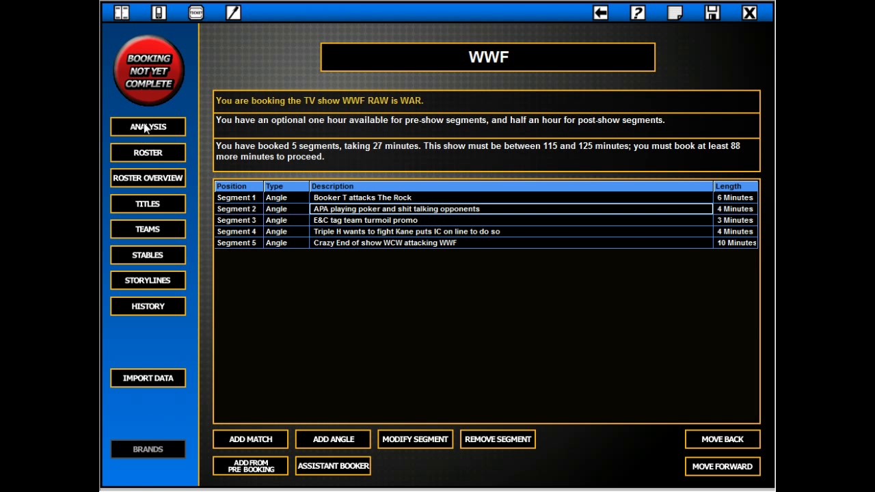
click(147, 125)
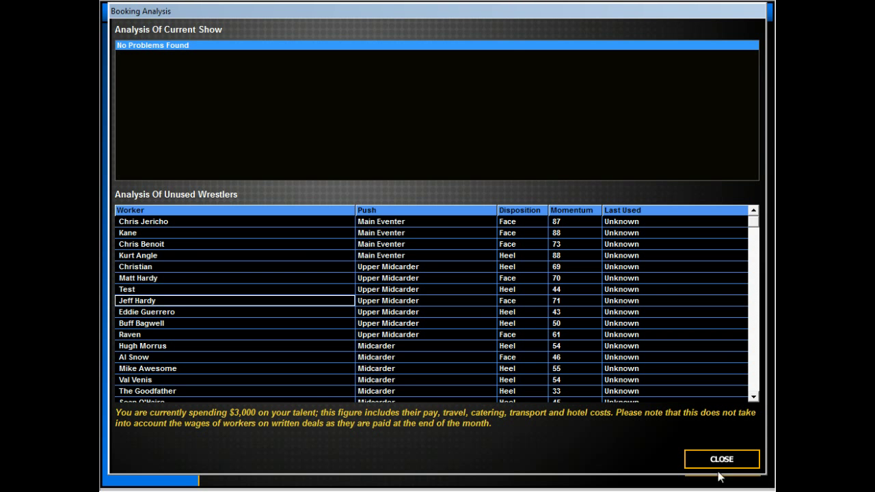
click(722, 459)
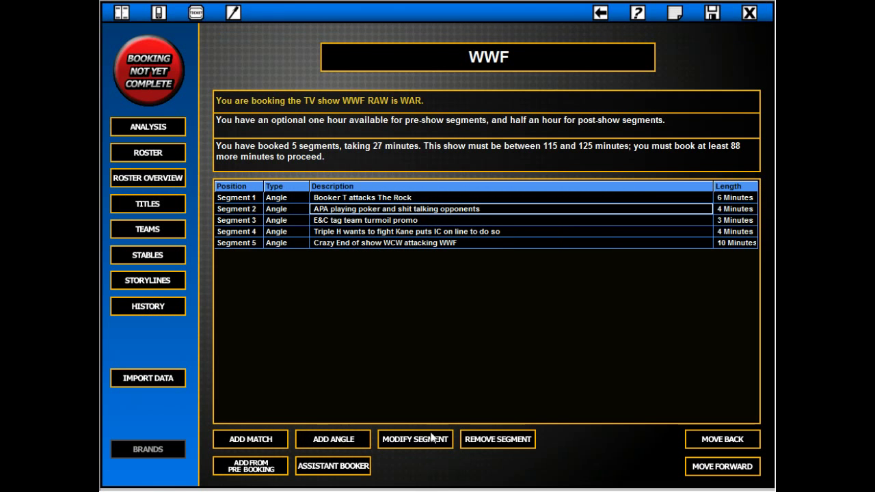
Add a new angle using the HY - Promo Backstage (2v2) template
click(333, 439)
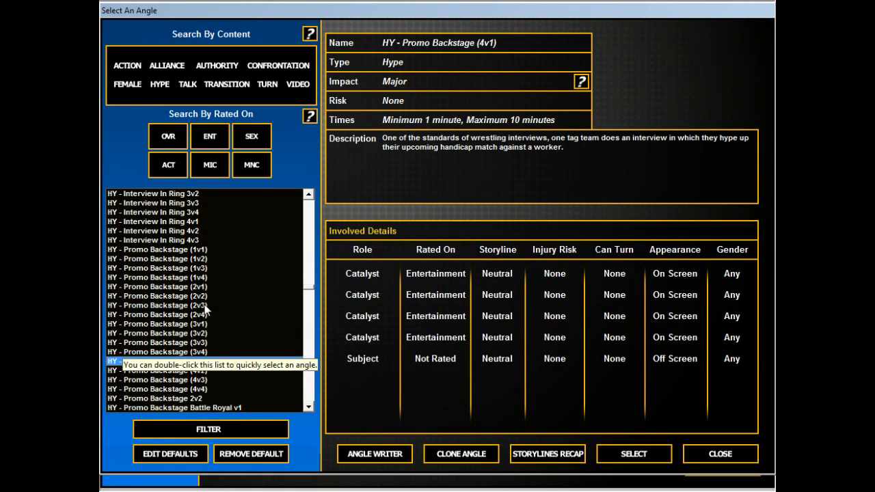
click(157, 295)
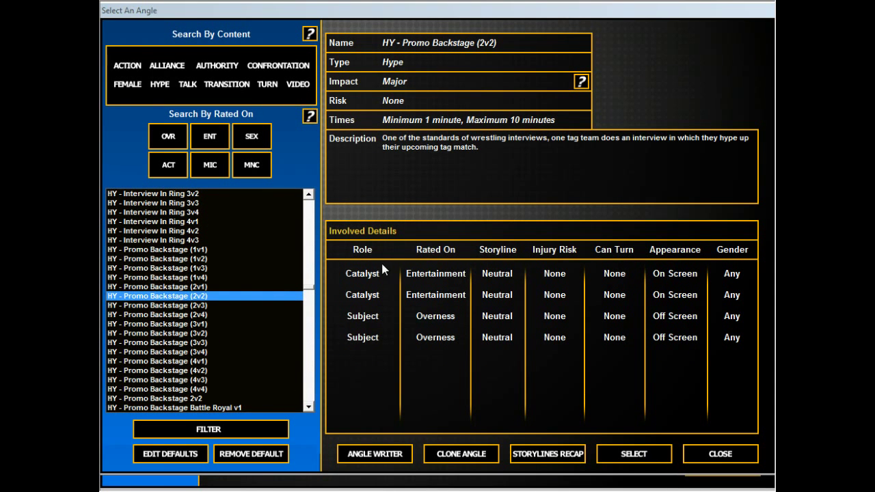
click(633, 454)
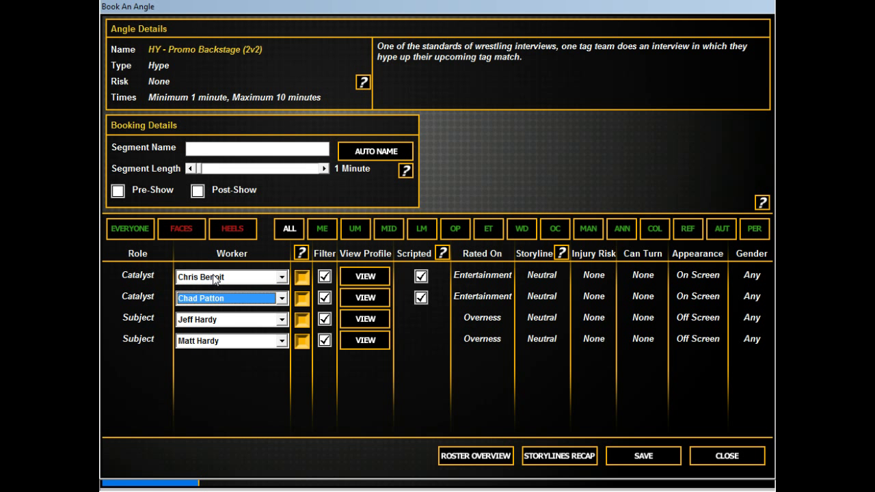
Make Chris Jericho the second catalyst, auto-name, then rename the segment 'Wolverine2J Promo'
click(230, 298)
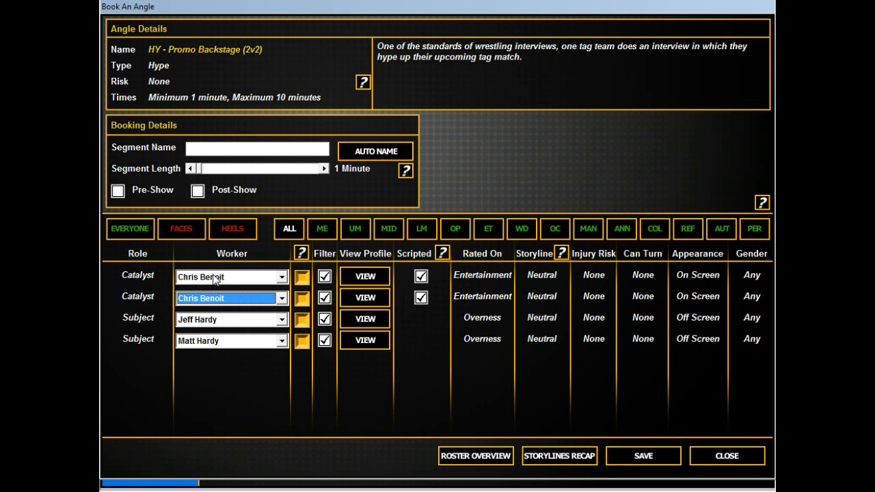
click(229, 298)
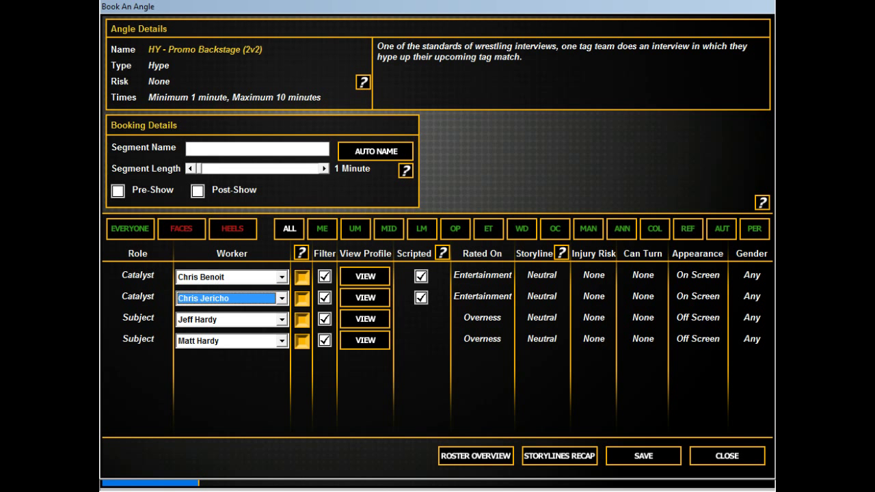
click(375, 150)
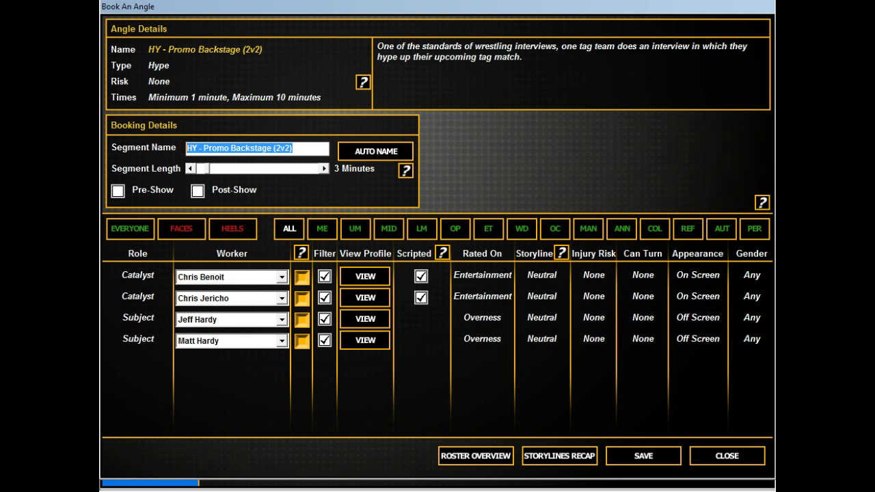
text(W)
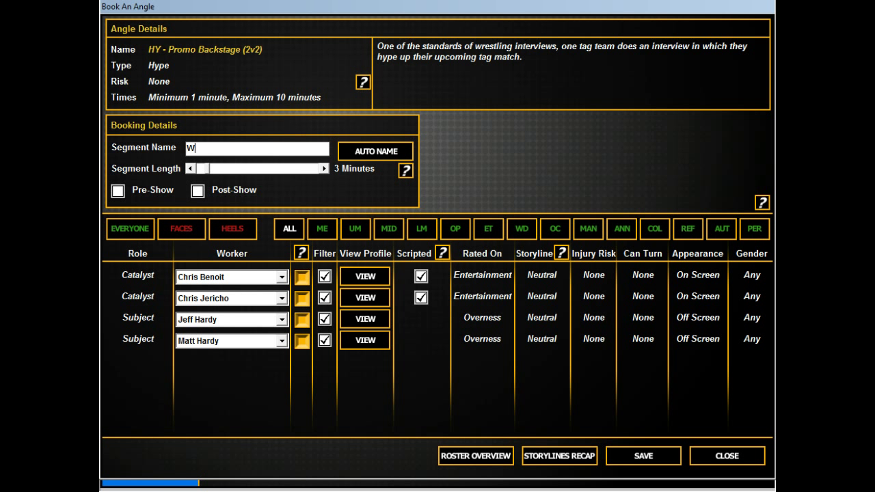
text(olverine2J)
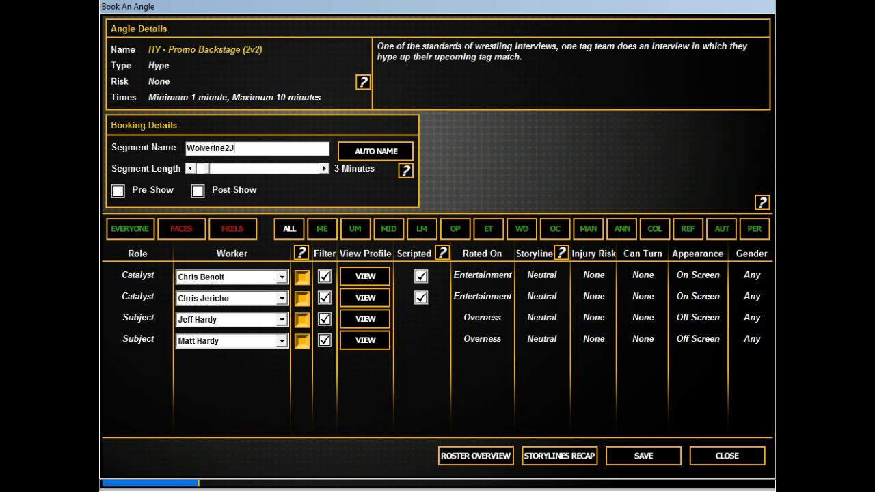
text(Promo)
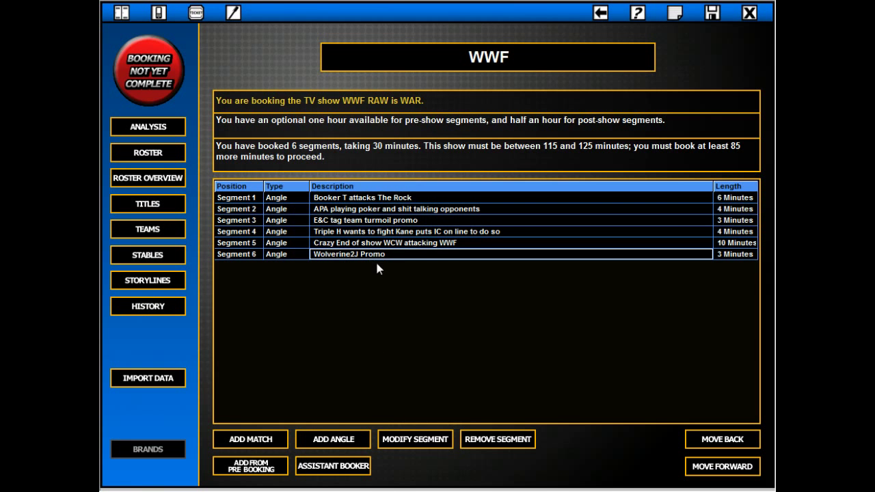
Move the Wolverine2J Promo earlier so it sits at Segment 2 of RAW is WAR
click(721, 439)
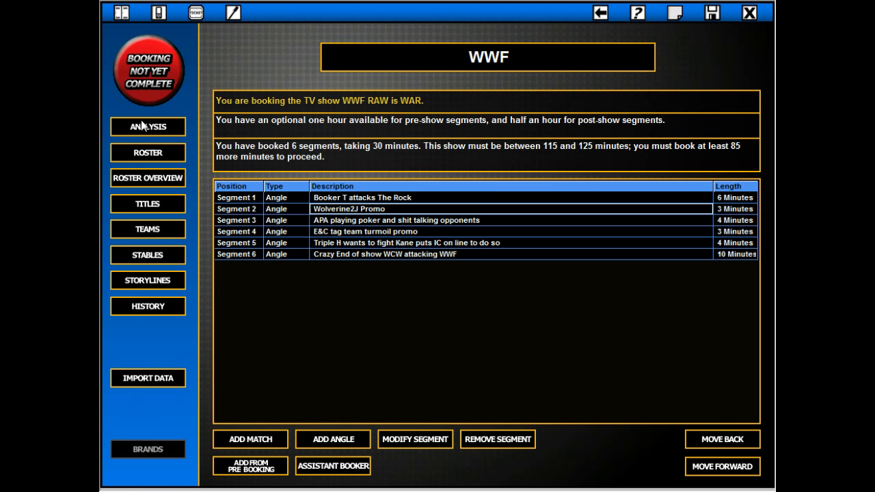
click(147, 126)
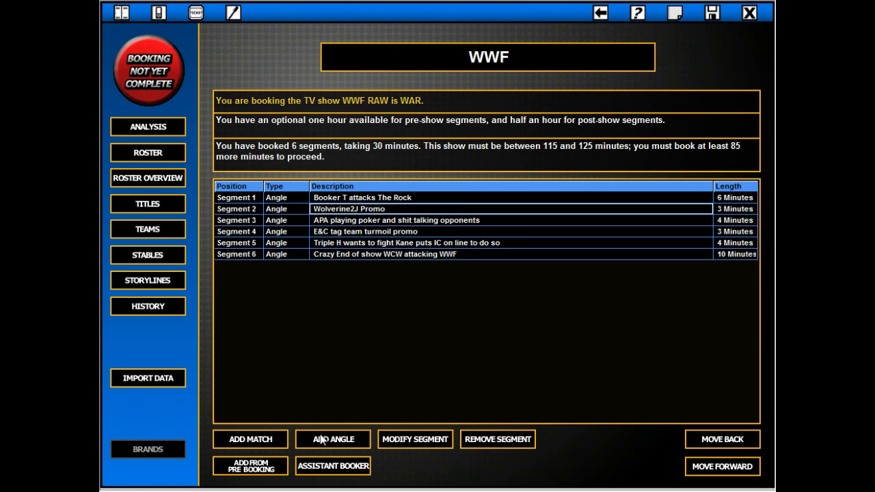
mouse_move(385, 210)
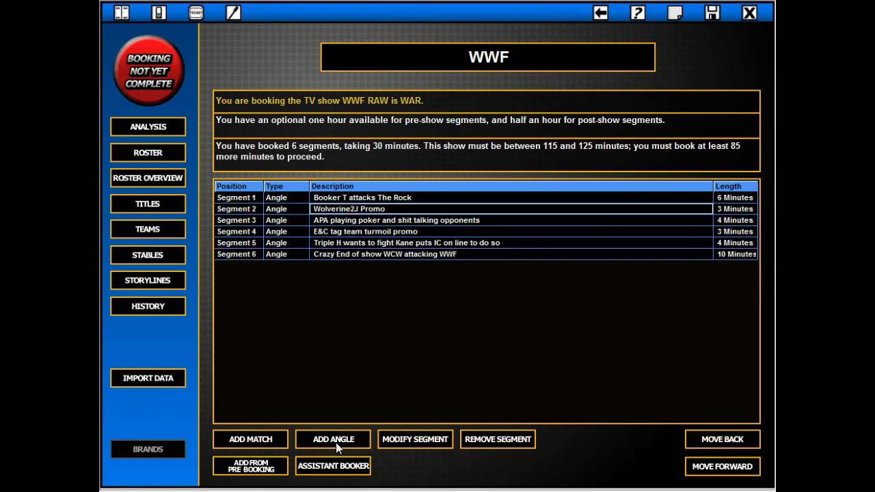
Filter angles to 2 participants rated on entertainment and pick HY - Symbol Interrupts Promo
click(333, 438)
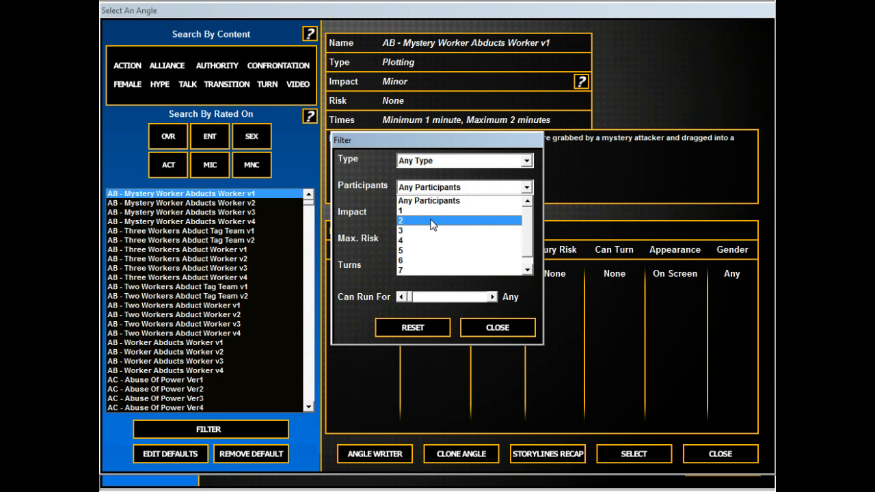
click(431, 221)
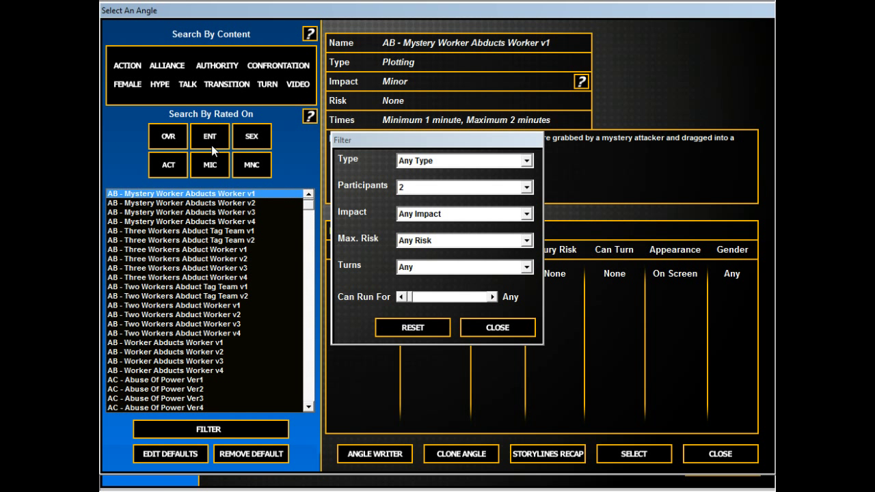
click(497, 328)
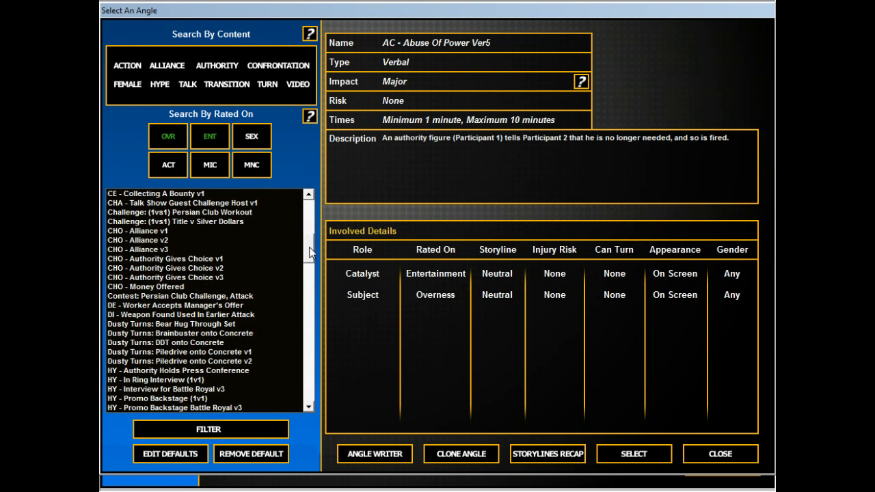
scroll(down, 3)
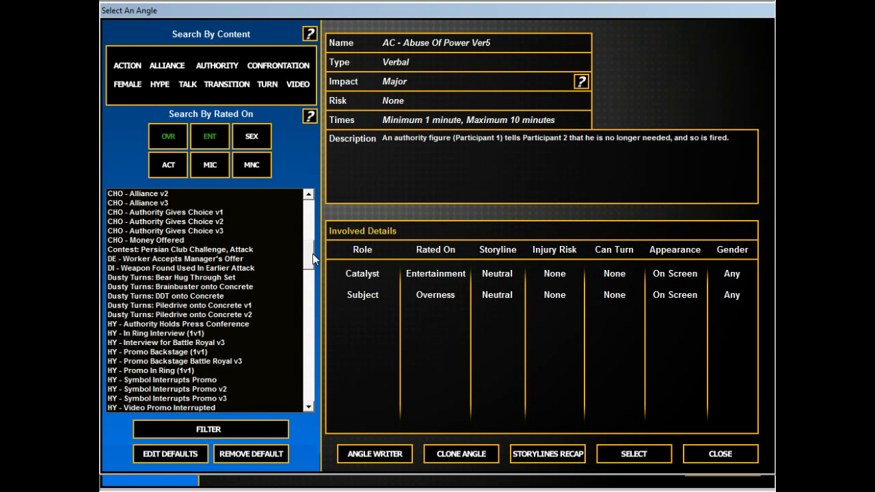
click(161, 314)
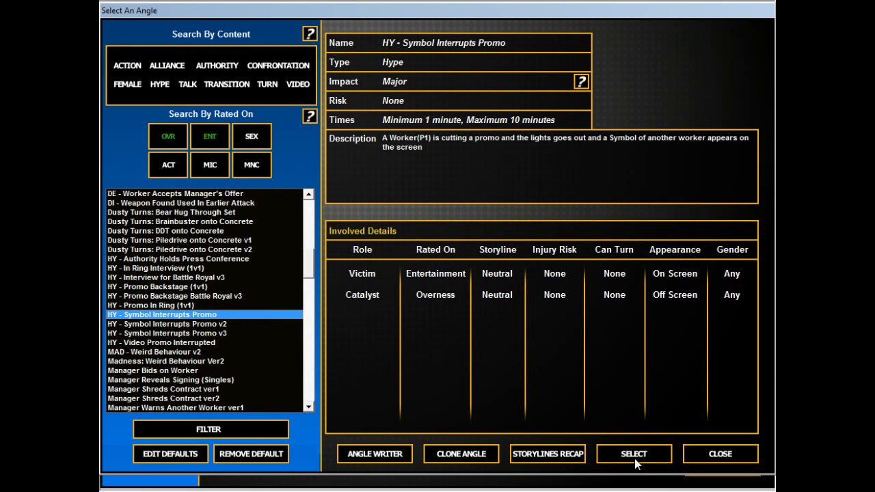
Book the promo with Raven as victim, Rhyno as catalyst, named 'Raven promo interrupted by GORE GORE GORE'
click(633, 454)
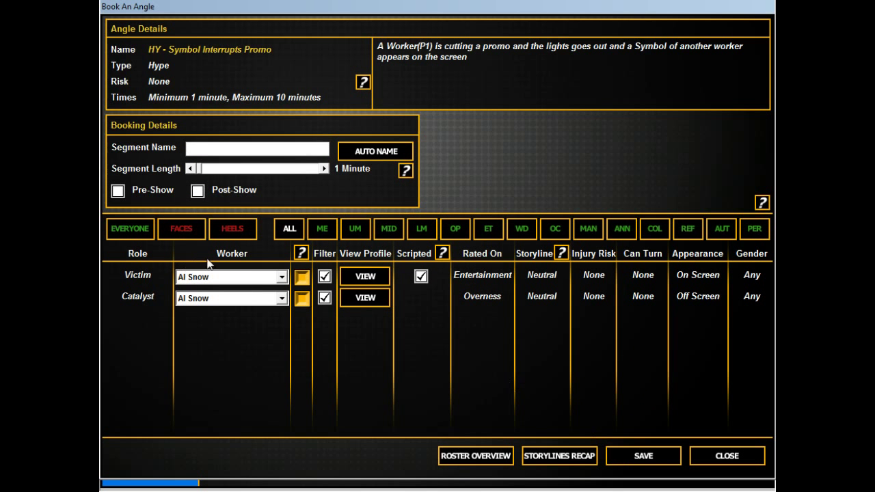
click(231, 276)
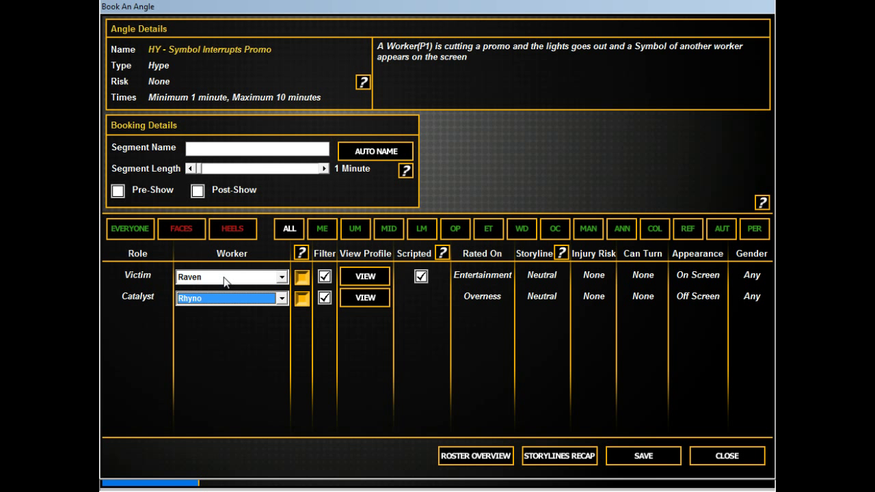
click(375, 150)
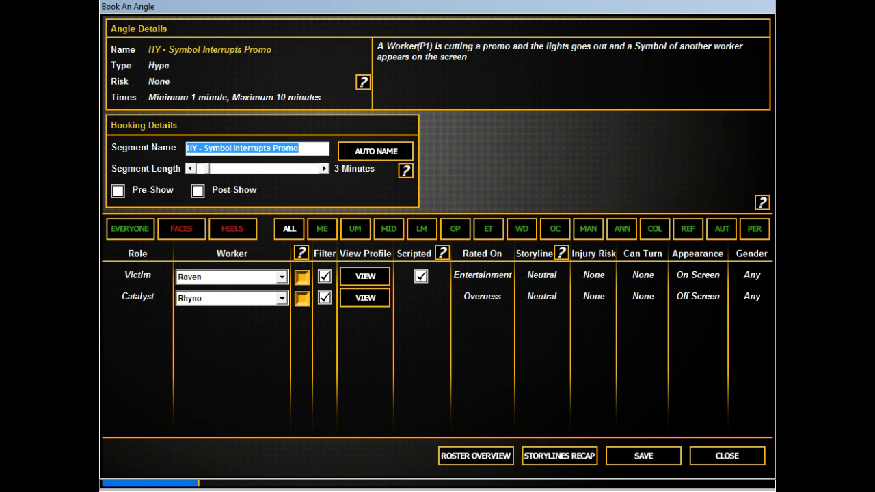
text(Raven)
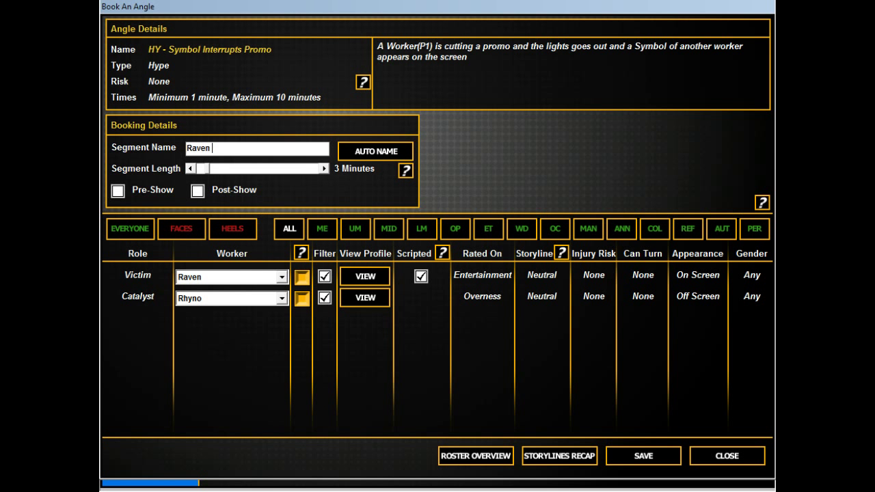
text(promo)
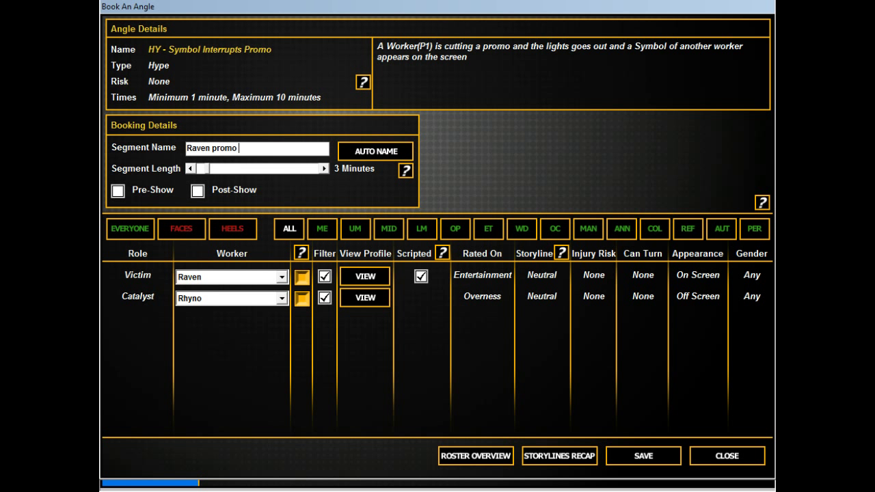
text(interrupted)
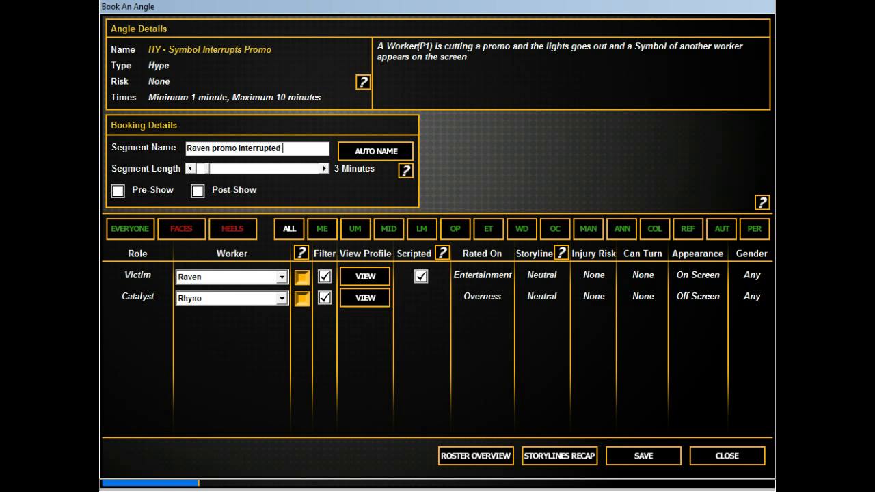
text(by GORE GORE GORE)
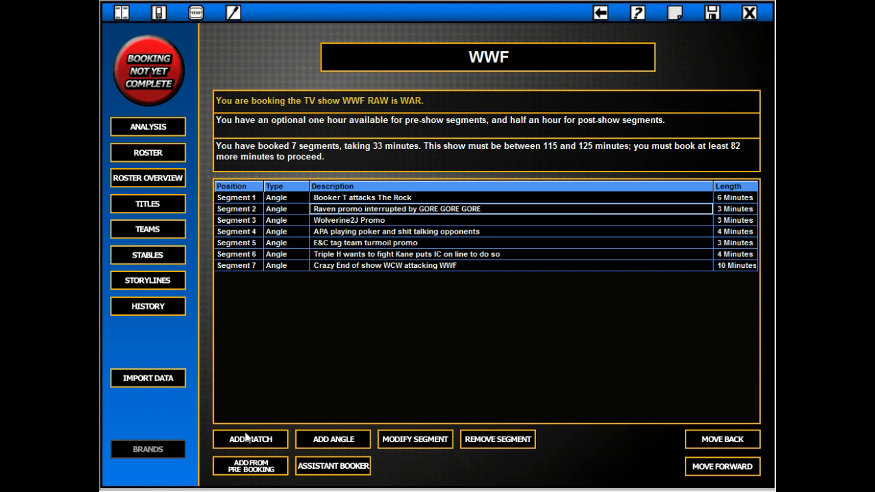
Start a 1 vs 1 match with The Rock against The Undertaker
click(249, 439)
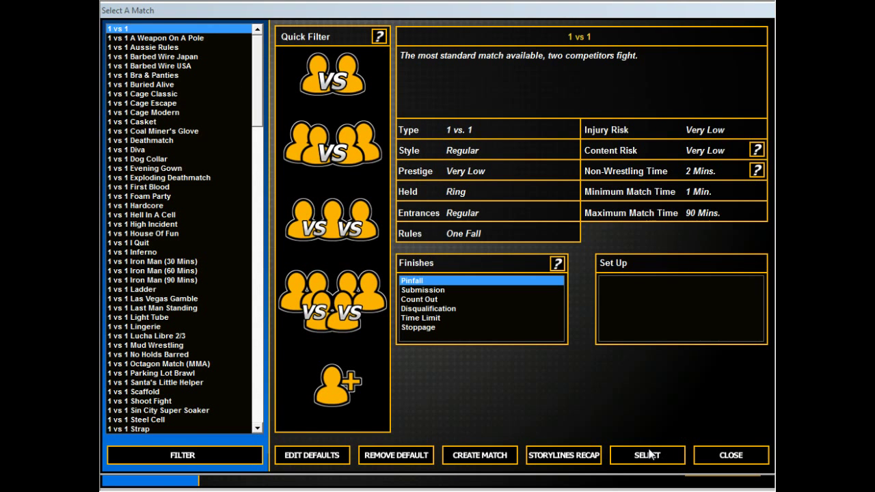
click(645, 455)
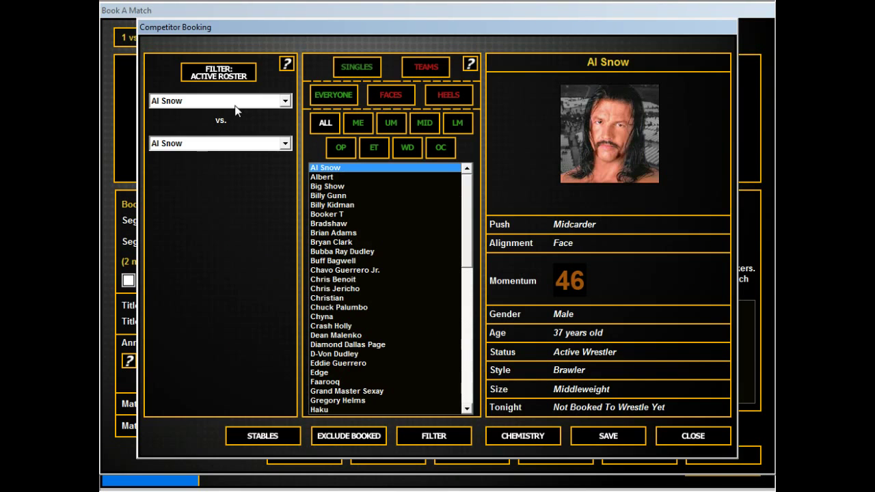
click(219, 101)
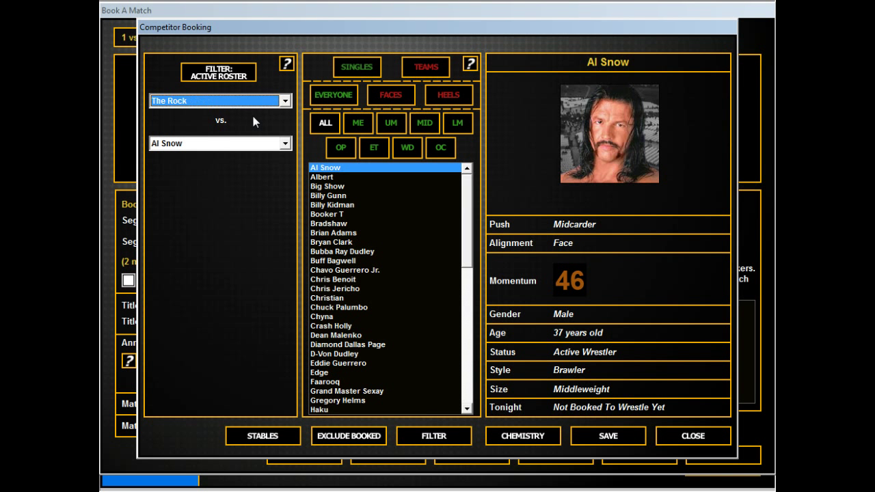
click(219, 143)
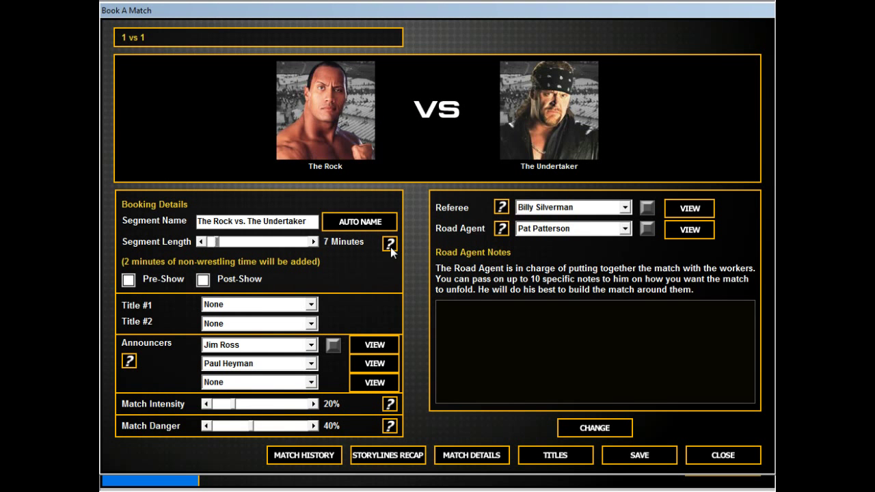
Add road agent notes: Undertaker wins, open, scripted, slow build, decisive finish
click(313, 242)
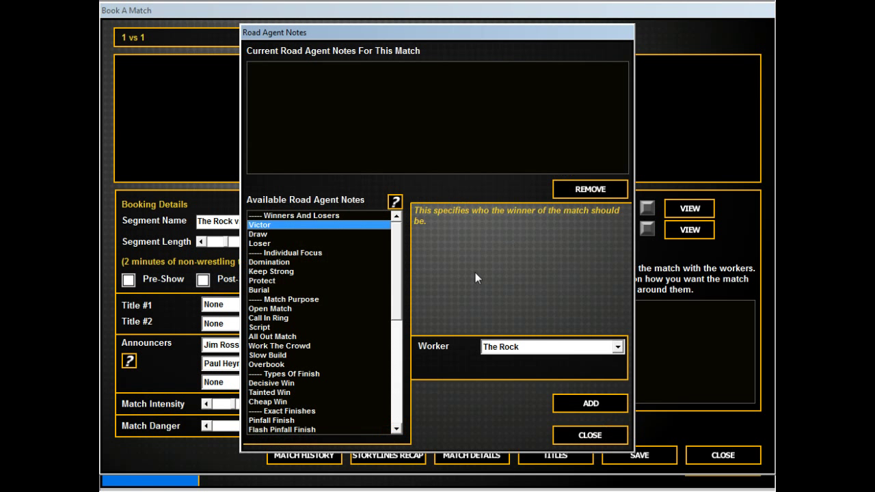
click(589, 402)
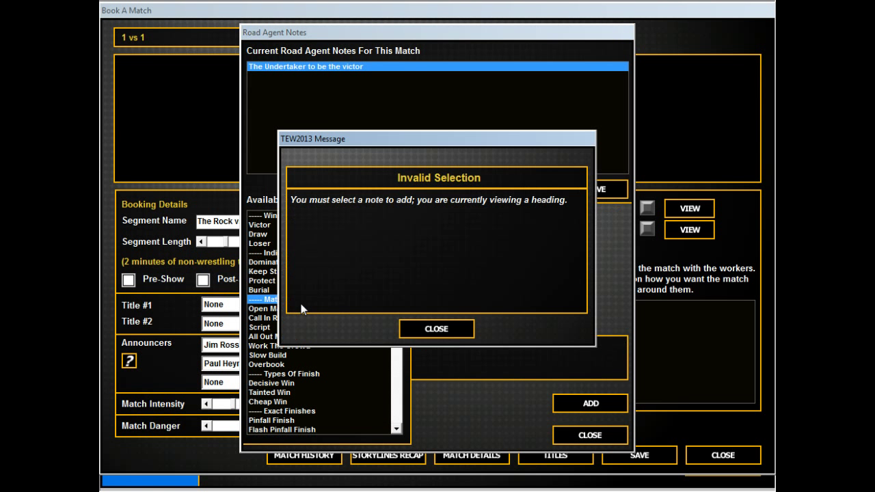
click(434, 328)
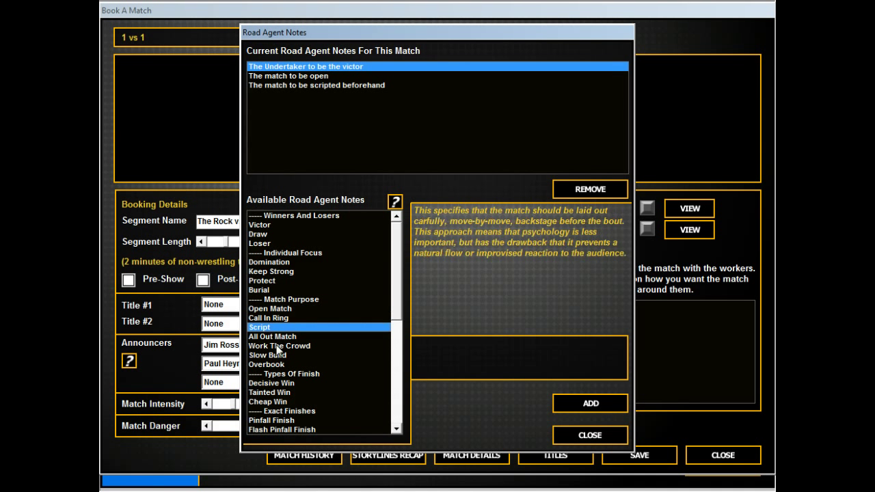
click(589, 434)
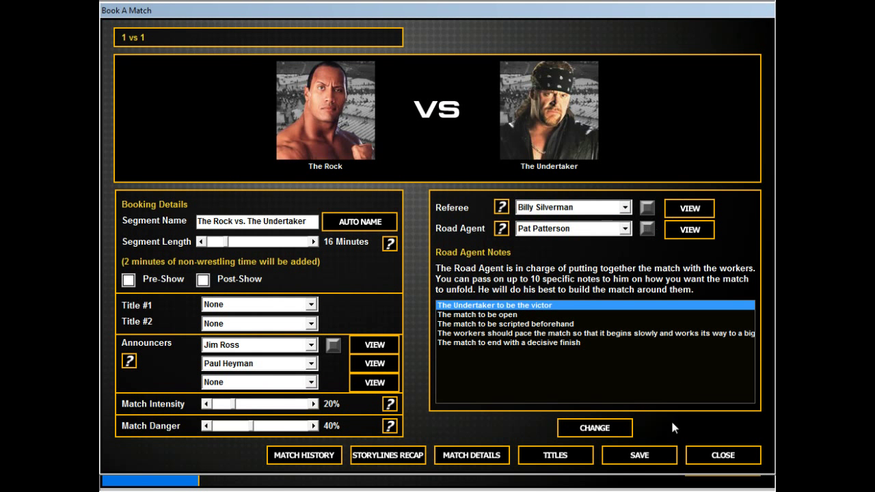
Save The Rock vs. The Undertaker into the show as segment 8
click(721, 455)
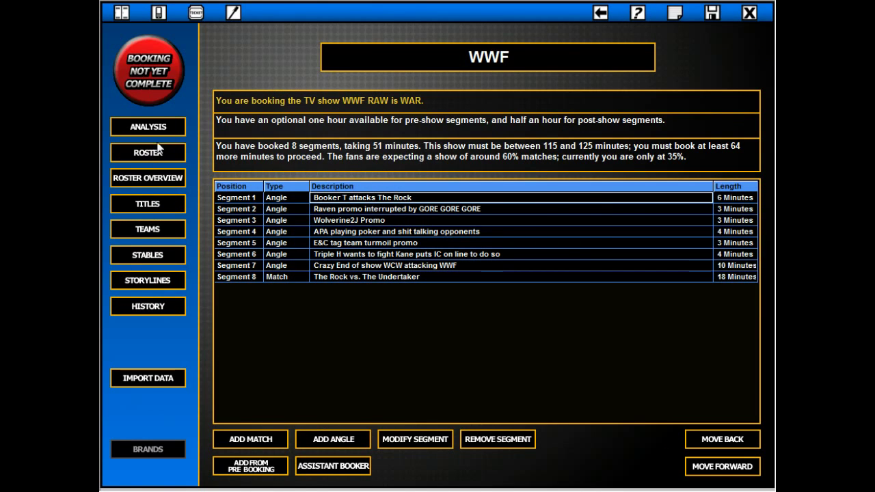
click(148, 152)
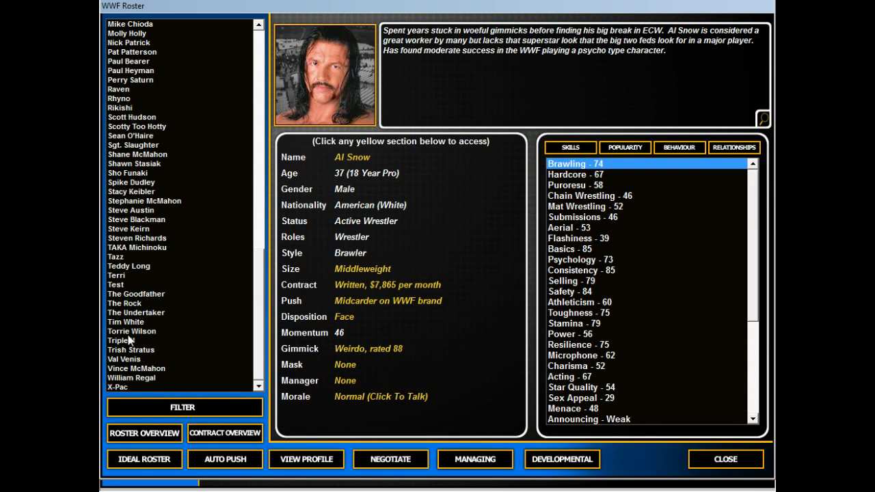
click(123, 303)
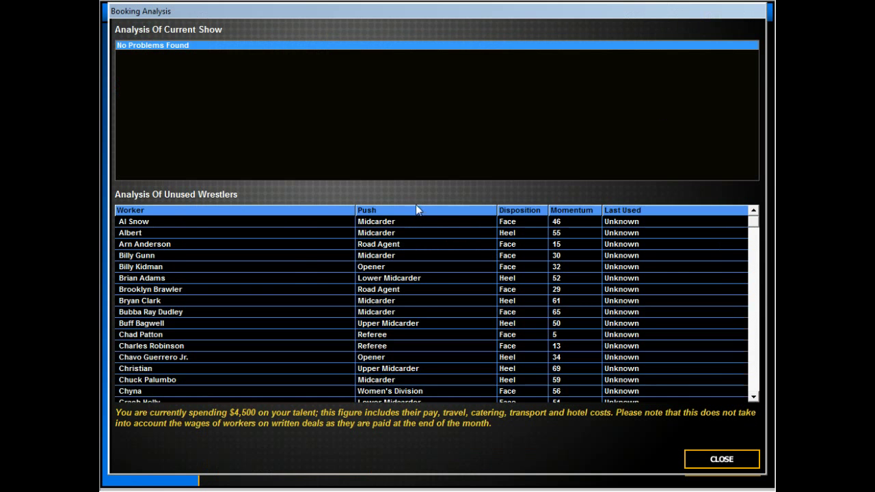
Review the booking analysis with unused wrestlers sorted by Push, then close it
click(366, 211)
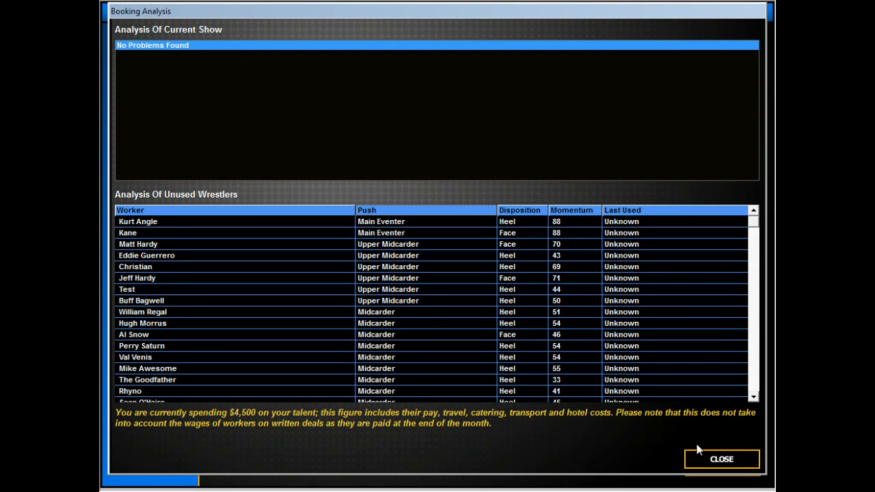
mouse_move(383, 299)
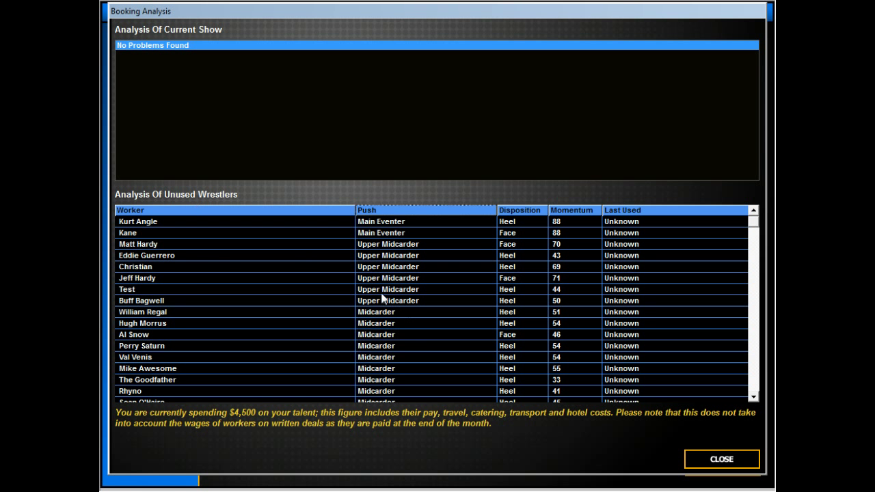
click(204, 277)
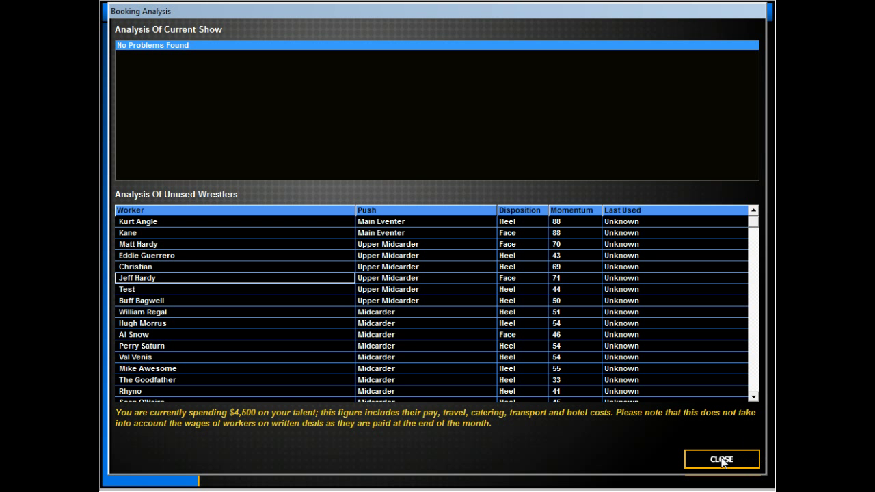
click(720, 459)
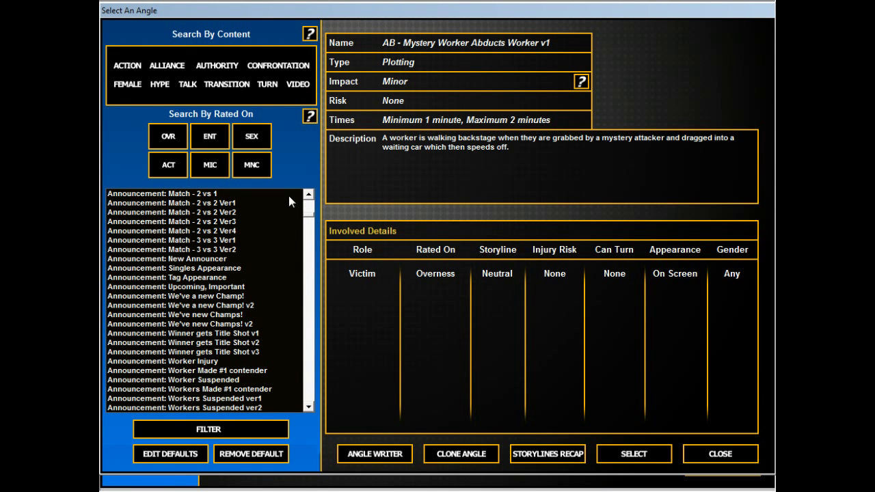
Filter the angle list and choose Promo: Refused Challenge (Singles) Ver2
click(208, 429)
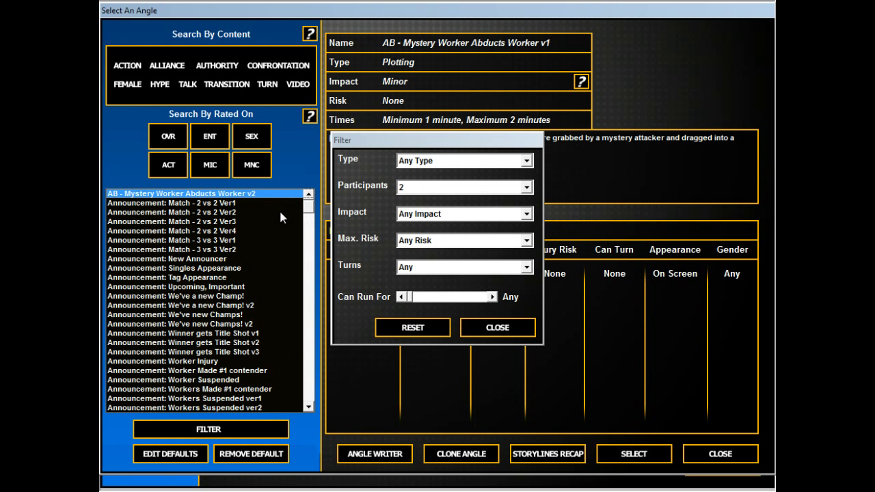
click(497, 328)
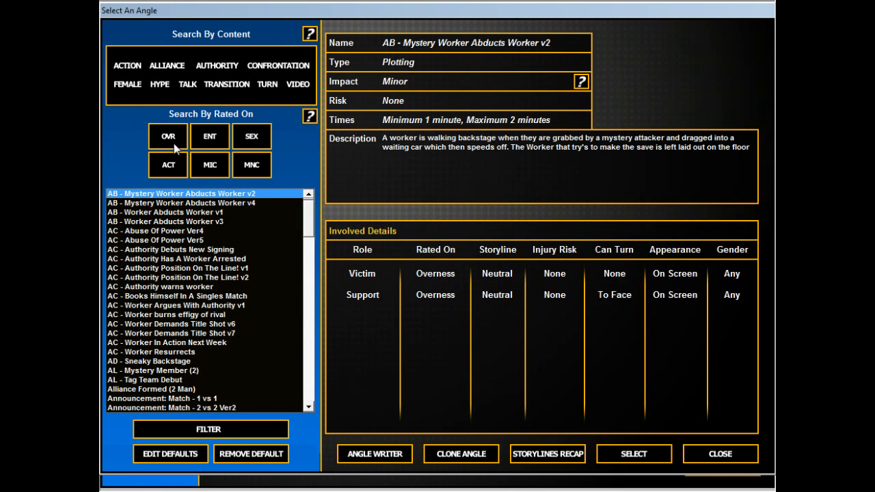
mouse_move(328, 230)
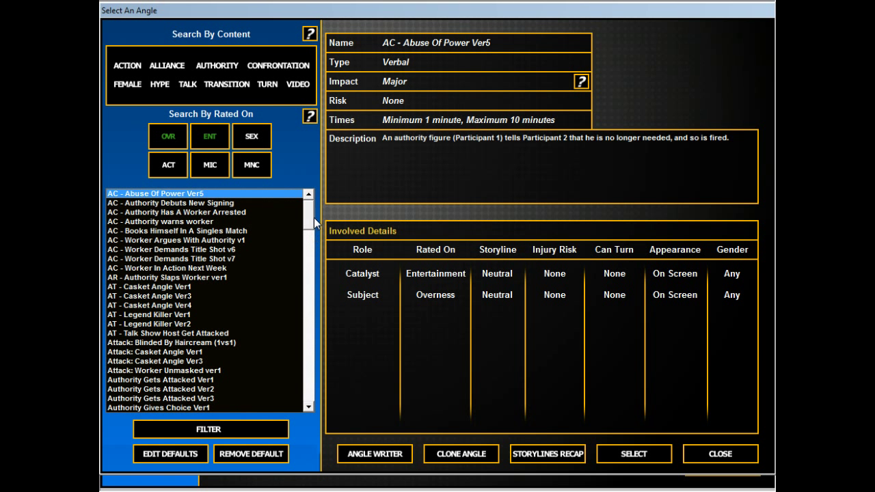
scroll(down, 3)
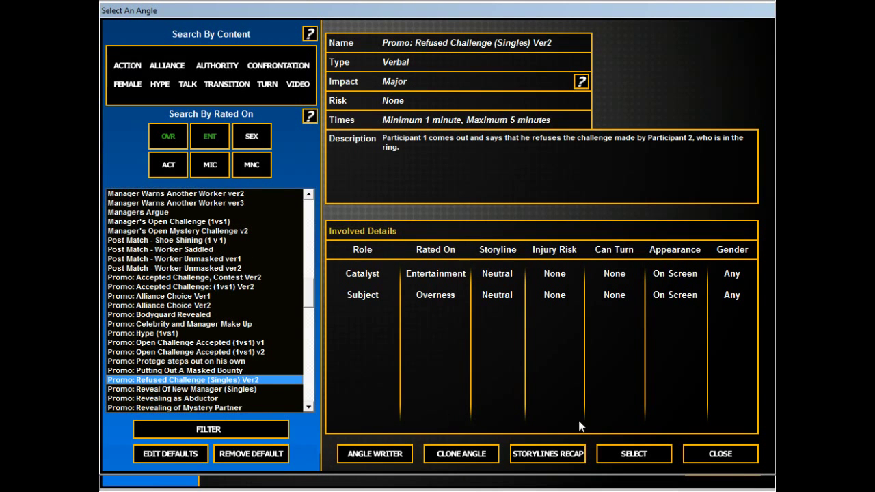
click(632, 454)
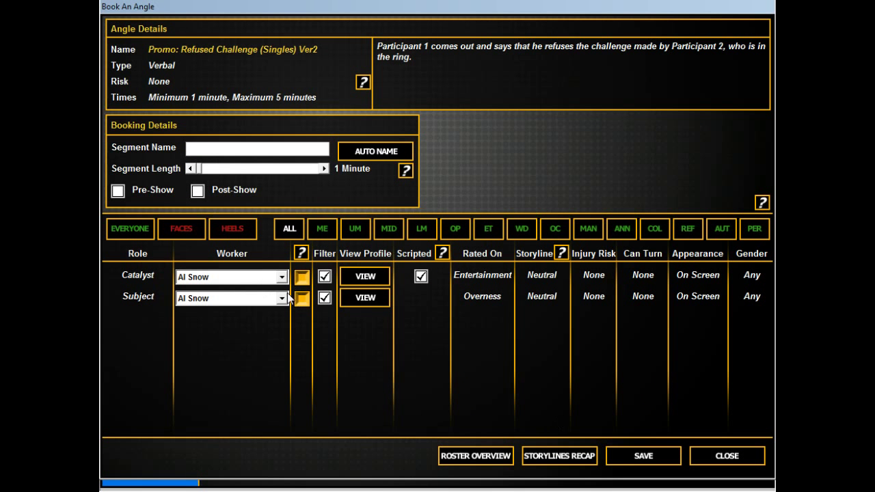
Save a 3-minute promo with Kurt Angle refusing Chris Benoit's challenge, named 'Angle refus... medals on the...'
click(231, 276)
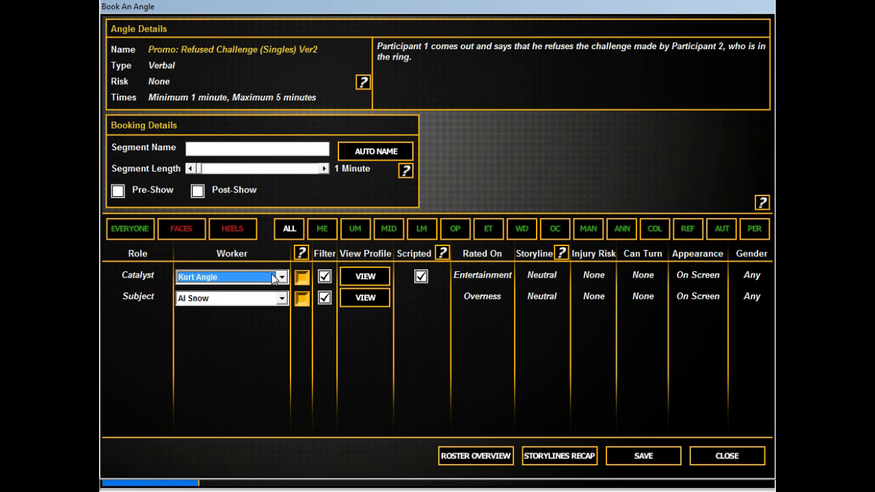
click(231, 298)
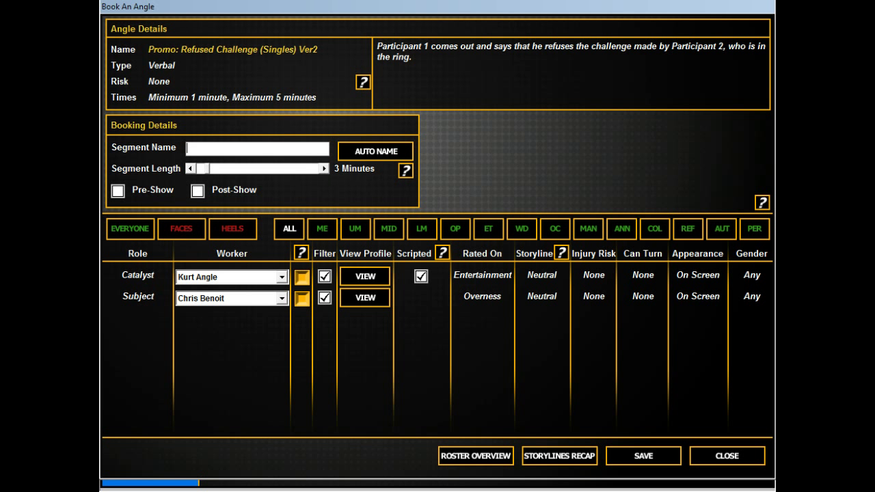
text(Angle refuses to put)
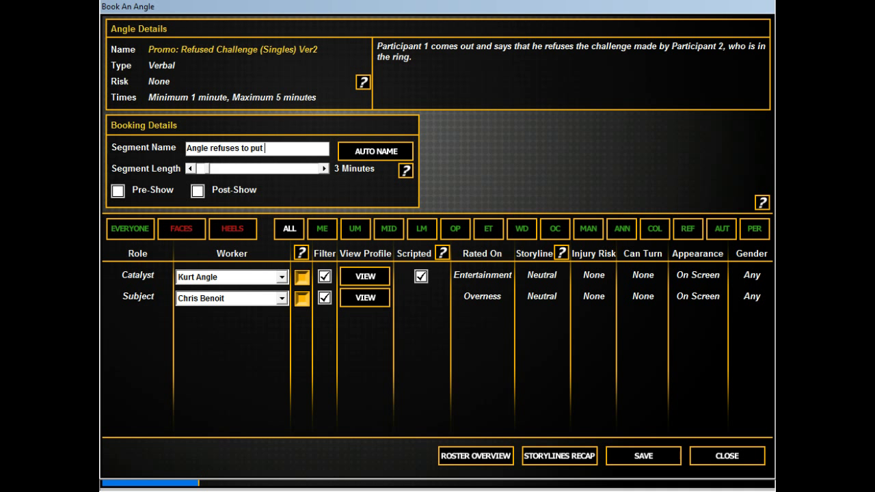
text(medals on the line vs. Benoit)
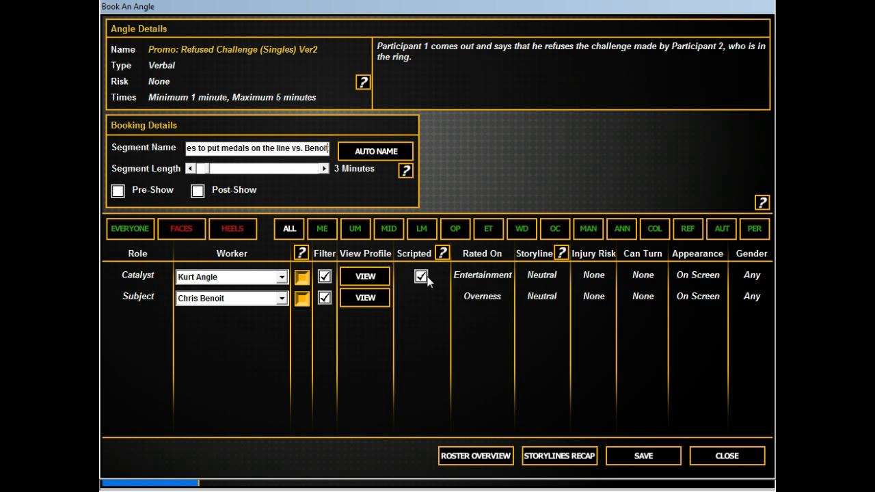
click(643, 456)
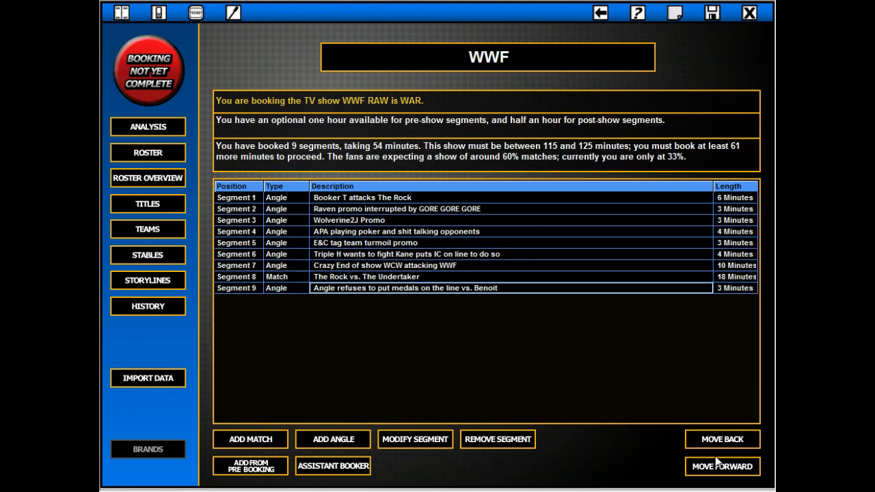
Move the Angle-Benoit promo to segment 2 and view the analysis sorted by Push
click(722, 439)
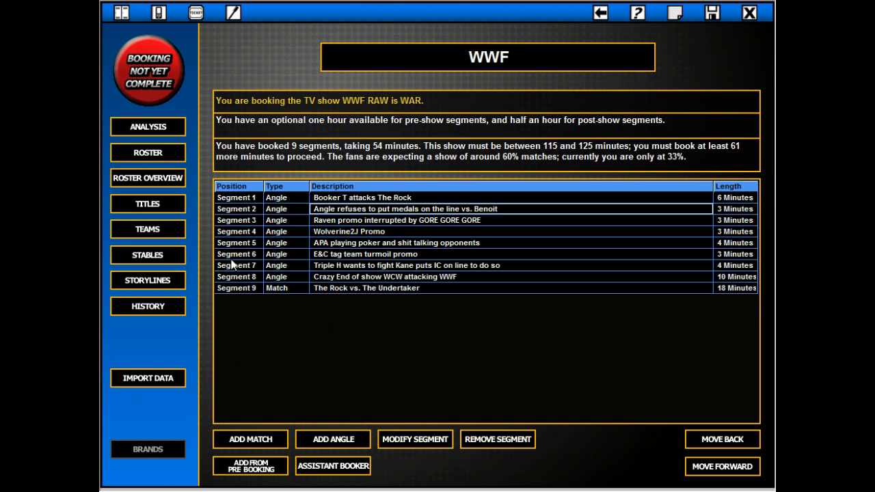
click(722, 439)
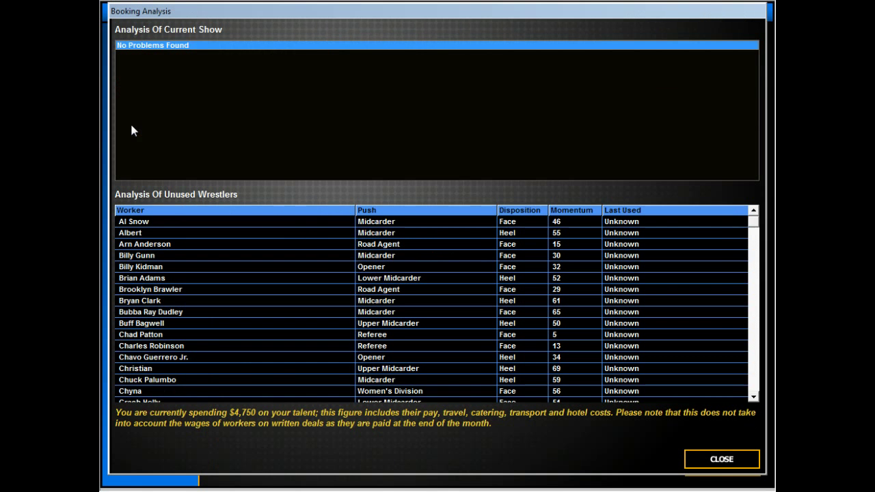
click(366, 211)
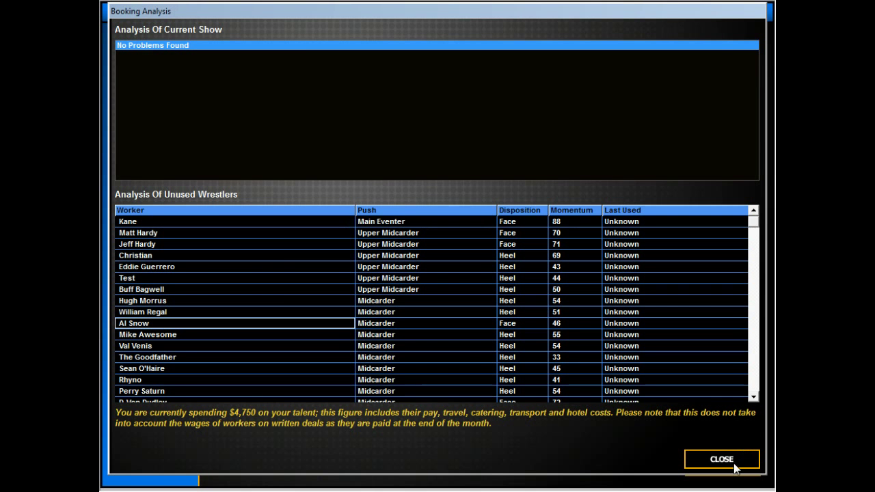
Book an 8-minute Kurt Angle vs. D-Von Dudley match with Kurt Angle as victor
click(722, 459)
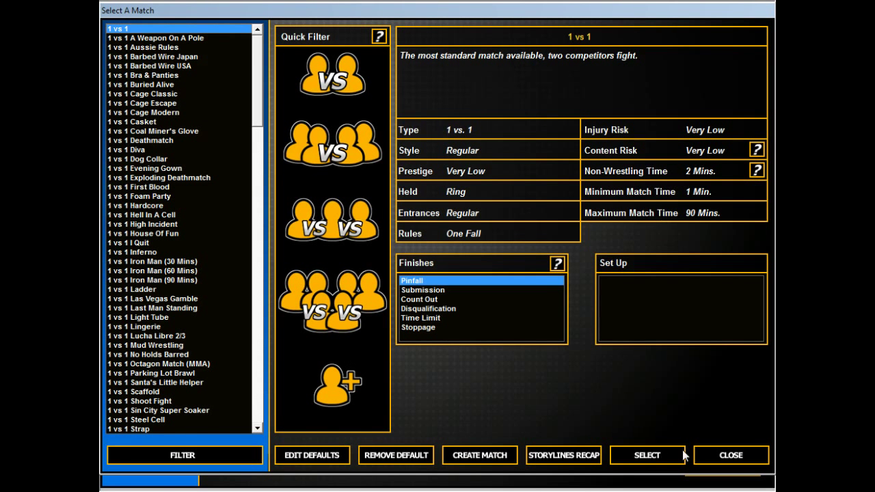
click(645, 455)
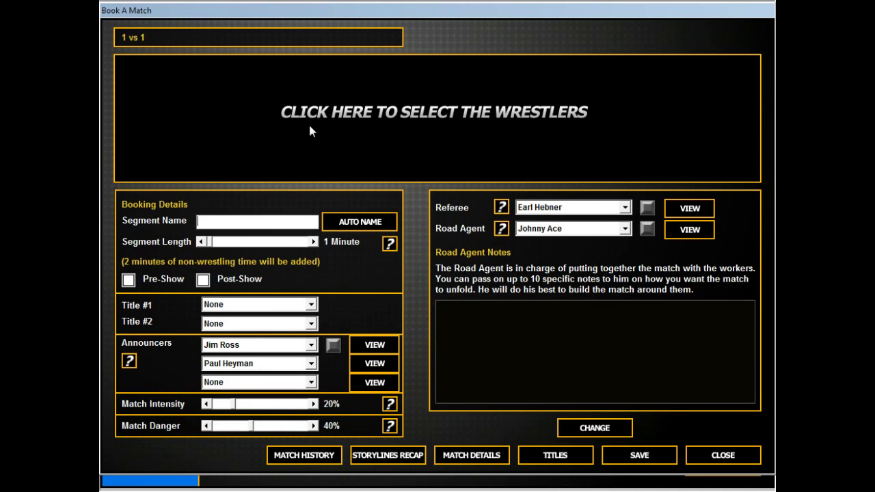
click(434, 112)
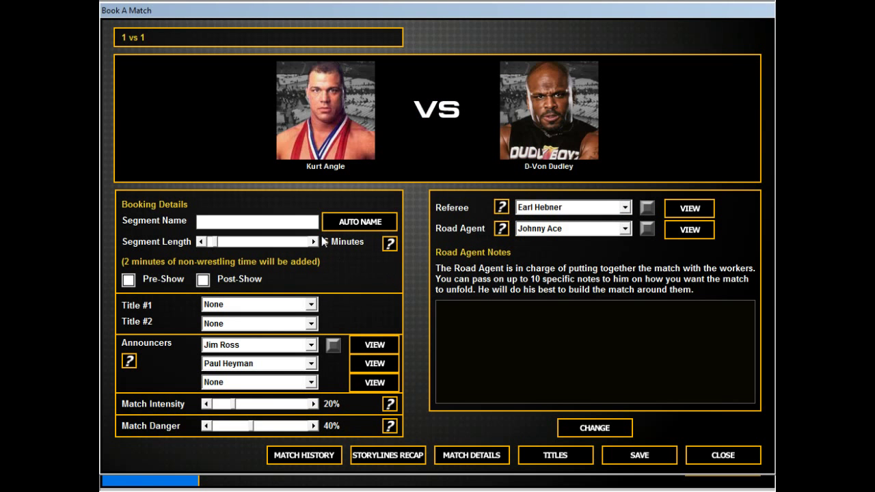
click(593, 426)
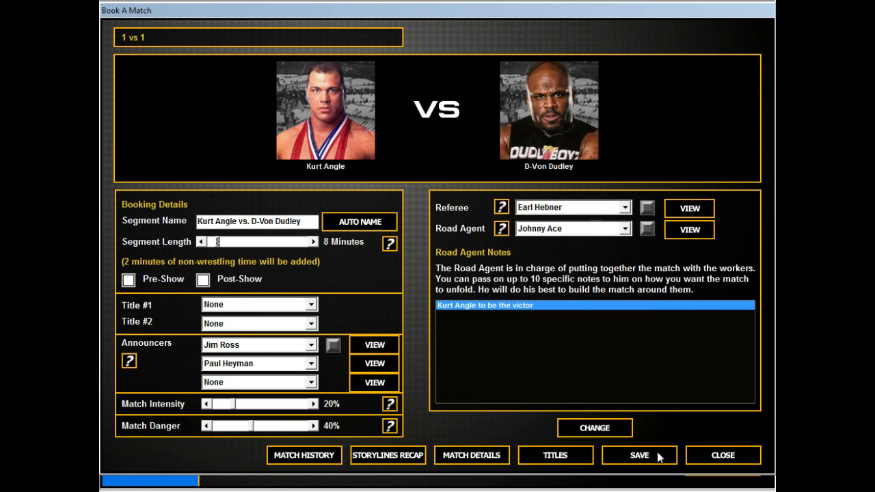
click(638, 455)
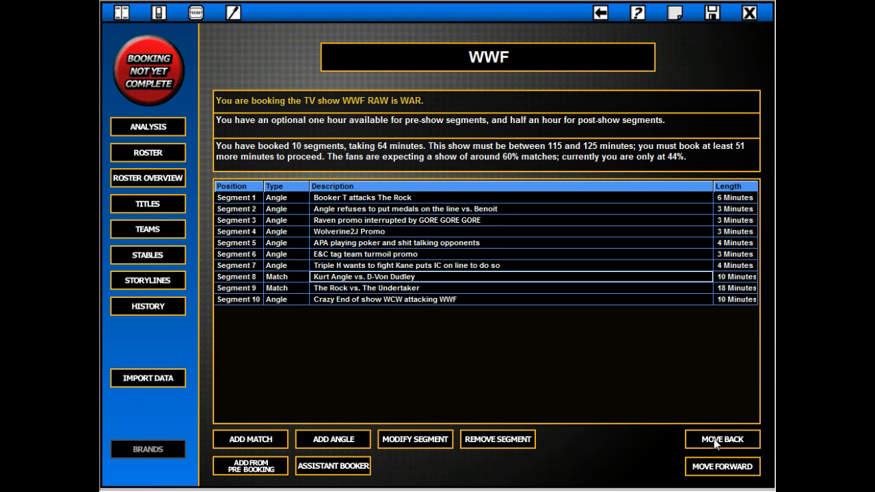
Start a 1 vs 1 vs 1 match and choose Kane as the first competitor
click(249, 439)
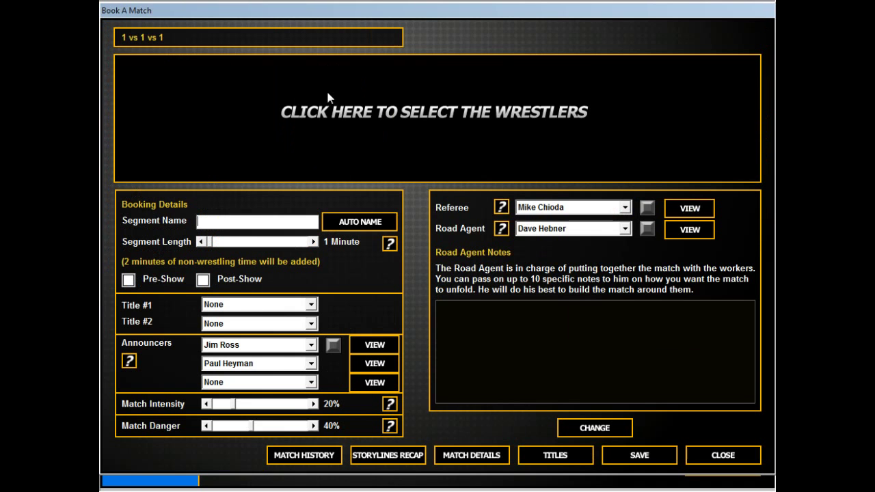
click(435, 112)
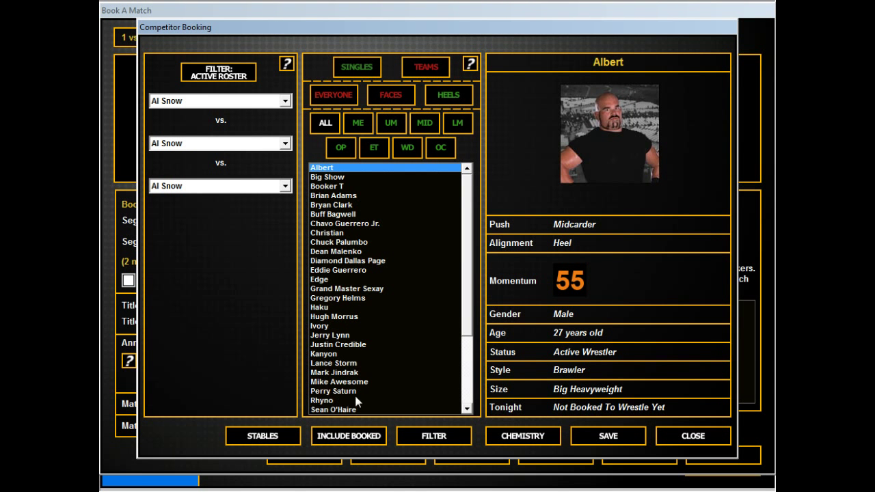
click(337, 283)
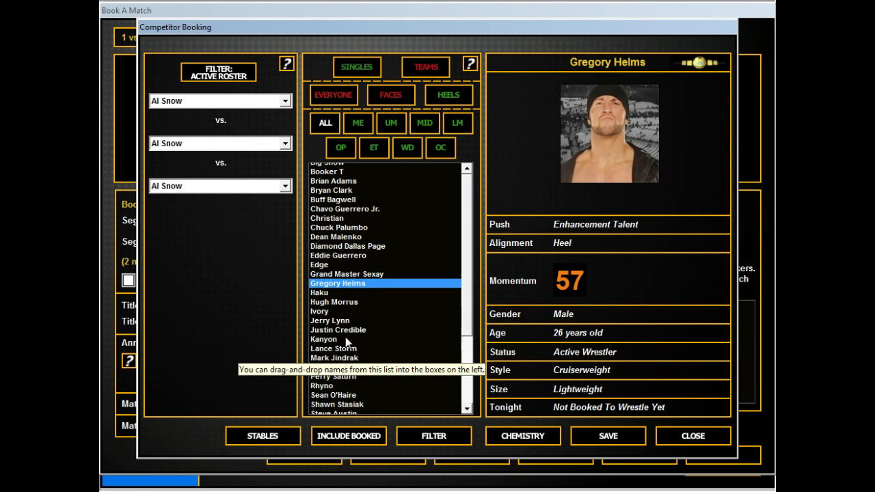
scroll(down, 3)
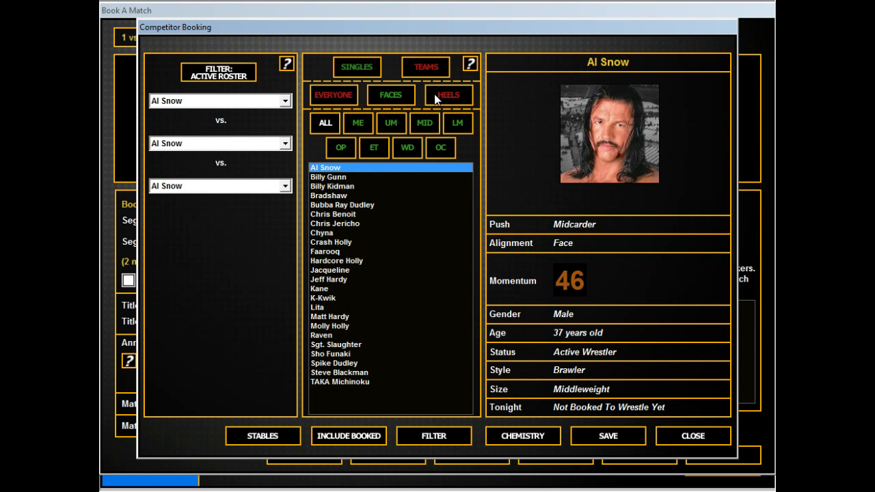
click(319, 287)
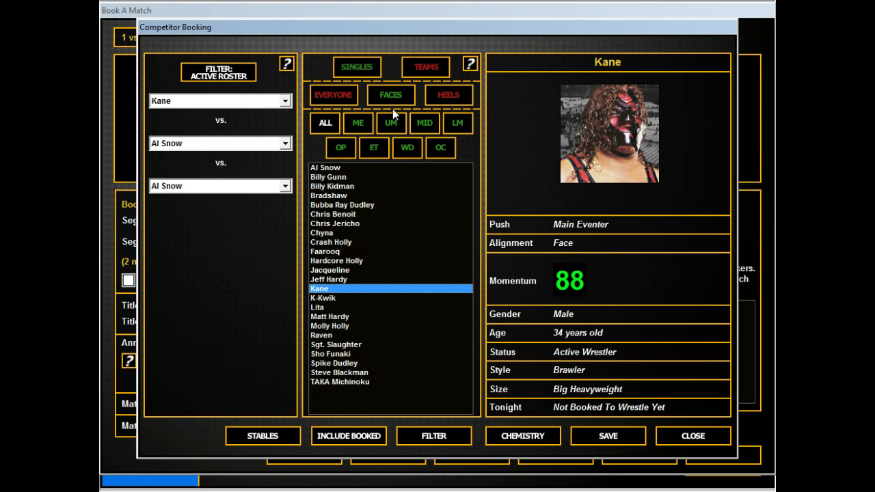
click(448, 96)
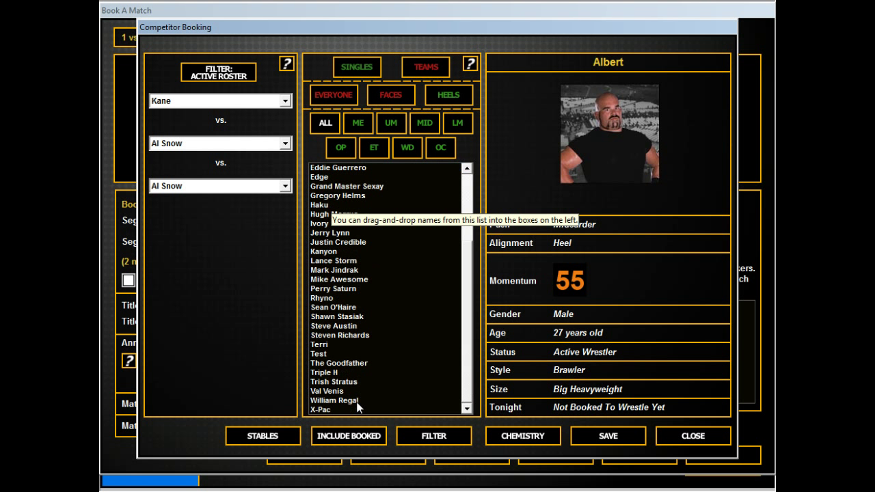
click(326, 371)
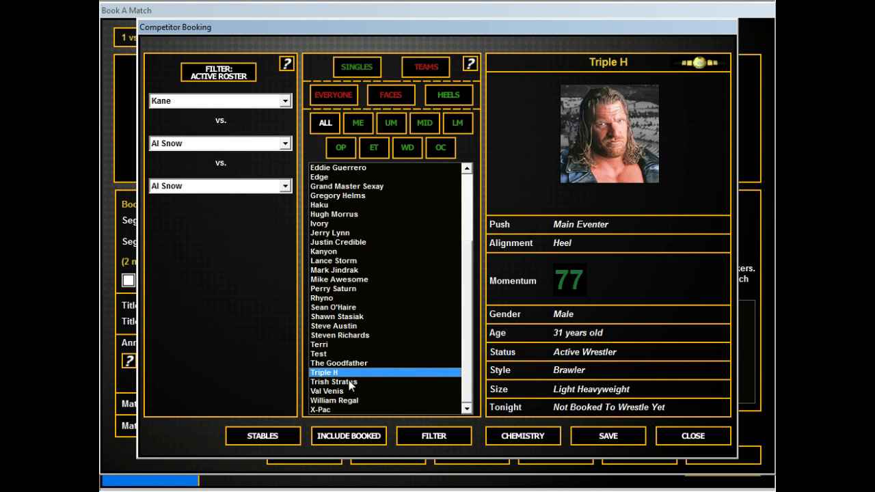
mouse_move(354, 95)
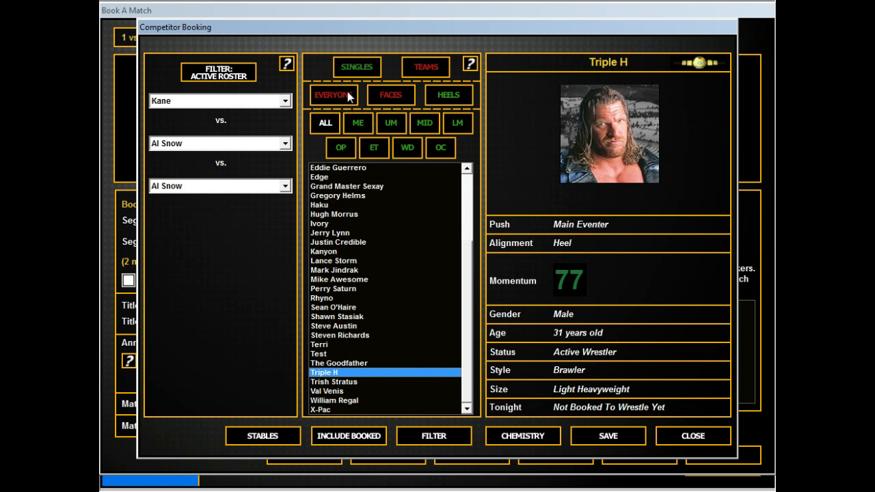
mouse_move(335, 96)
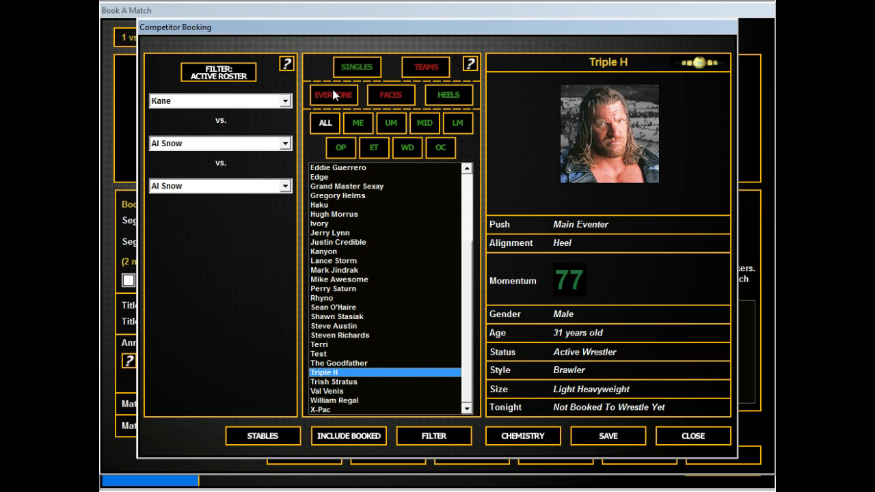
Fill the match with Jeff Hardy and Matt Hardy, replacing Test, and note Kane to win
click(448, 94)
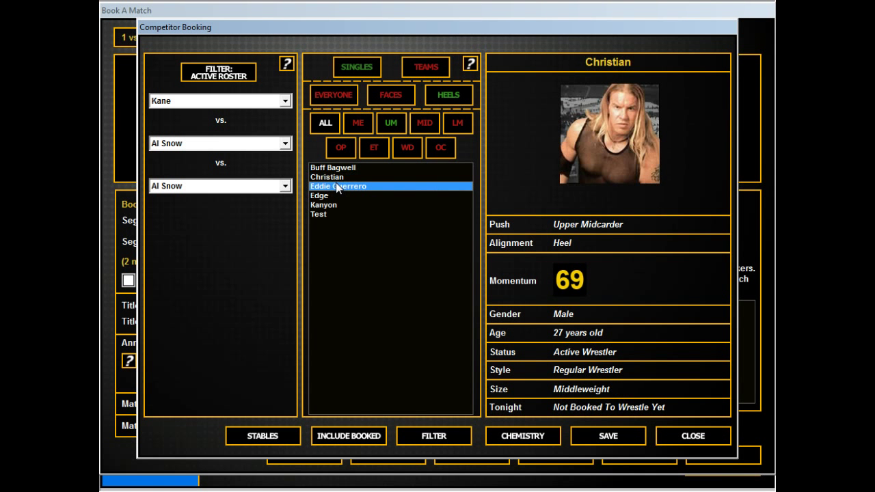
click(333, 167)
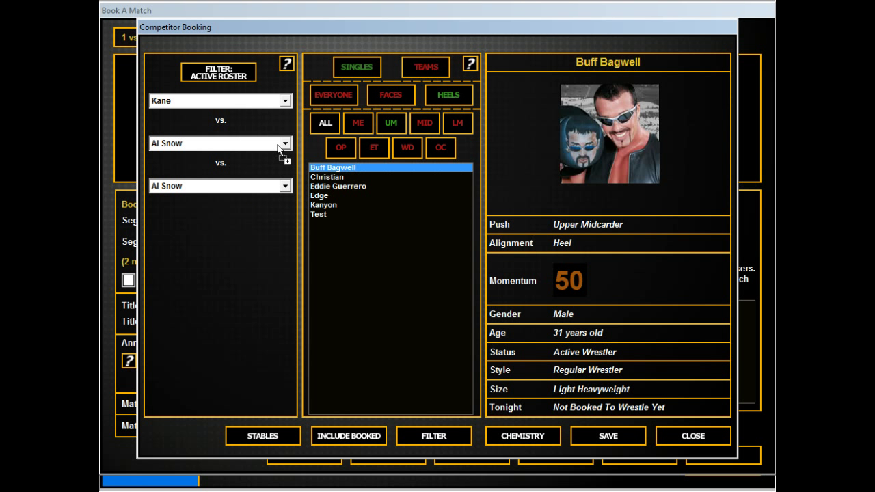
click(319, 213)
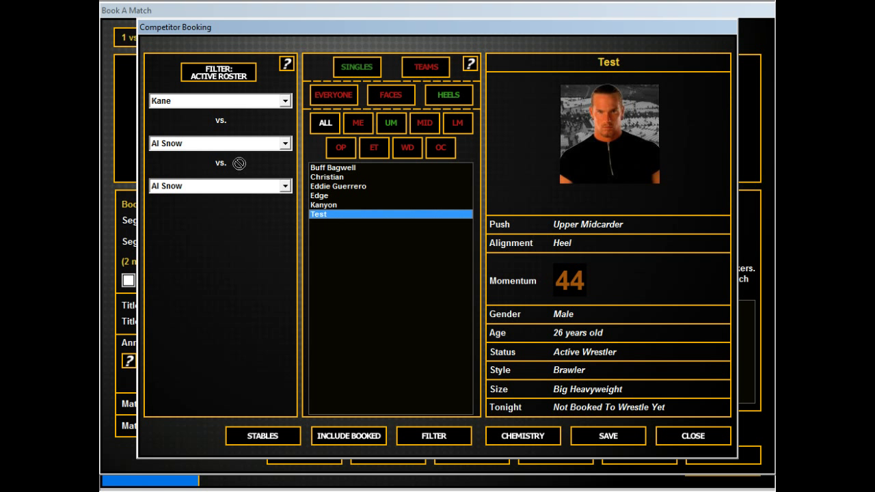
click(391, 94)
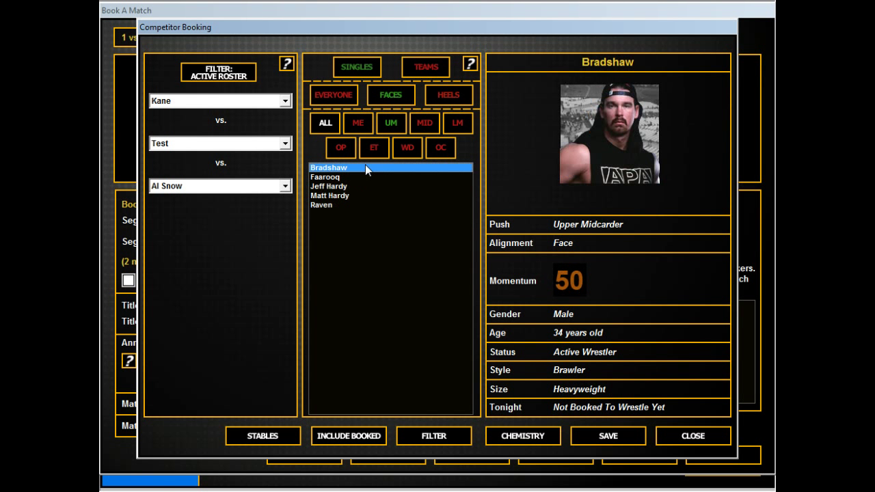
click(330, 195)
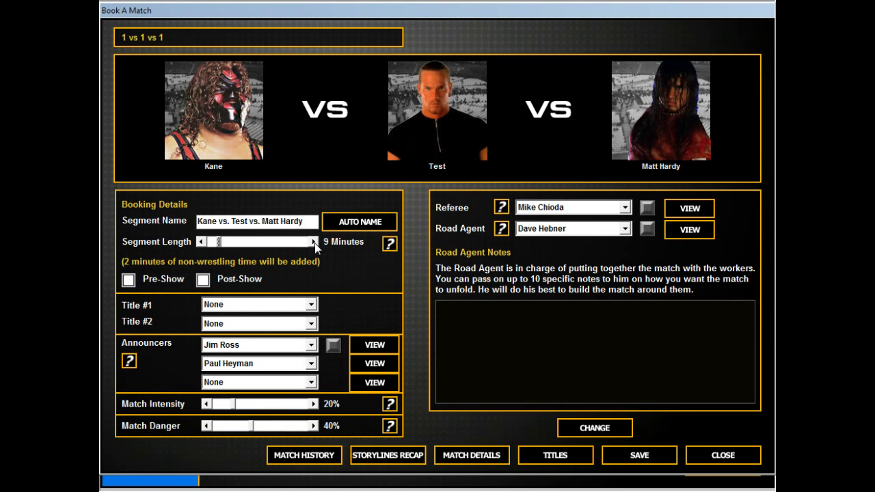
click(199, 242)
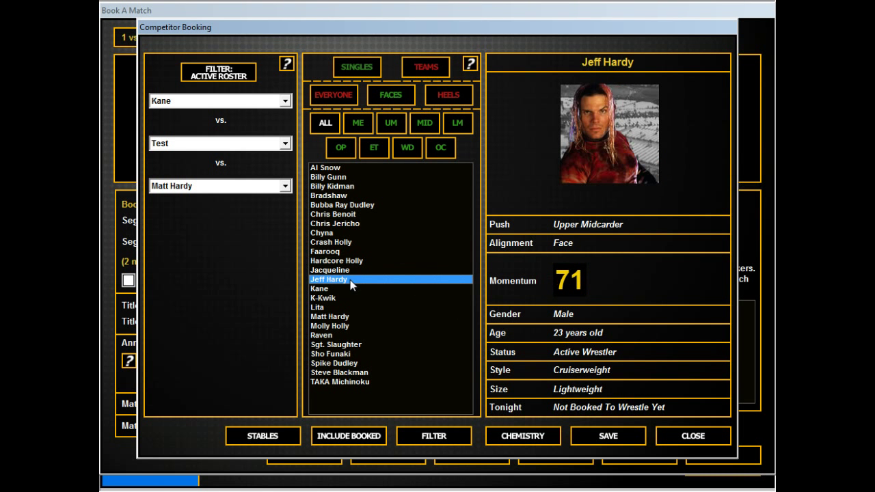
click(607, 435)
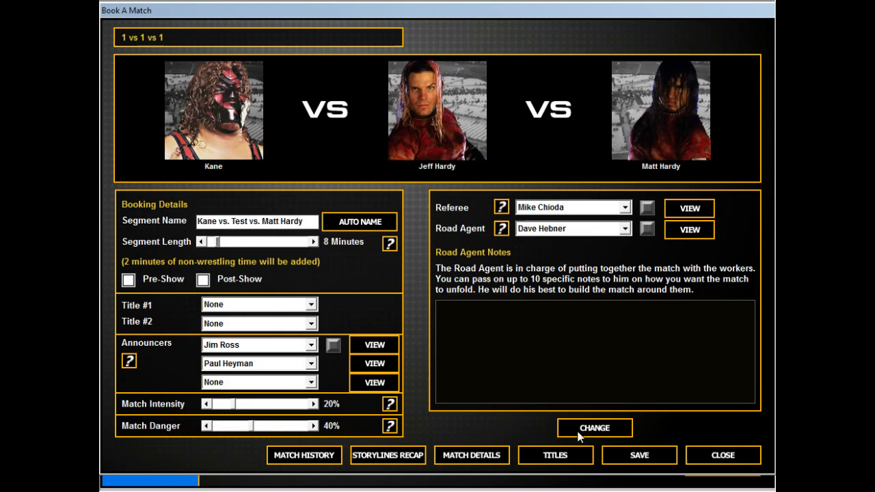
click(358, 221)
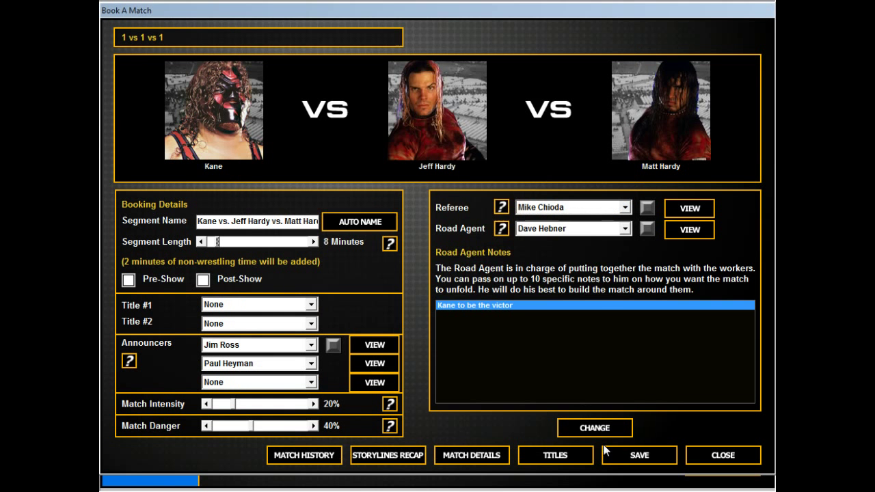
mouse_move(272, 315)
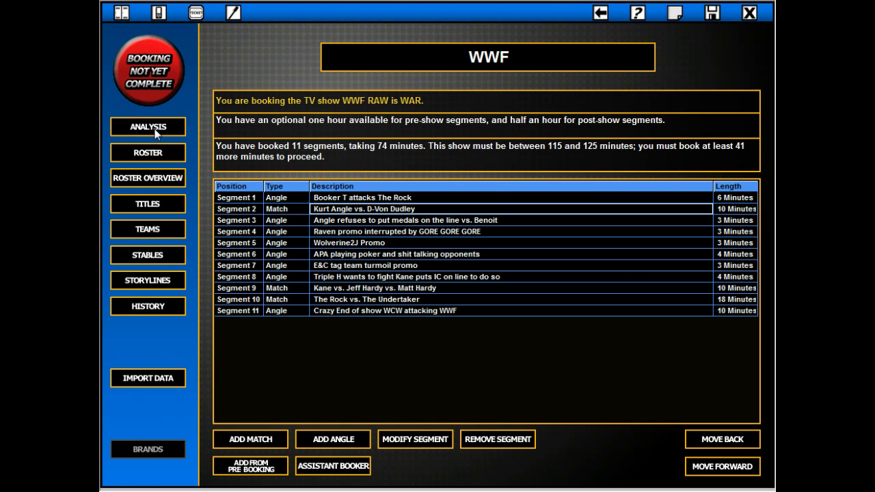
Book a 2 vs 2 tag match Edge & Christian vs. The Hollys, Christian winning, as segment 4
click(147, 126)
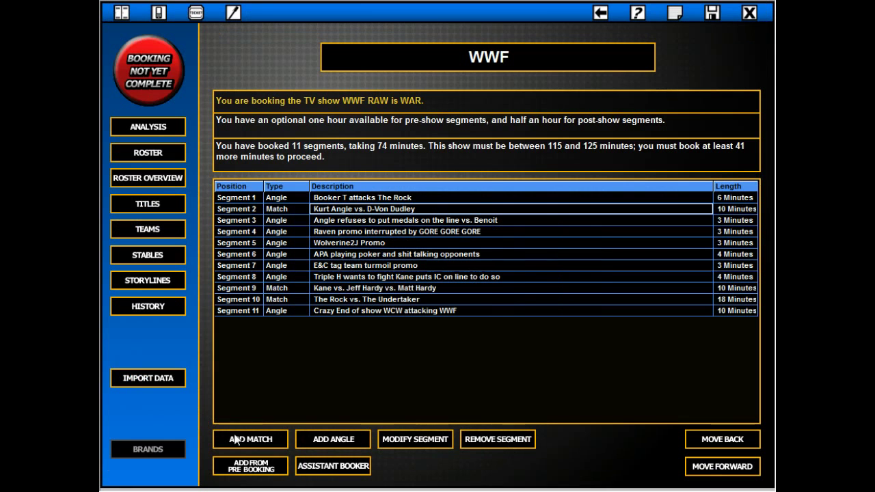
click(248, 438)
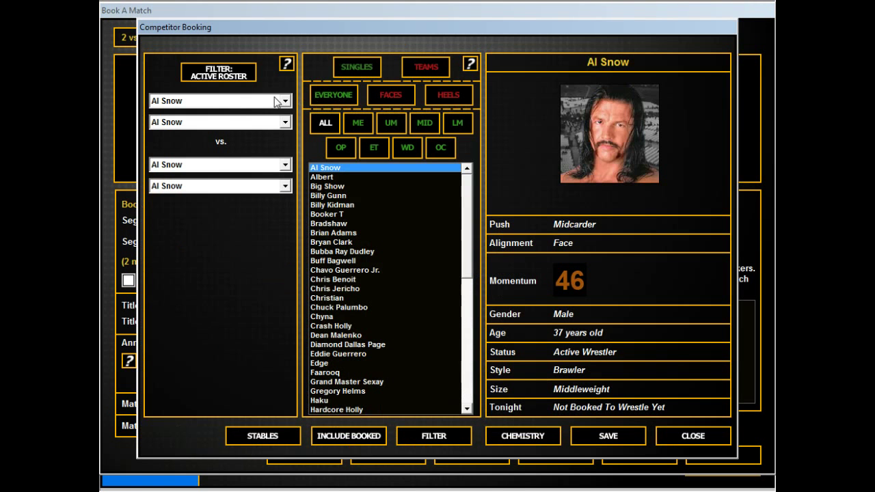
click(323, 316)
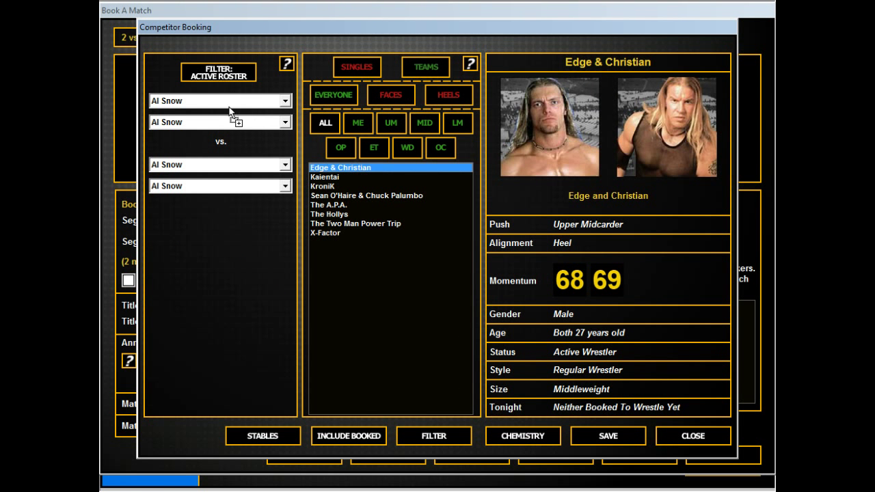
click(328, 213)
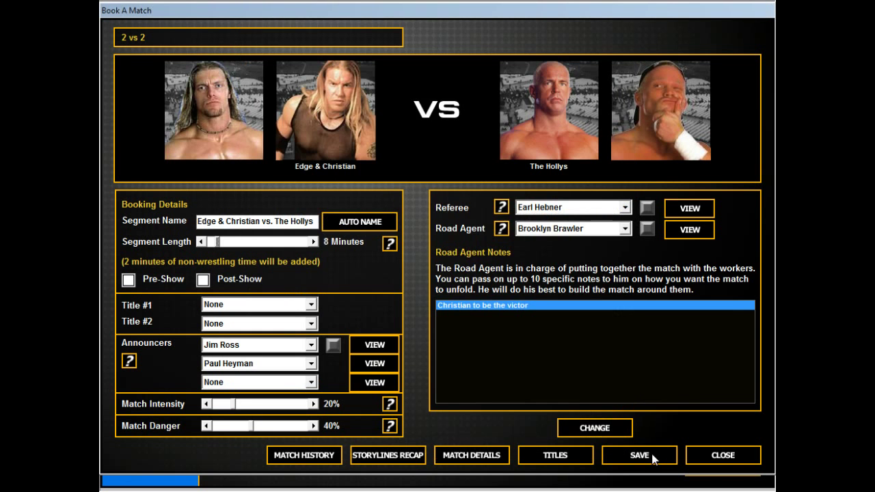
click(640, 455)
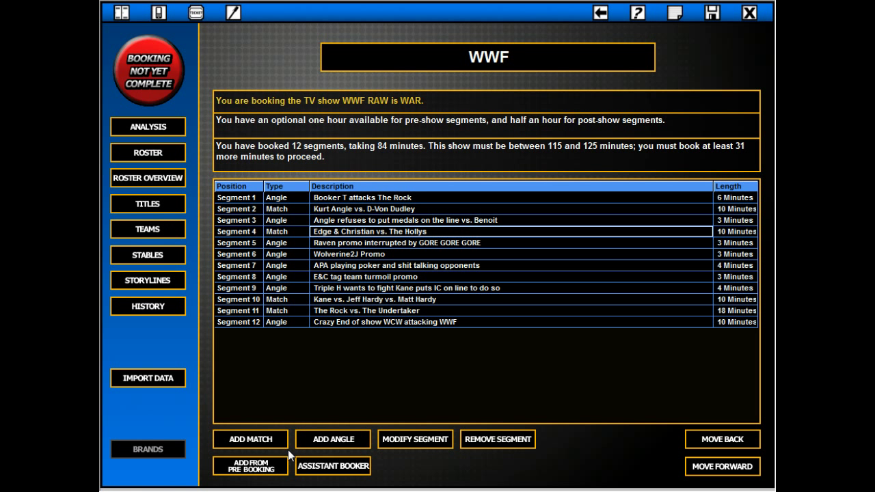
Start a standard 1 vs 1 match and set Raven vs. Steven Richards as the competitors
click(249, 438)
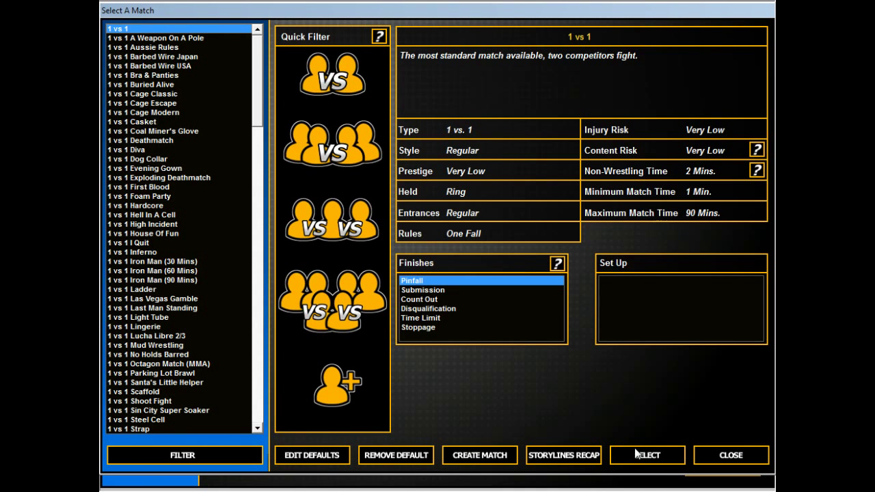
click(645, 455)
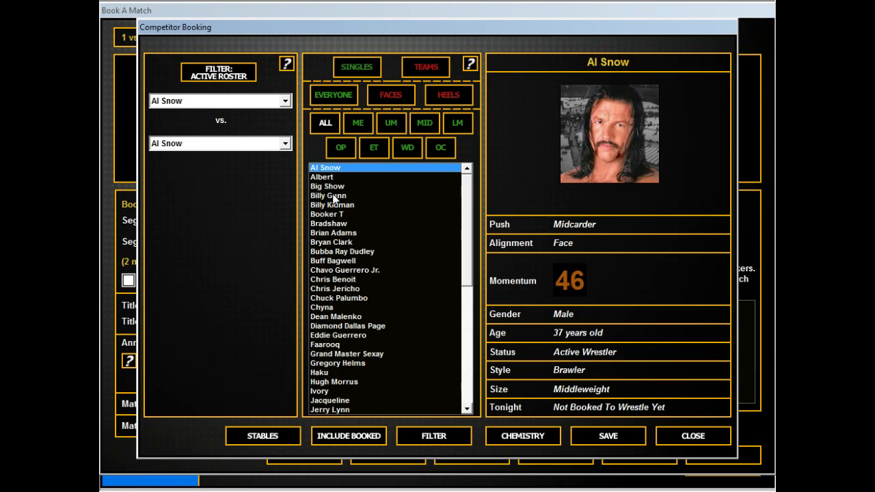
click(391, 94)
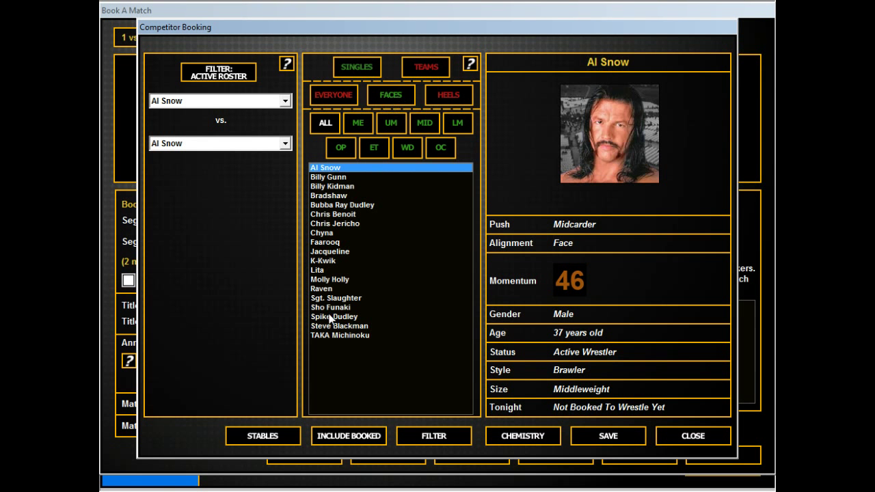
click(336, 297)
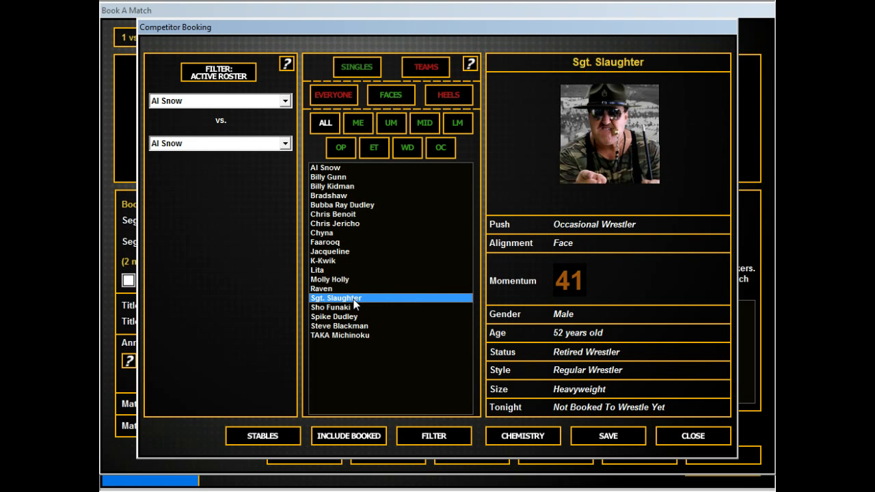
click(321, 288)
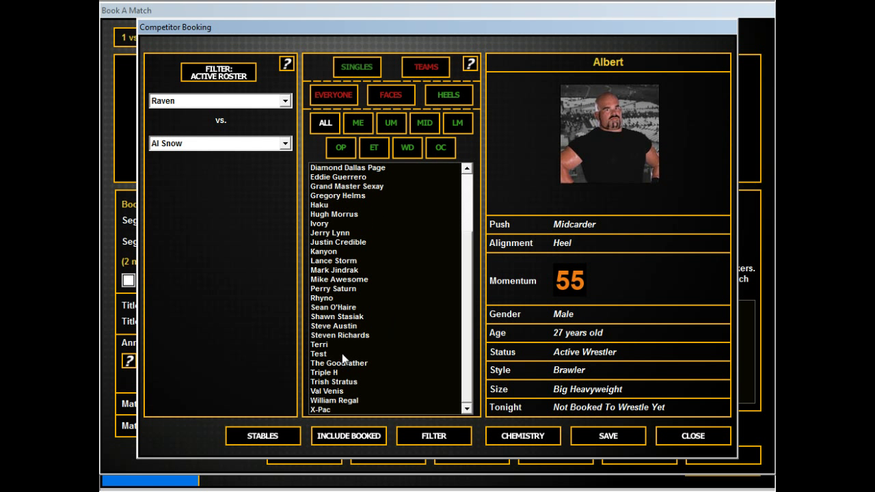
click(339, 334)
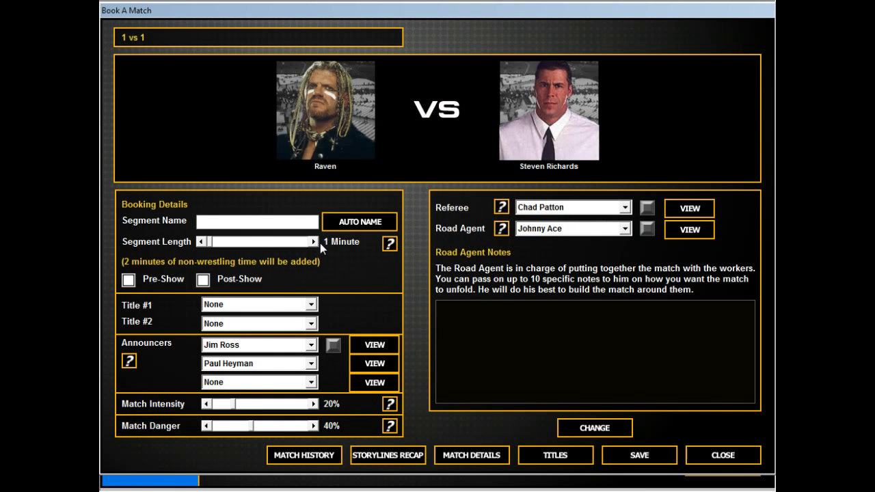
Review the Match Length help, then add road agent notes to the 10-minute match
click(389, 243)
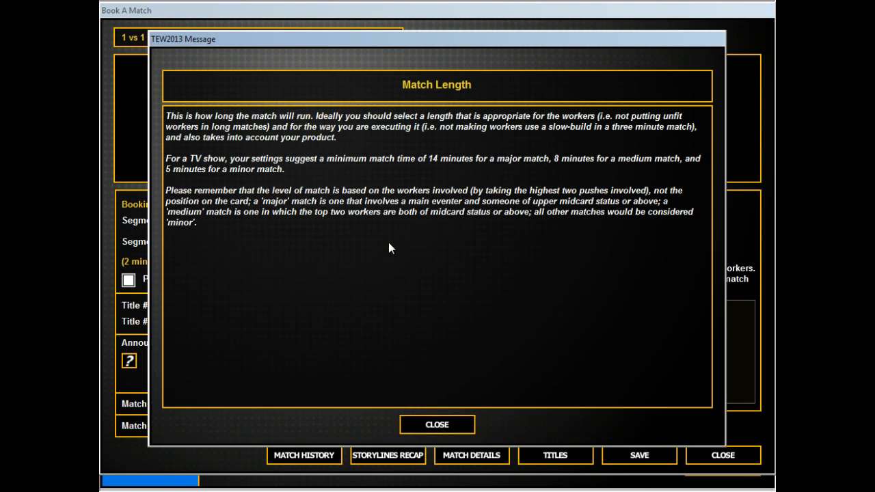
click(438, 423)
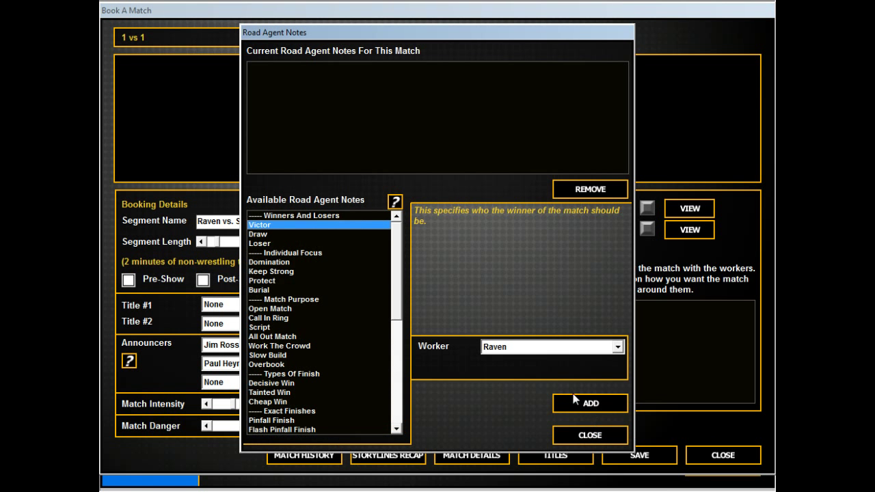
click(589, 434)
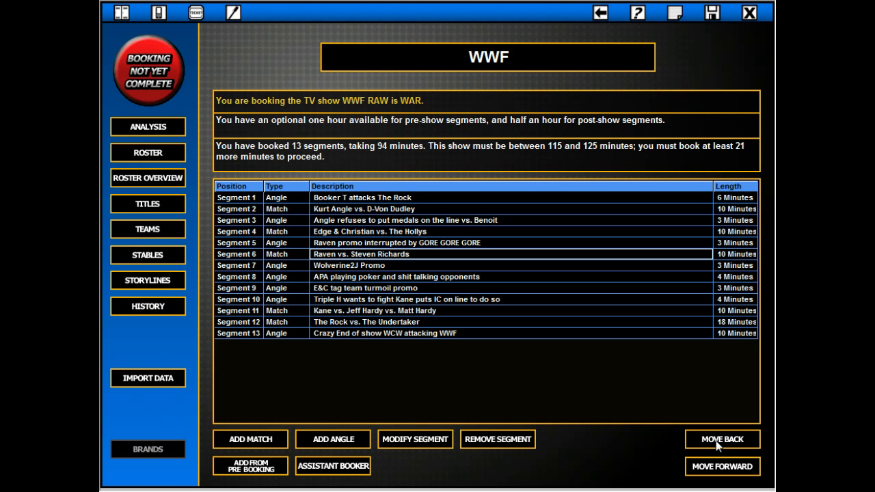
Check the booking analysis, which reports no problems, and close it
click(369, 276)
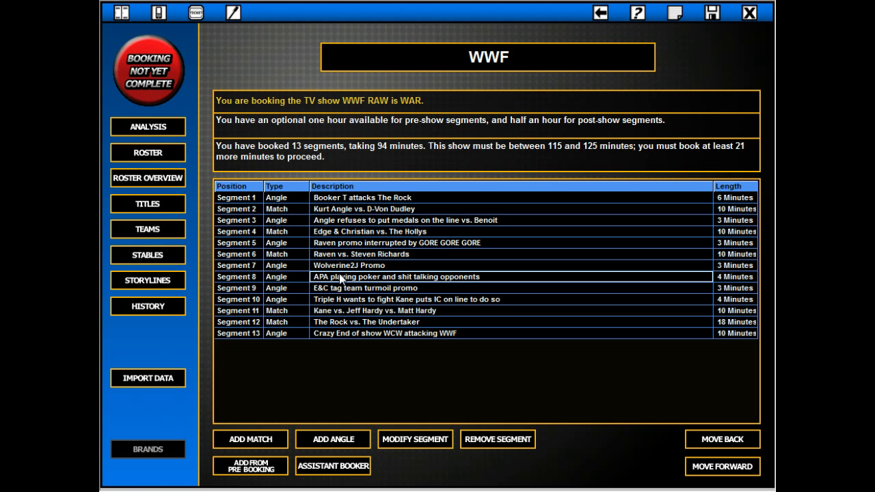
mouse_move(250, 466)
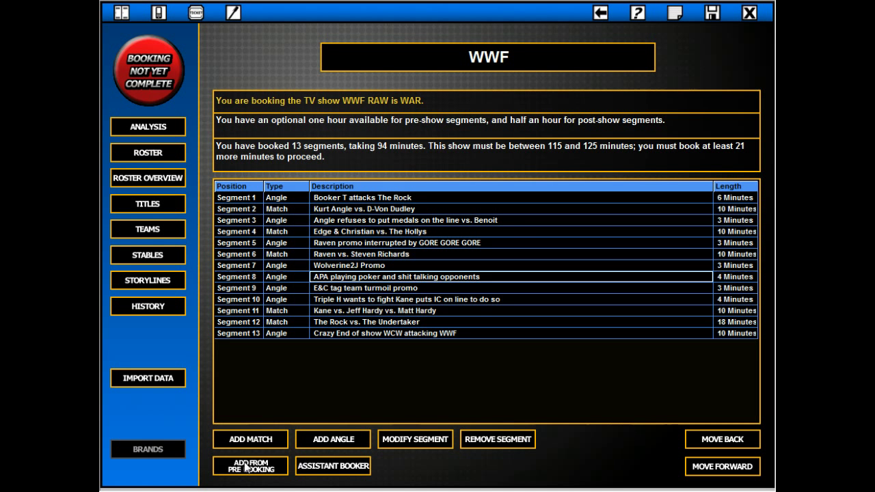
mouse_move(139, 126)
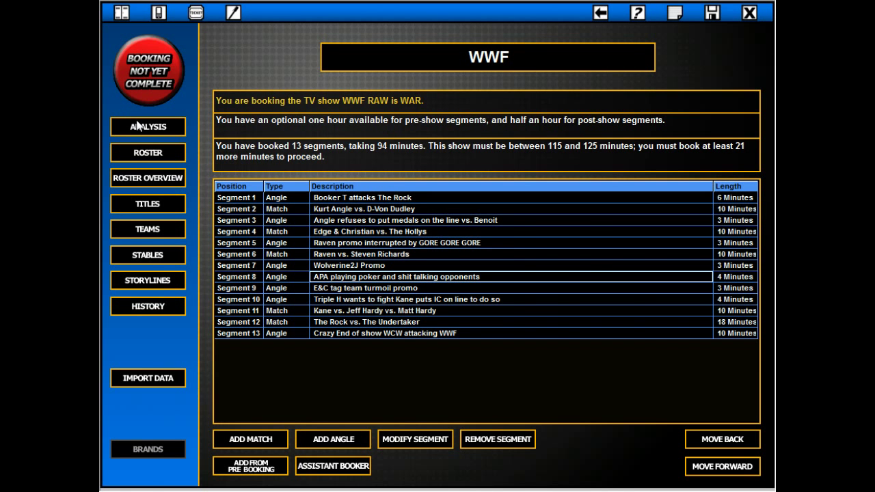
click(148, 125)
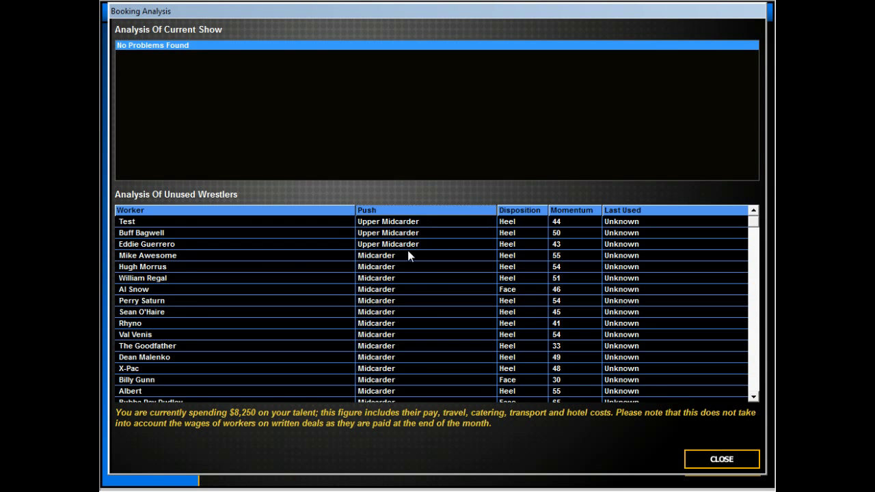
mouse_move(668, 452)
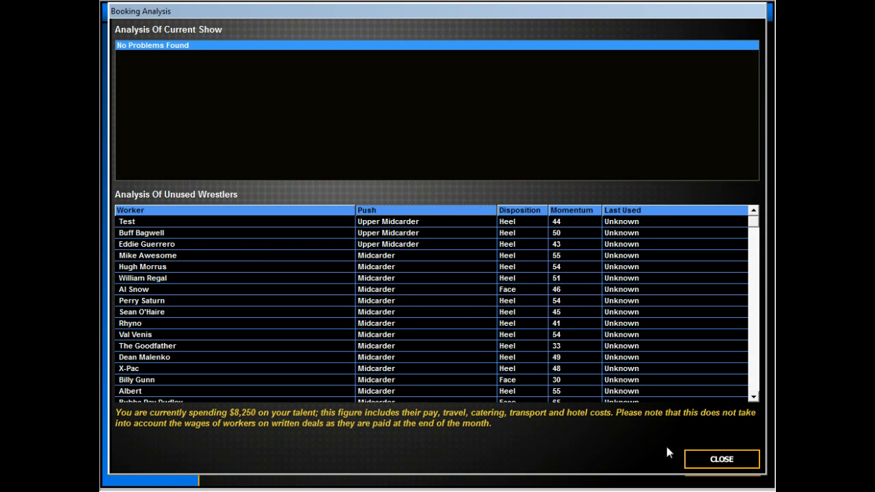
click(720, 459)
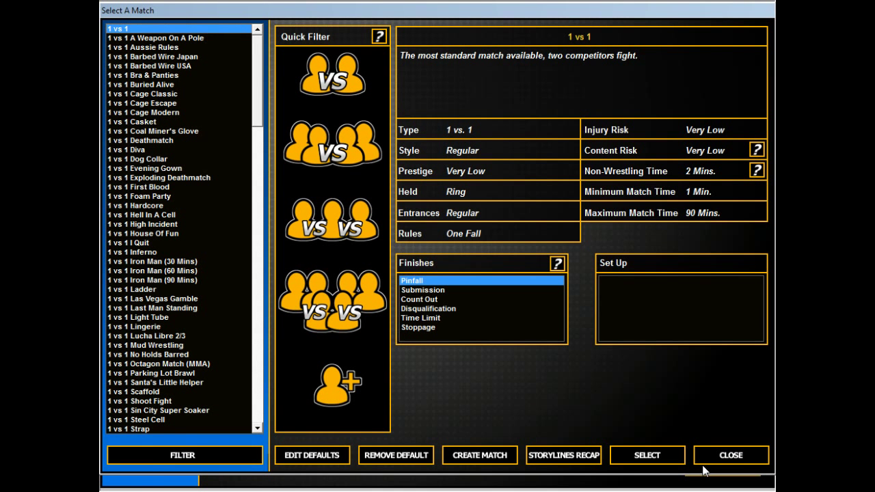
mouse_move(694, 467)
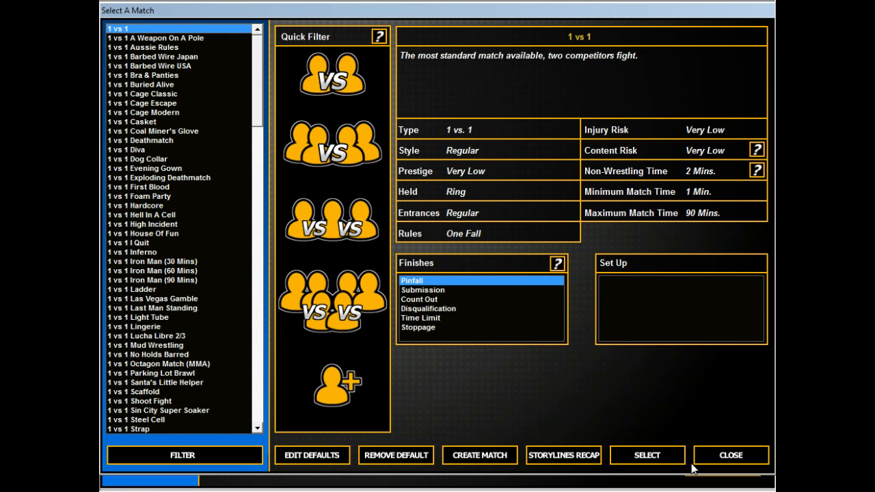
mouse_move(645, 455)
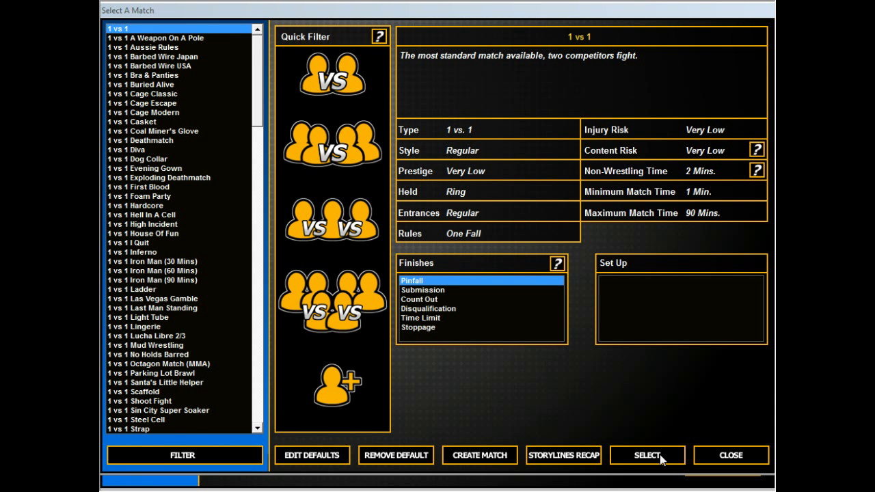
Set up a standard 1 vs 1 match with Chris Jericho against Eddie Guerrero
click(645, 455)
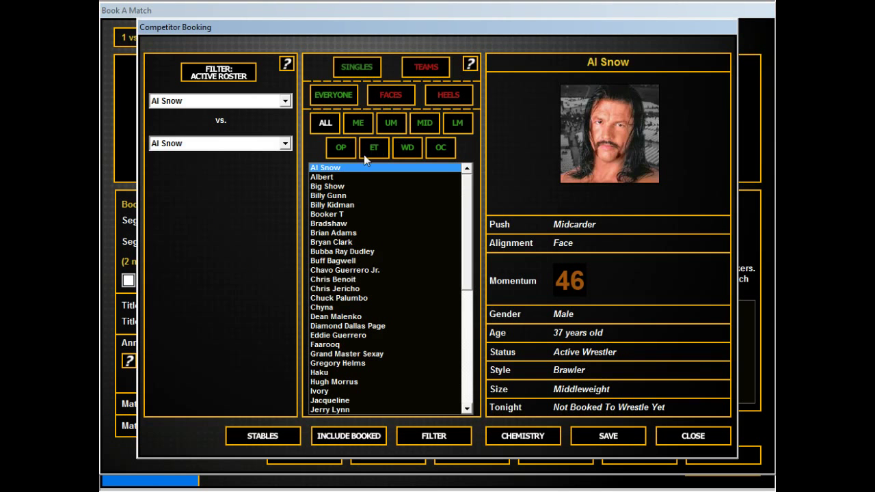
click(334, 278)
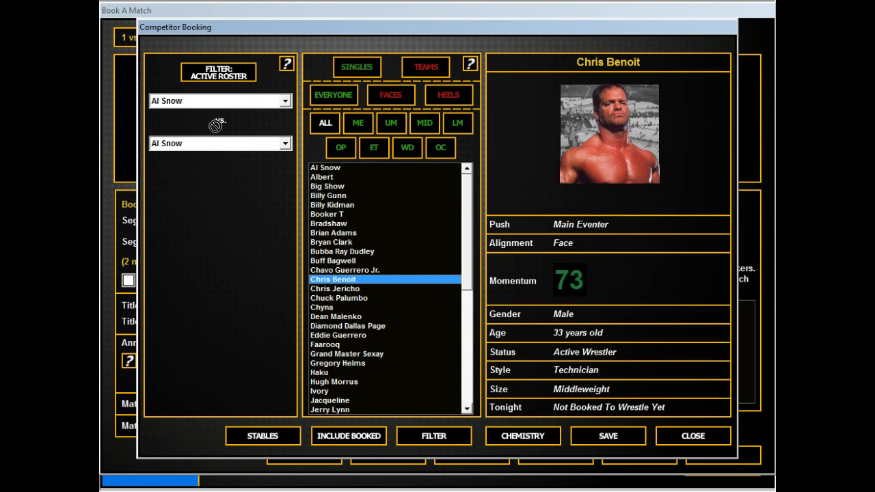
click(335, 288)
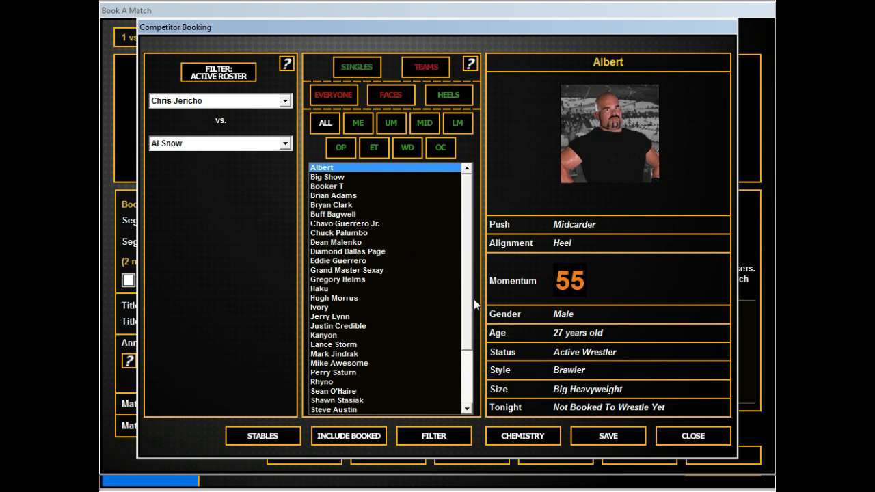
click(338, 260)
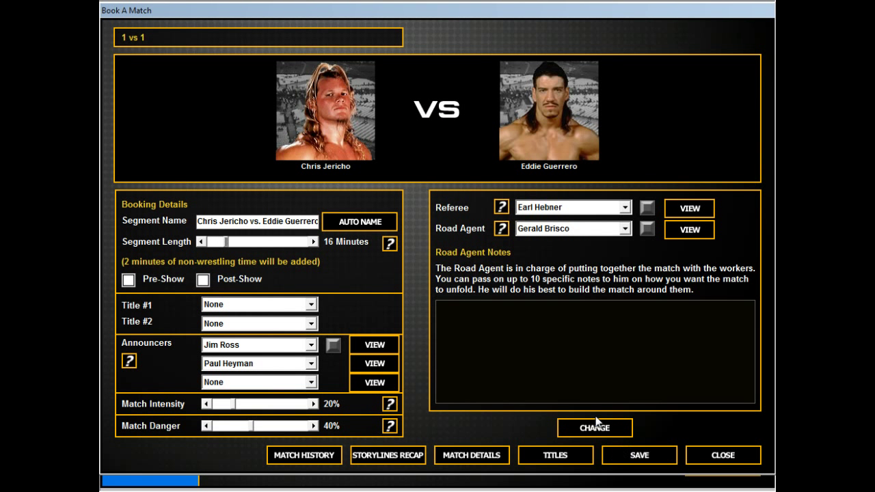
Add road agent notes for a decisive Jericho win and save the 16-minute match as segment 12
click(593, 426)
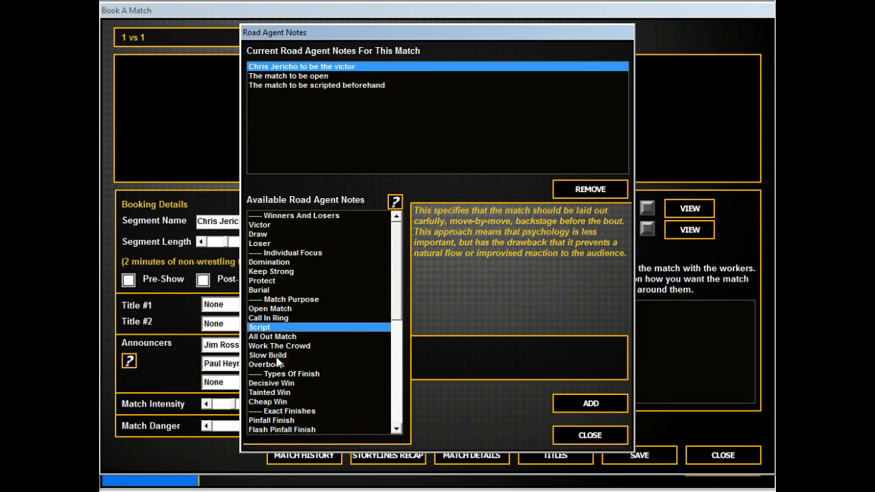
click(589, 434)
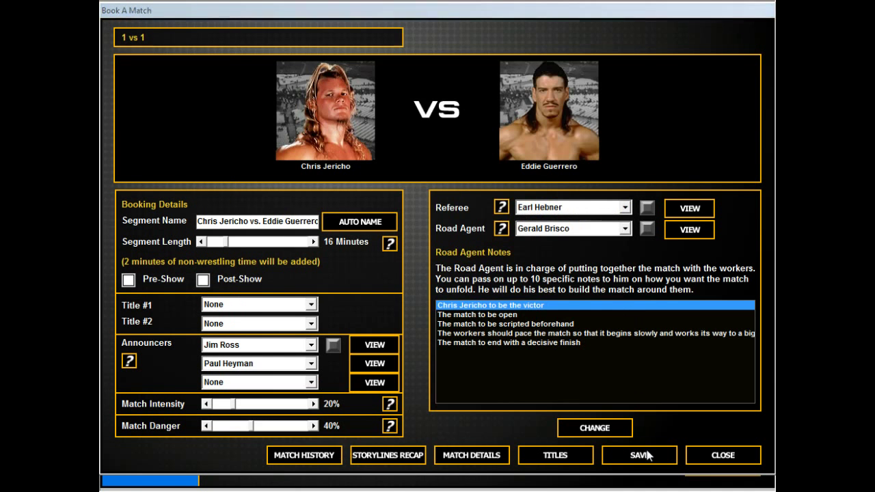
click(637, 455)
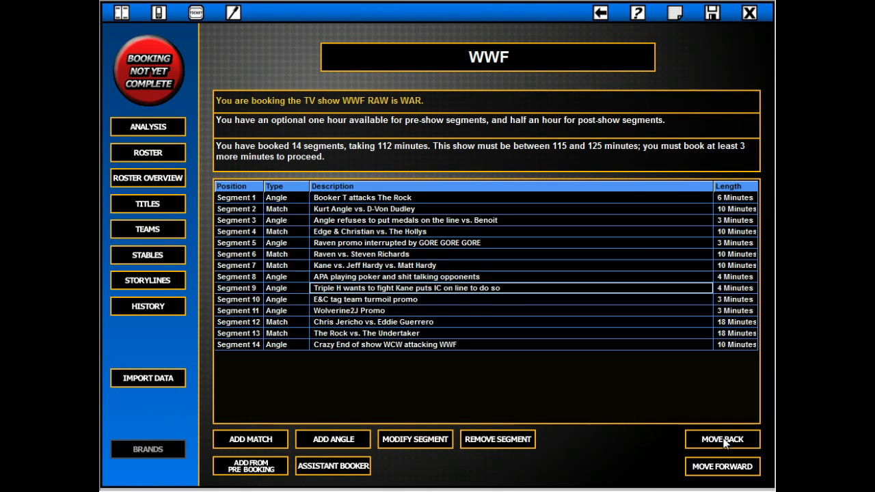
Move the Triple H promo one slot earlier and check the booking analysis
click(407, 276)
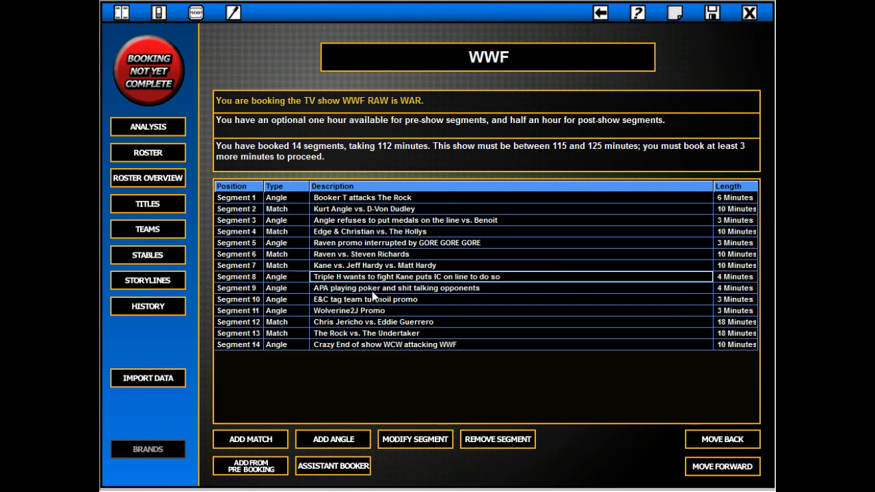
mouse_move(145, 128)
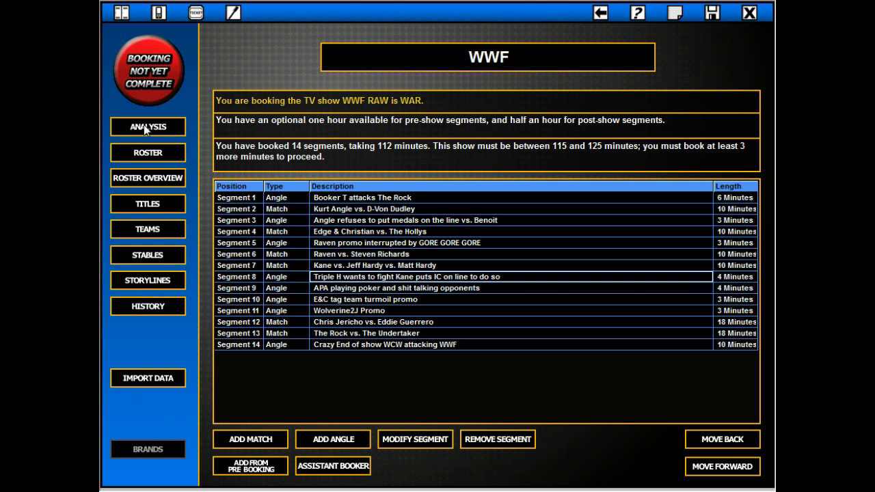
click(148, 126)
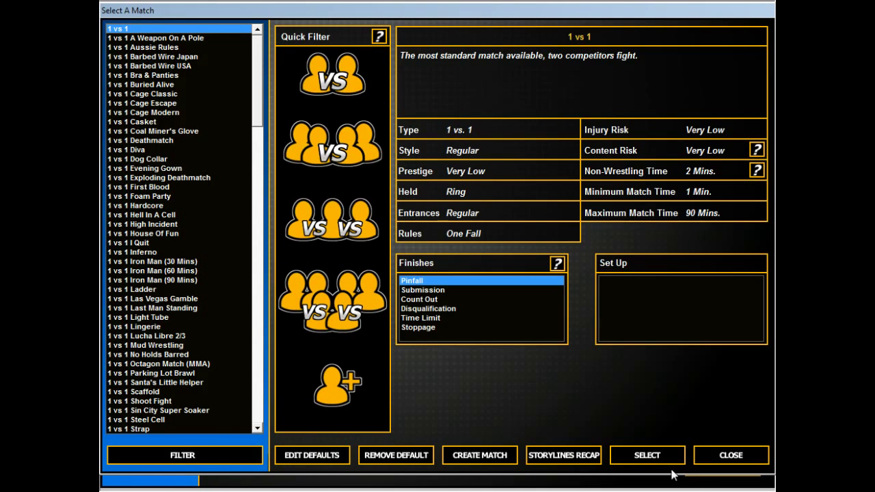
Set up a standard 1 vs 1 match, Test vs. K-Kwik, with its name and 5-minute length
click(645, 455)
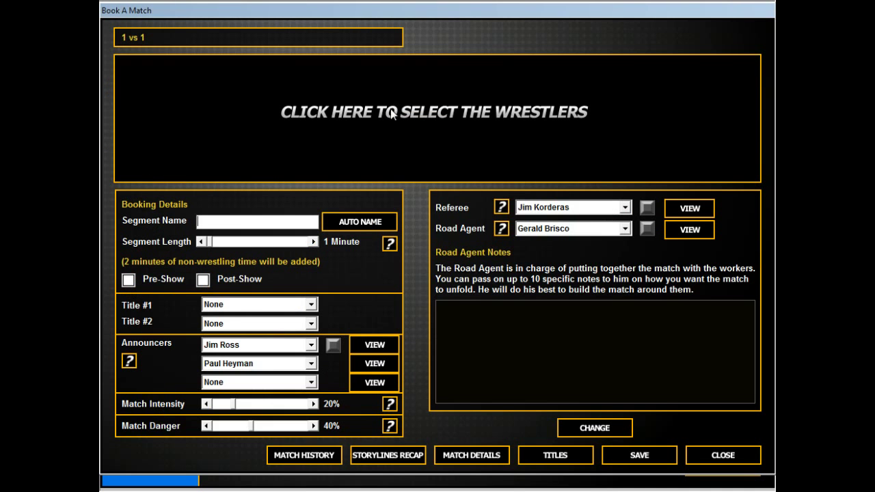
click(434, 112)
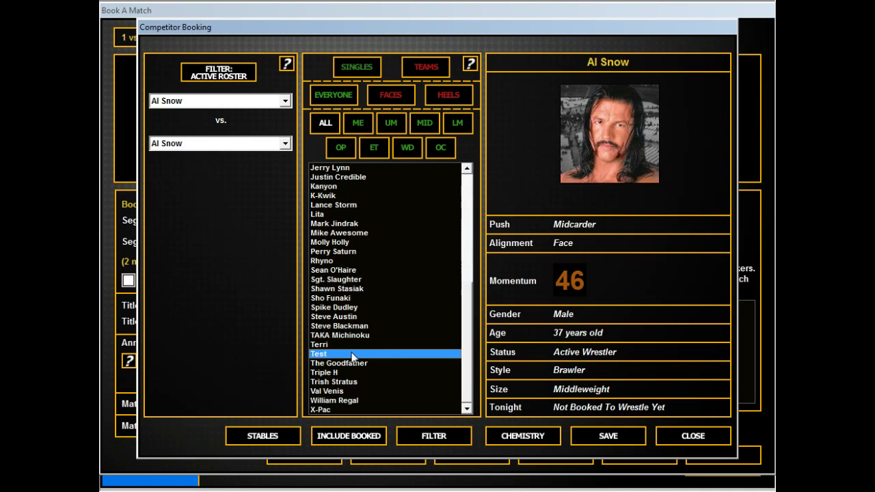
click(320, 352)
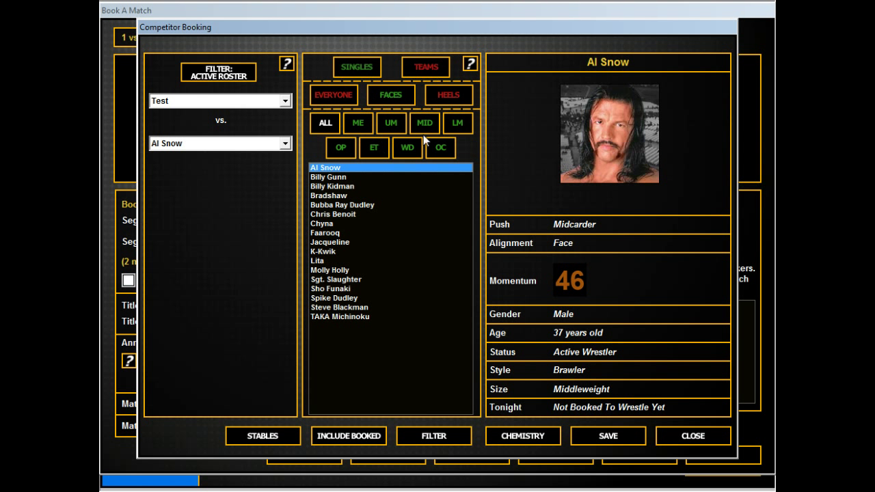
click(457, 123)
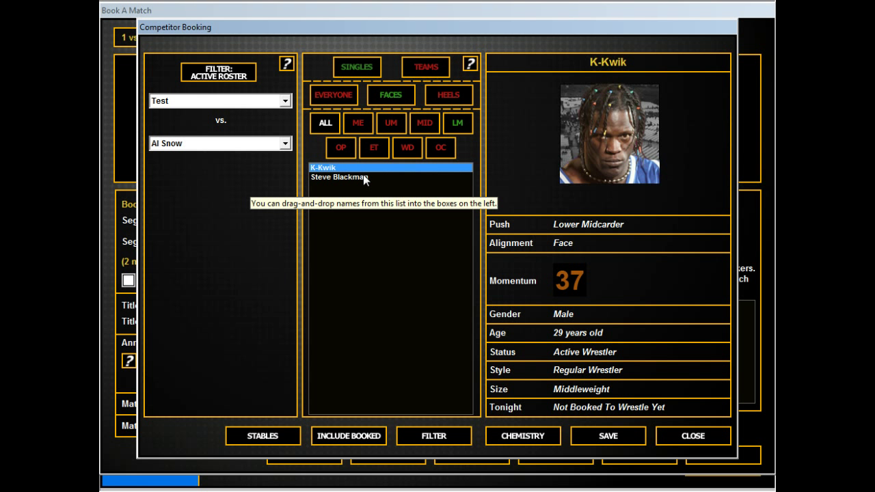
click(339, 177)
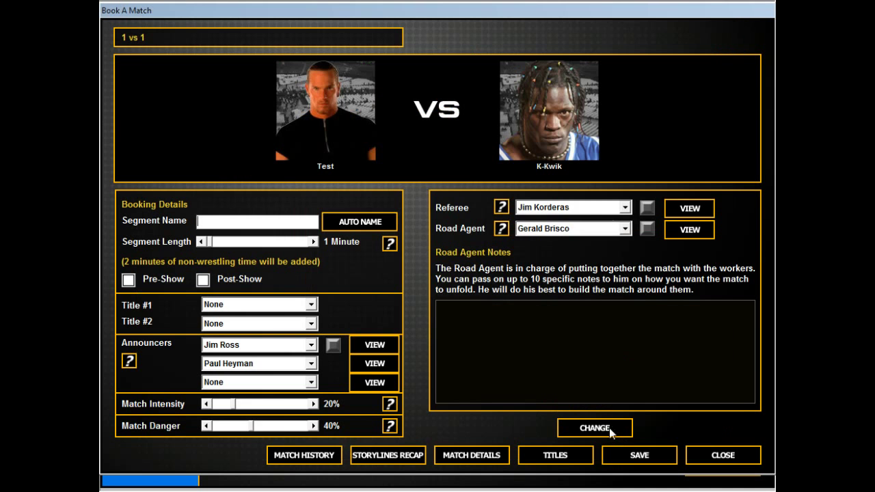
click(358, 221)
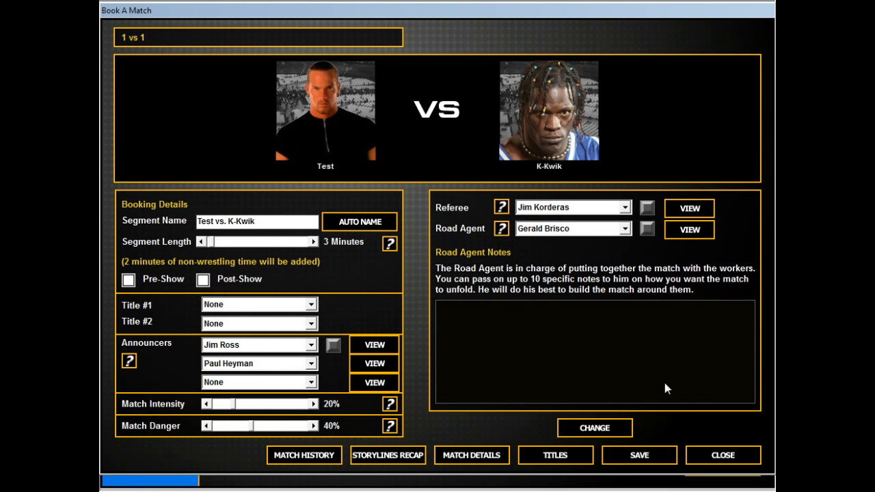
Add road agent notes making Test win decisively and save the match as segment 15
click(593, 427)
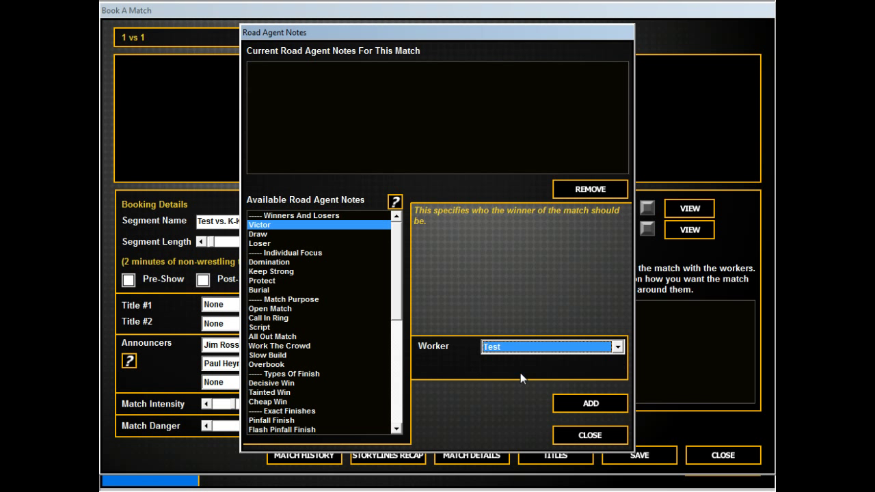
click(589, 404)
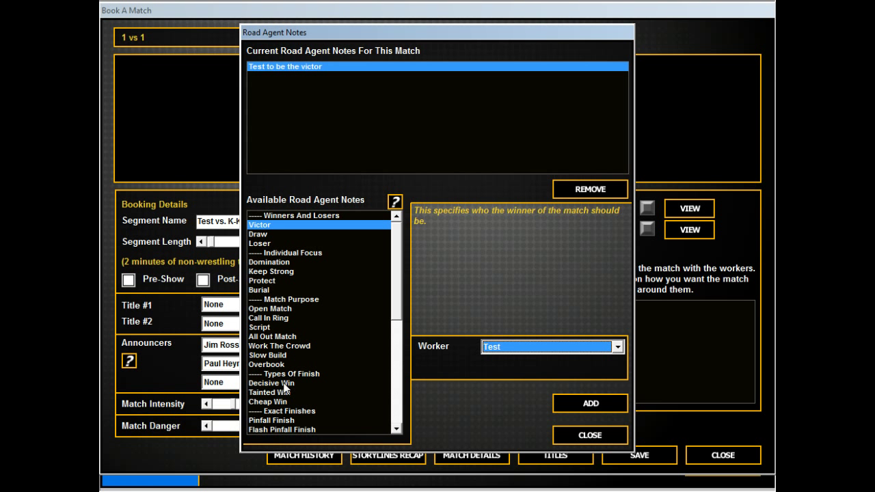
click(271, 382)
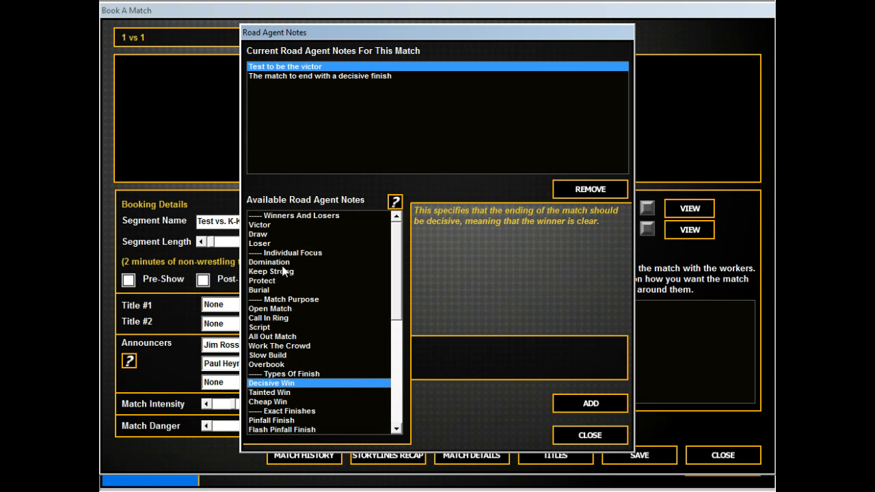
click(589, 435)
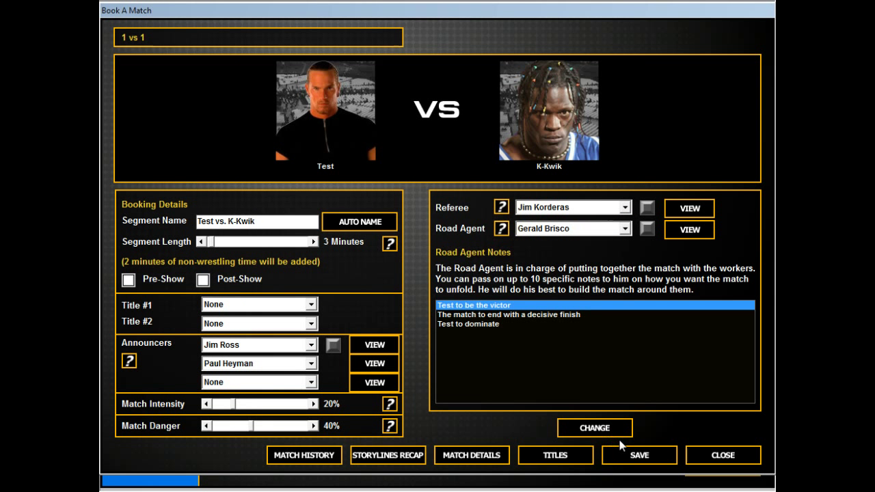
click(638, 454)
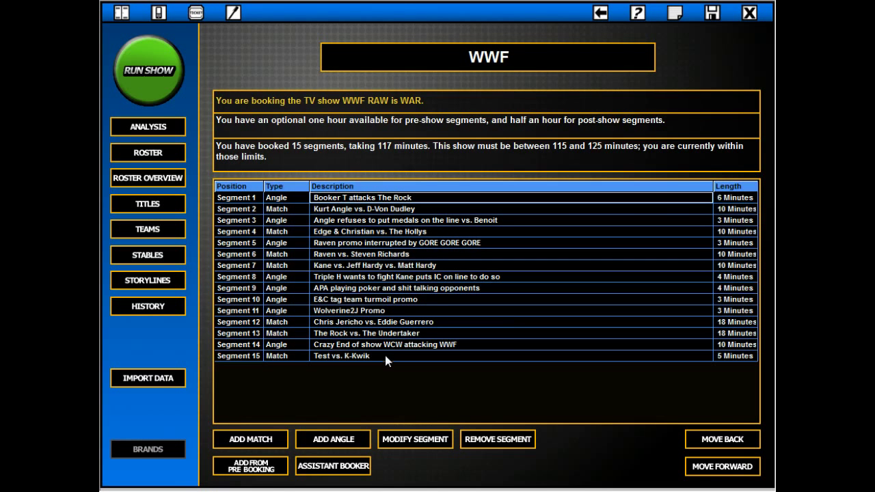
Move Test vs. K-Kwik up the card from segment 15 to segment 4
click(722, 438)
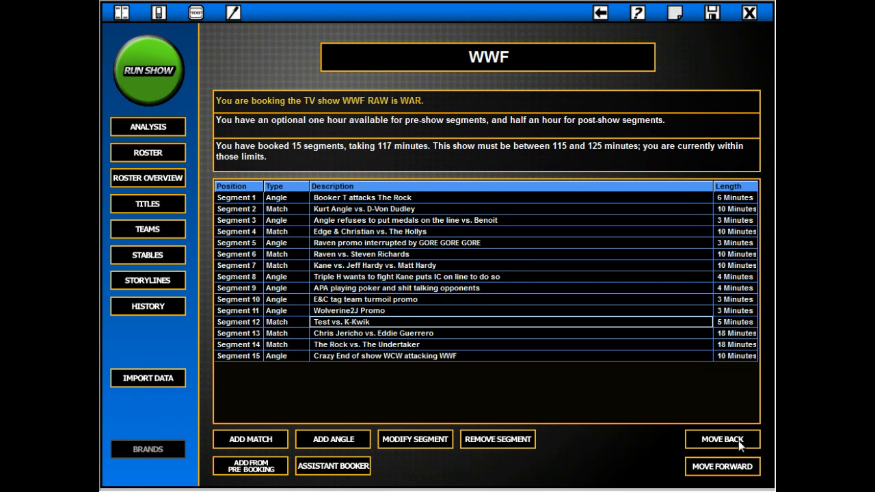
click(722, 440)
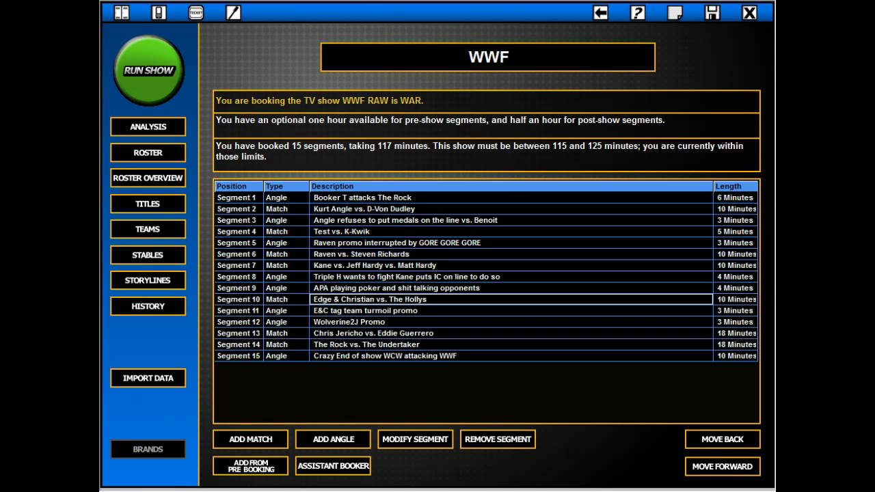
Check the booking analysis, then start a standard 1 vs 1 match and go to wrestler selection
click(148, 126)
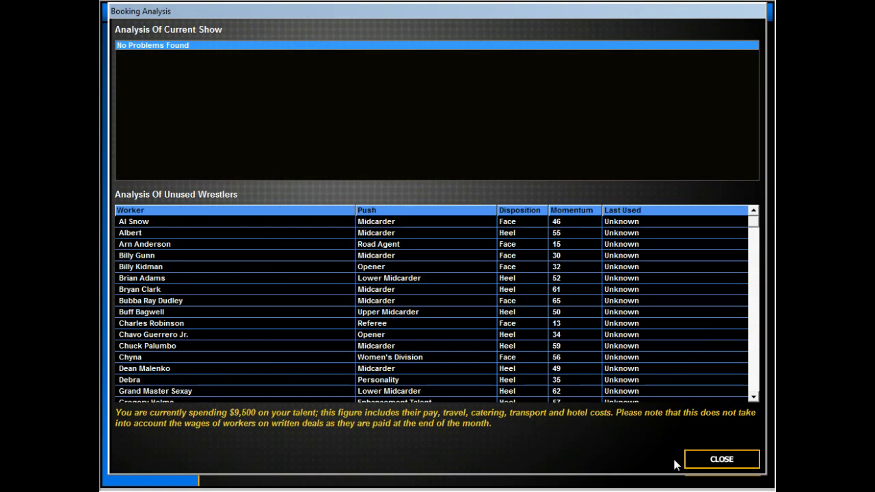
click(721, 459)
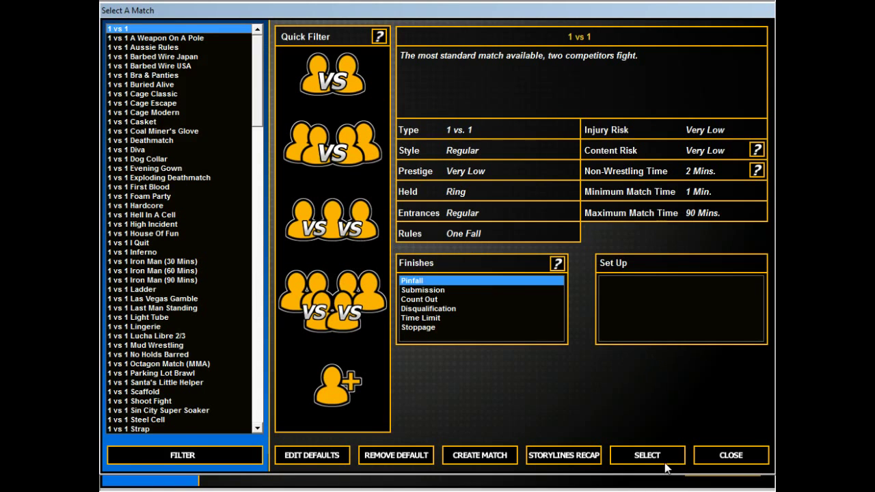
click(645, 455)
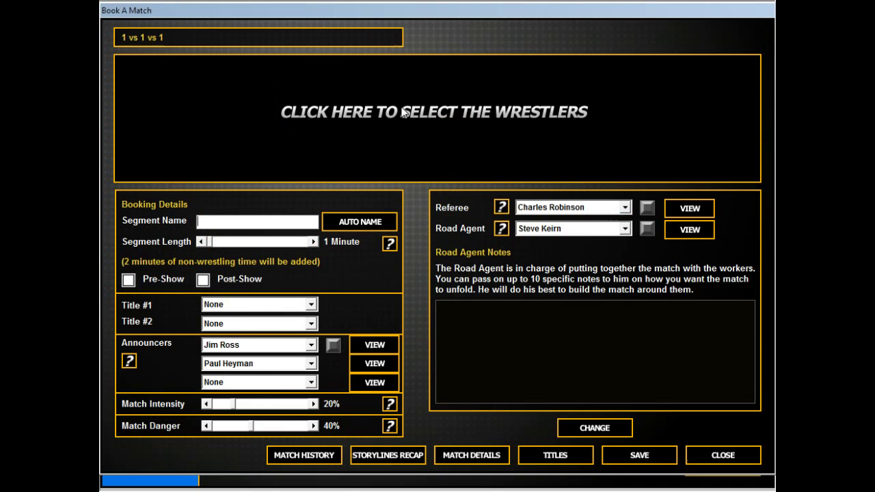
click(435, 112)
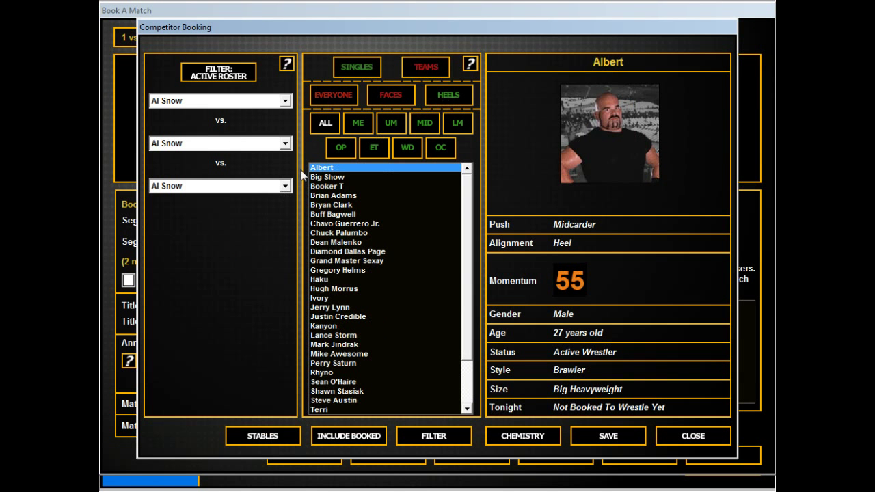
mouse_move(409, 431)
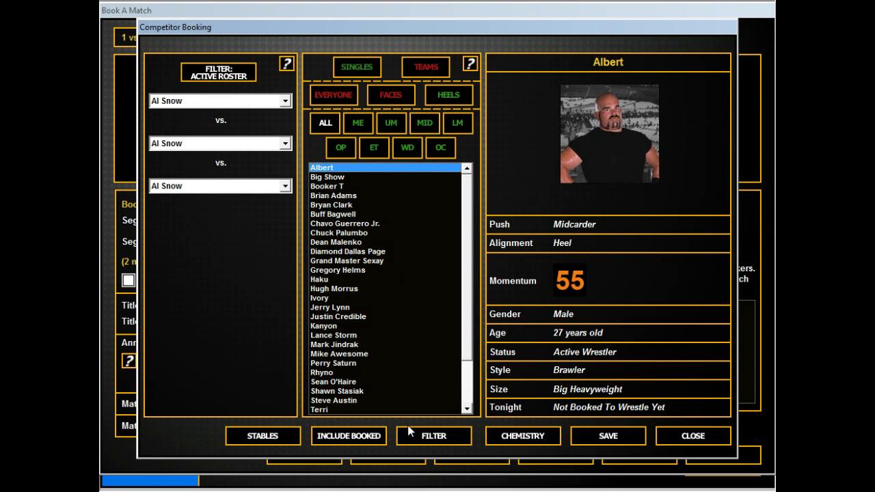
mouse_move(393, 122)
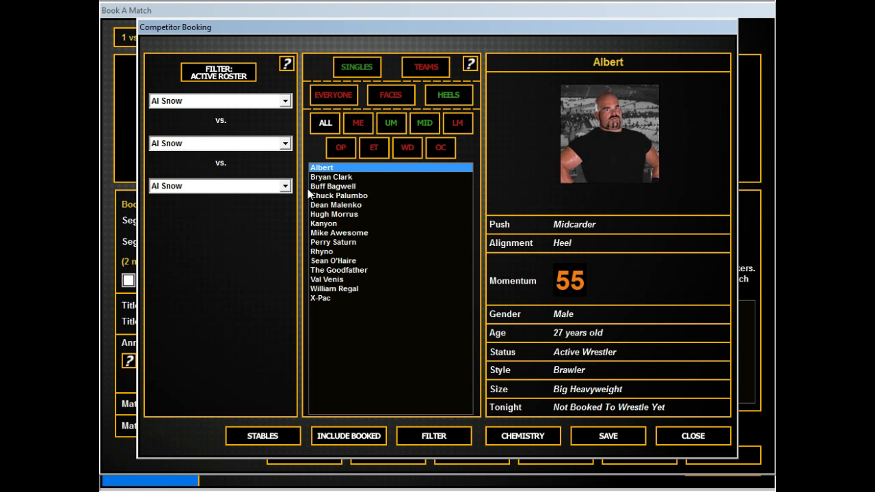
Pick Buff Bagwell, Chuck Palumbo and Steve Blackman as the three competitors and save them
click(334, 185)
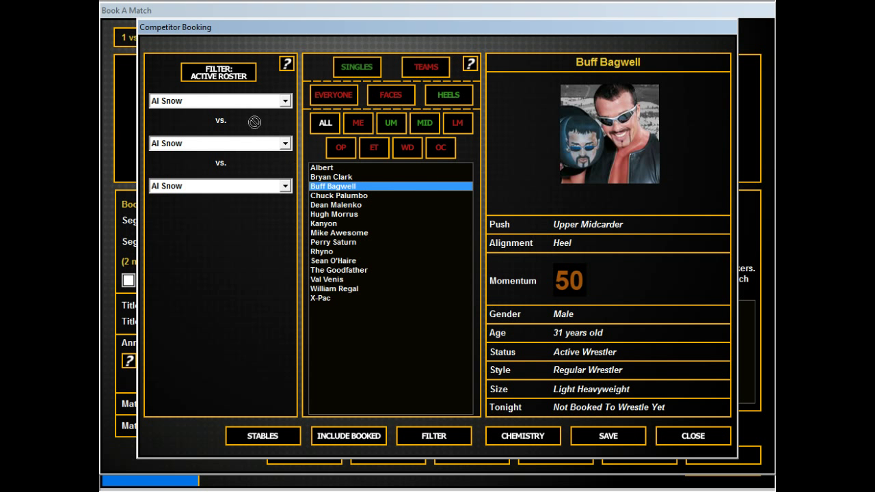
click(339, 195)
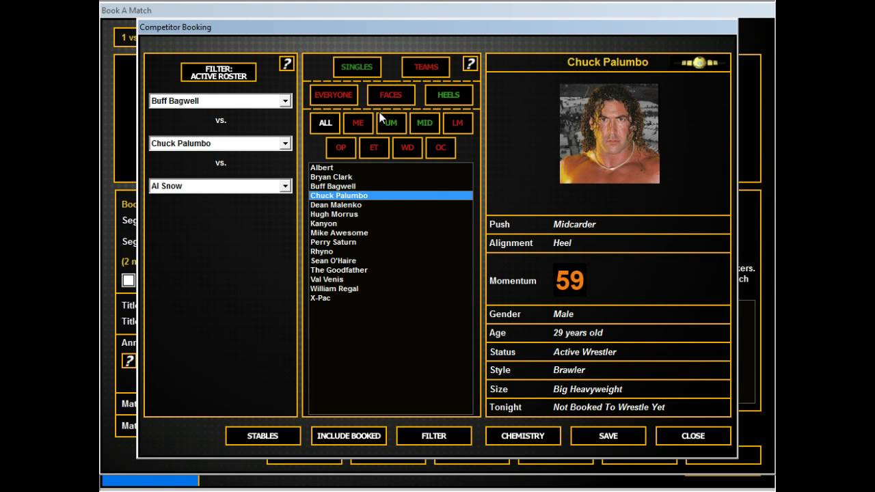
click(391, 94)
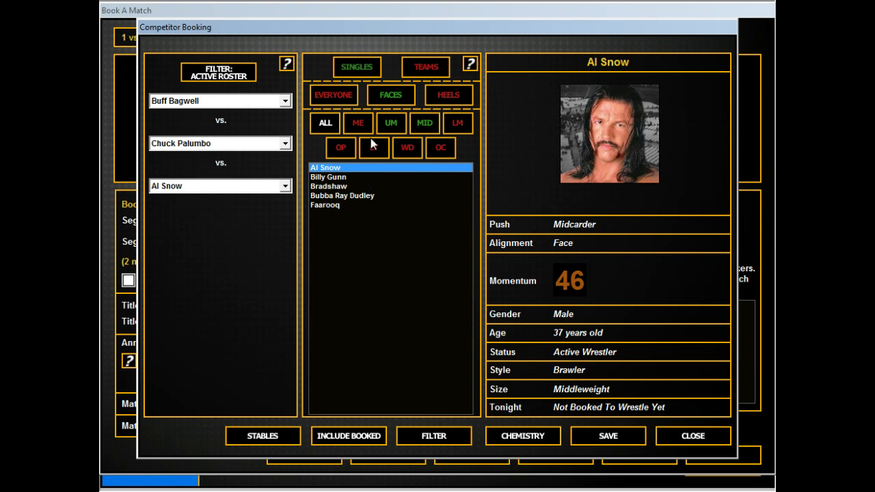
click(325, 205)
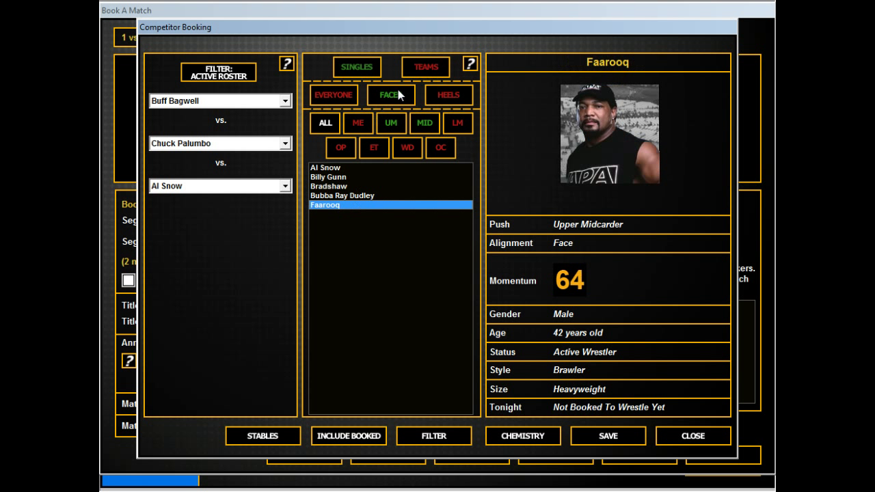
click(325, 167)
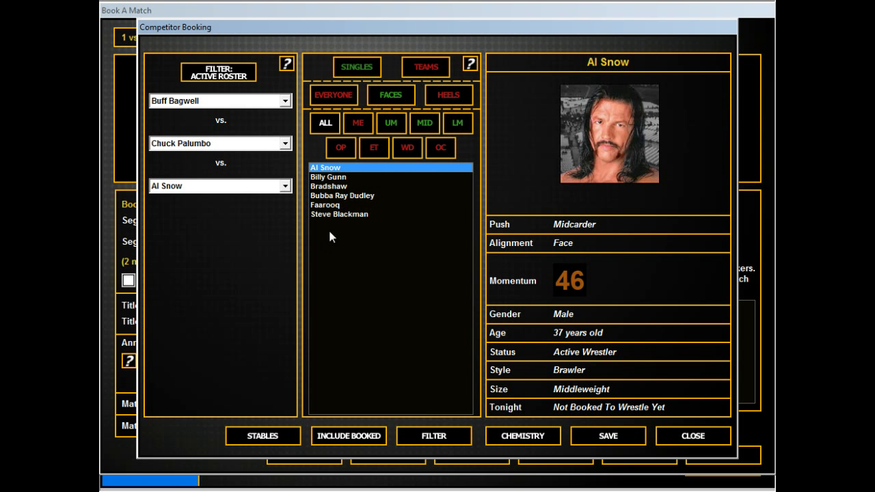
click(339, 213)
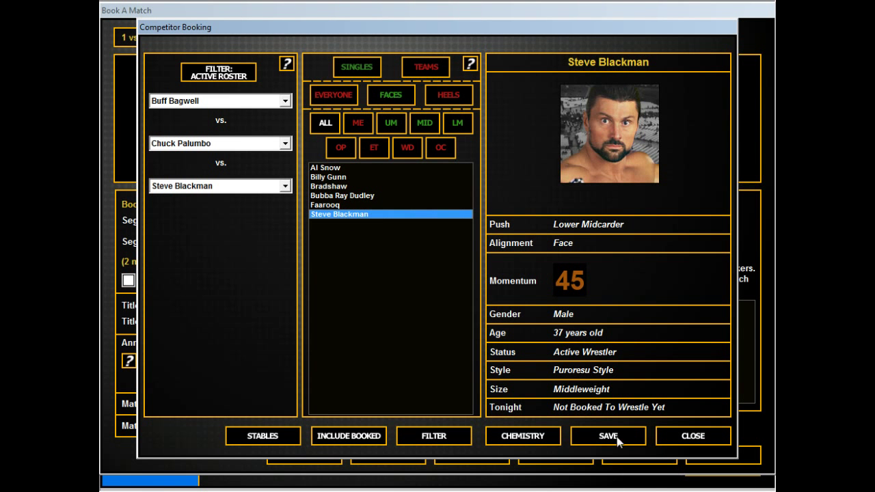
click(607, 436)
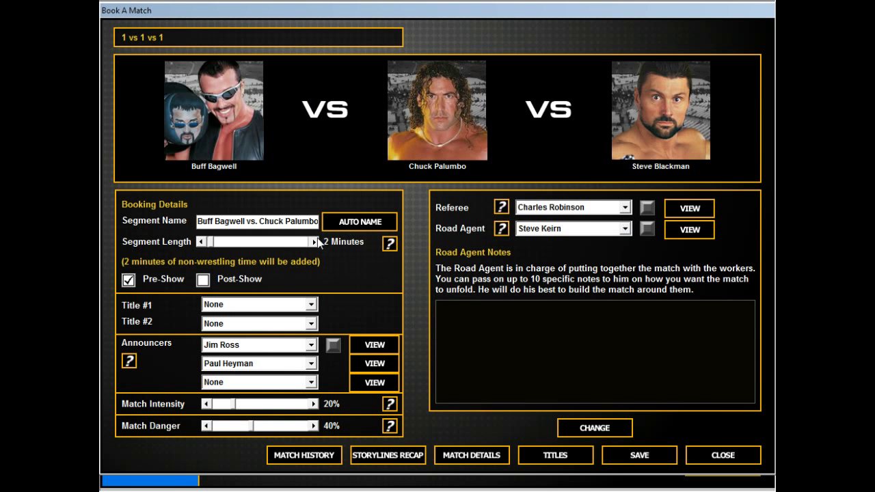
Lengthen the pre-show match to 6 minutes and save it onto the card
click(314, 240)
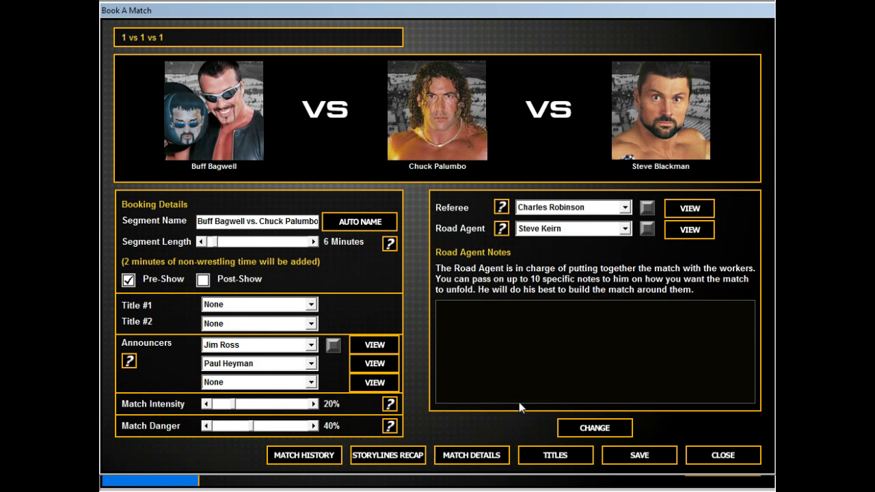
click(593, 427)
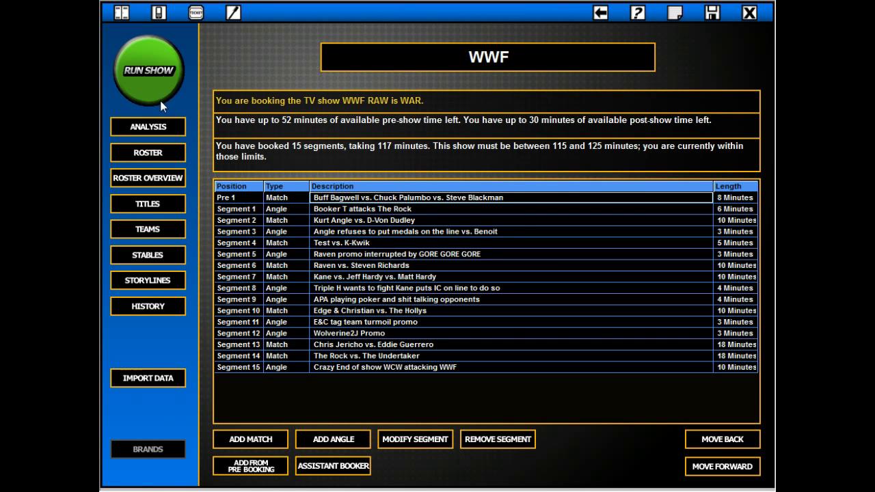
mouse_move(190, 87)
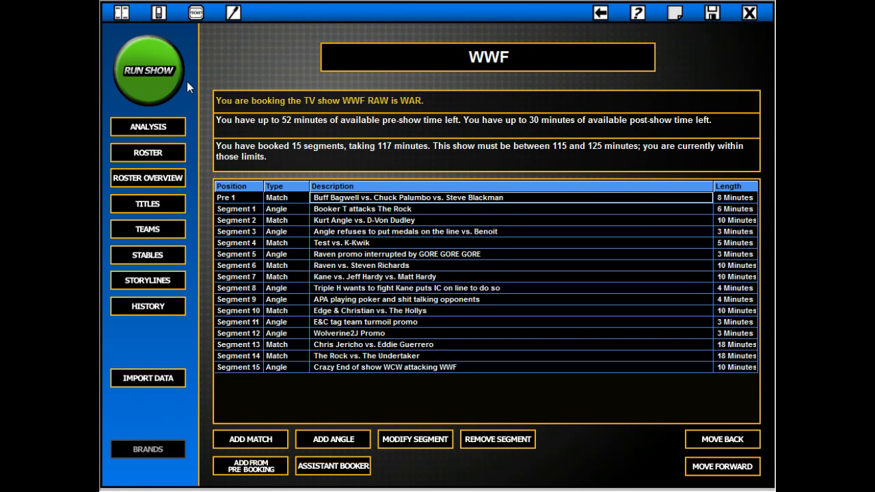
mouse_move(197, 99)
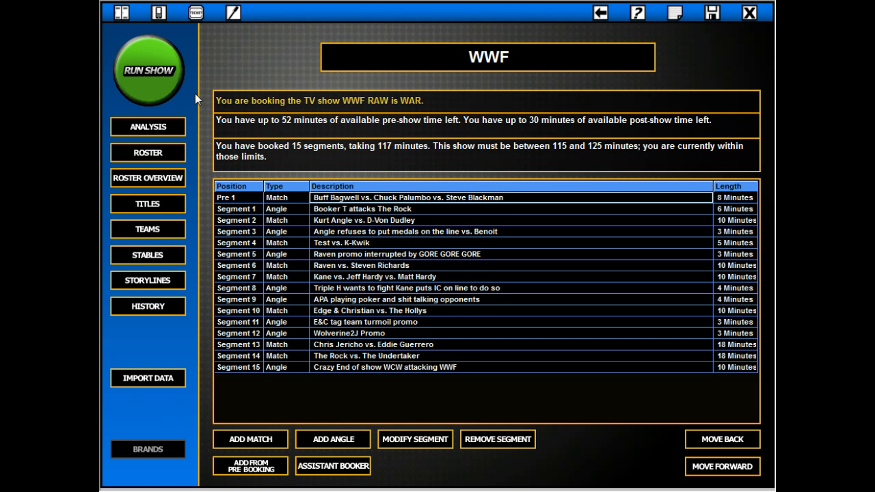
mouse_move(213, 42)
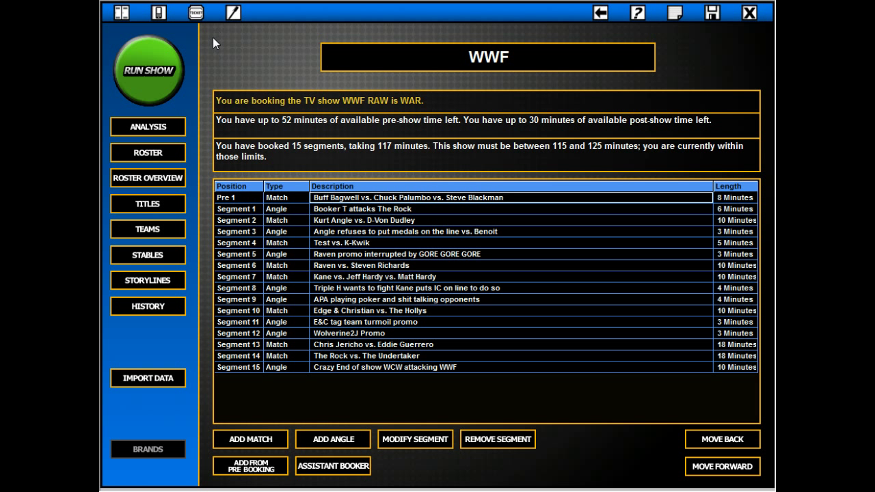
Run RAW is WAR and step through results: pre-show 52, Booker T attack 76, Angle vs. D-Von 74
click(148, 70)
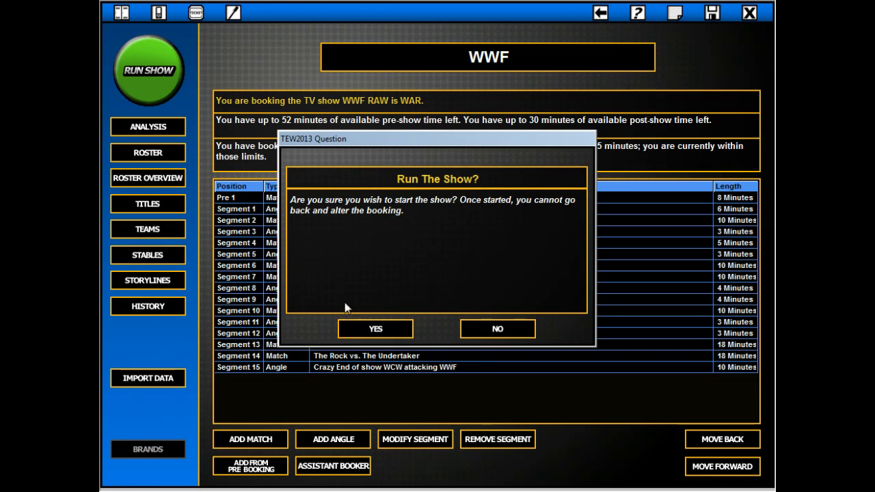
click(375, 327)
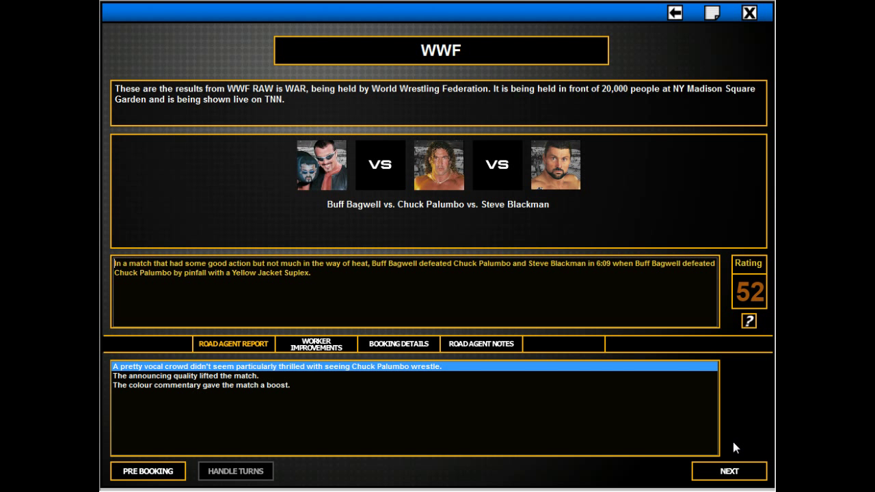
mouse_move(613, 348)
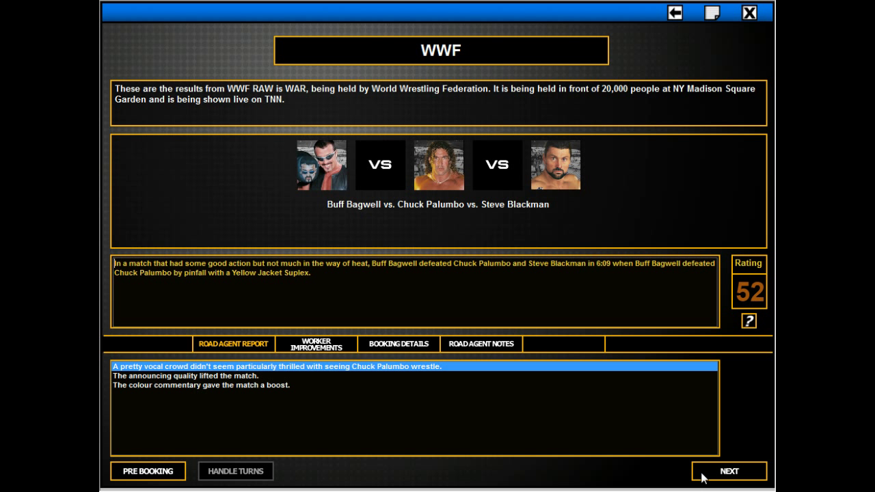
click(727, 470)
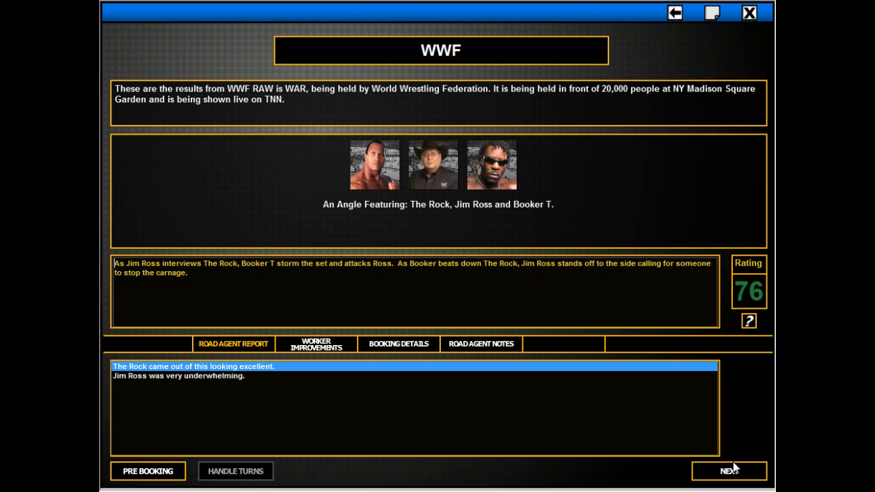
click(727, 470)
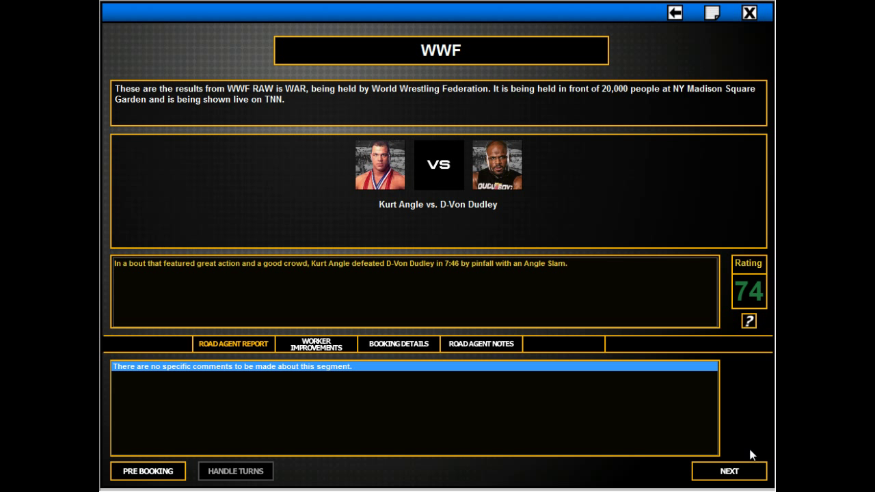
mouse_move(746, 473)
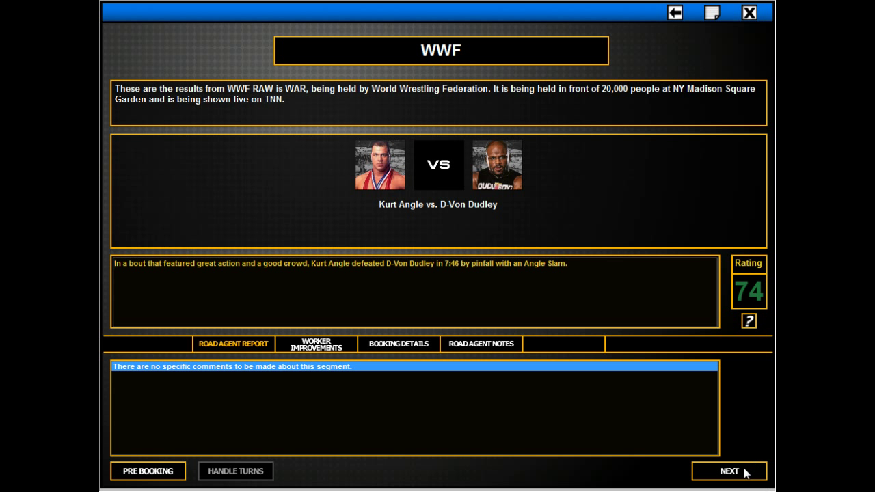
Advance to the Angle–Benoit promo result, rated 76, and Test vs. K-Kwik, rated 42
click(728, 470)
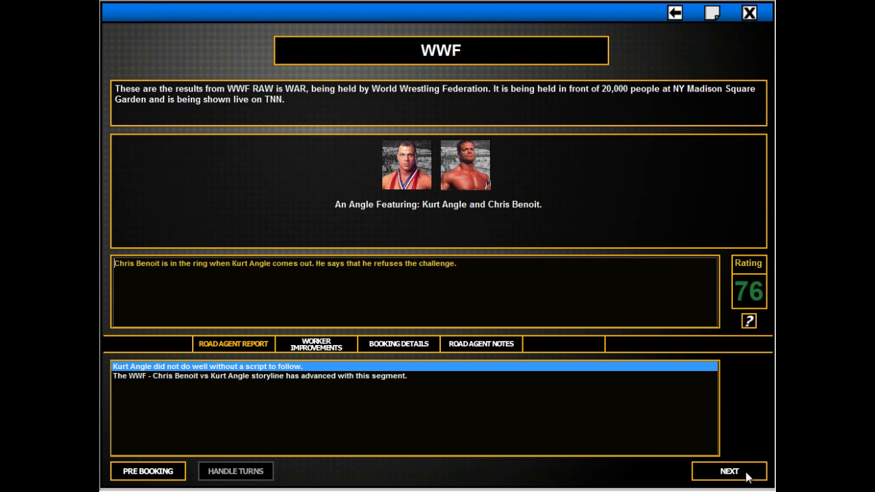
click(727, 470)
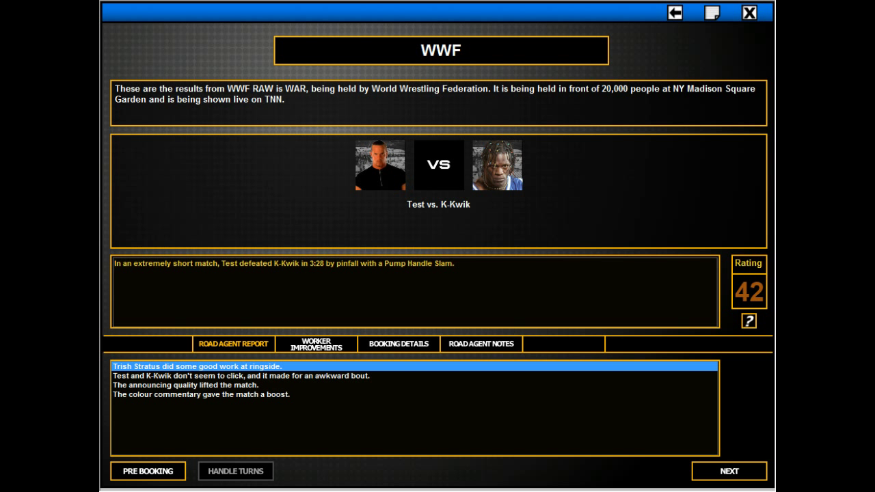
Pass Raven's promo (63) and Raven vs. Richards (55), dismiss Richards' Ivory complaint, reaching the Kane triple-threat
click(727, 470)
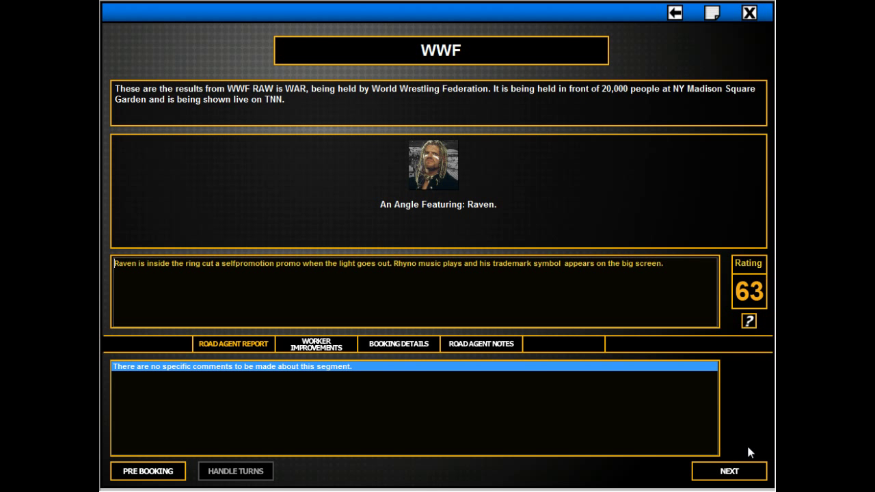
click(727, 471)
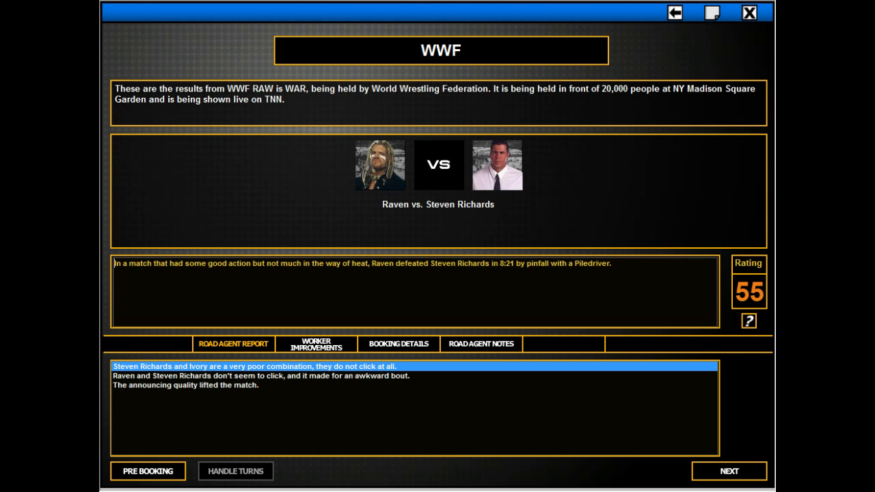
mouse_move(768, 364)
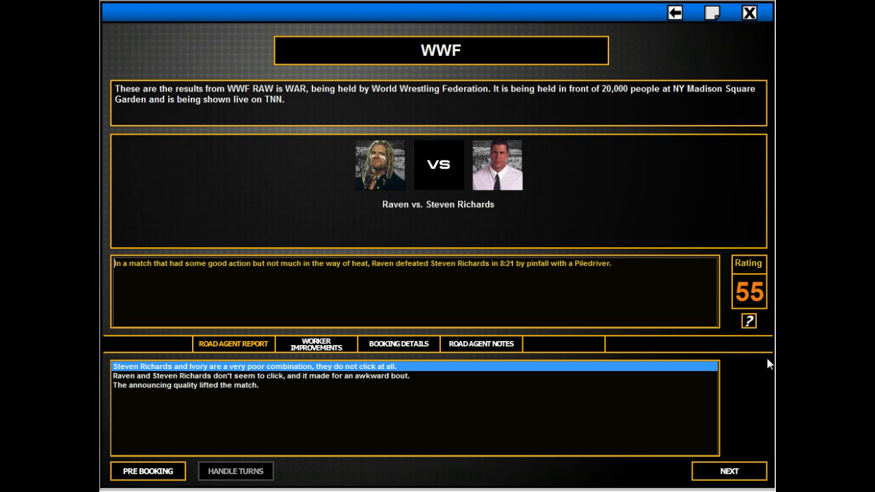
click(259, 376)
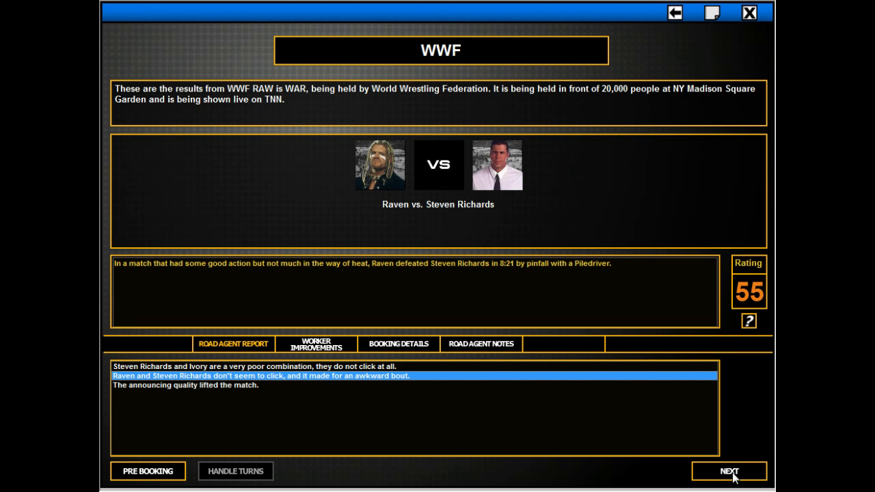
mouse_move(731, 475)
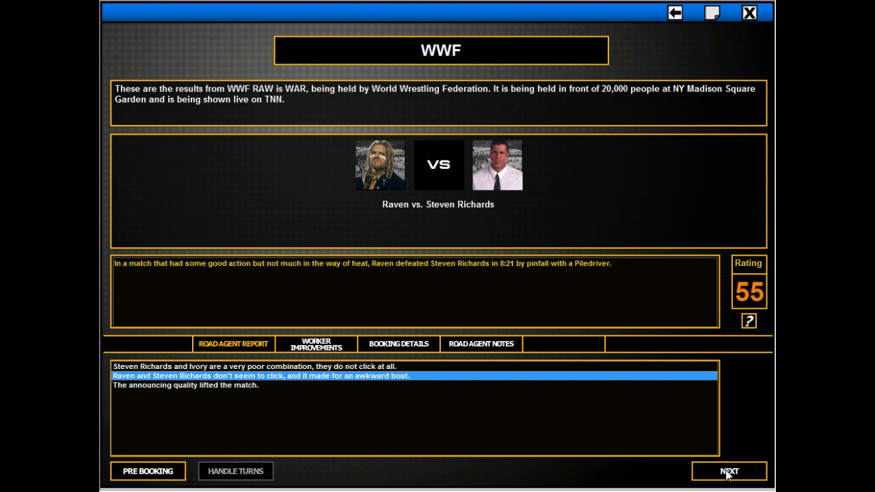
mouse_move(670, 447)
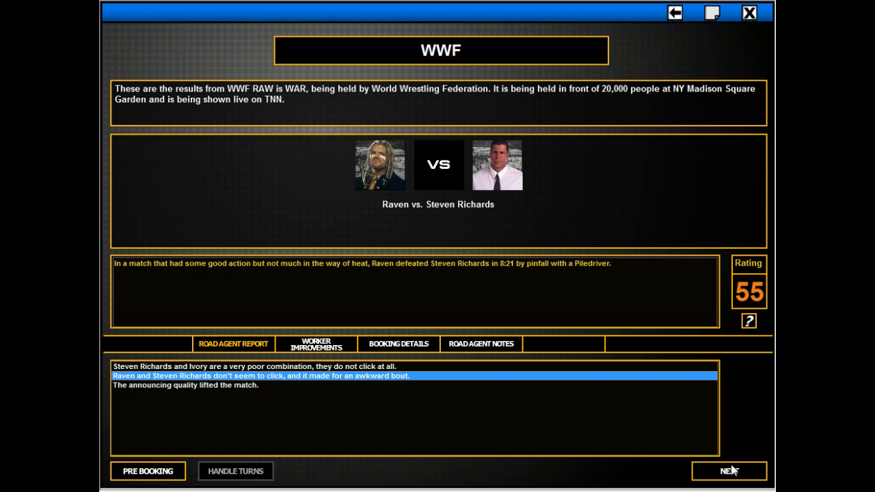
click(496, 164)
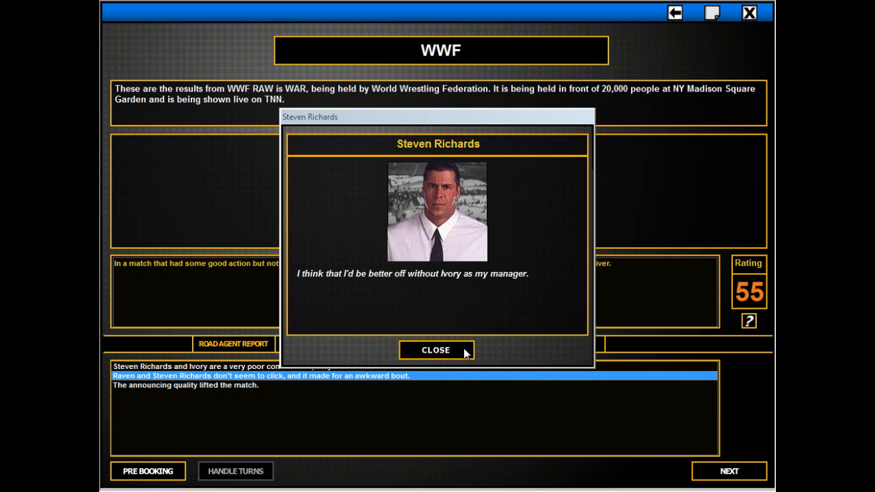
click(435, 350)
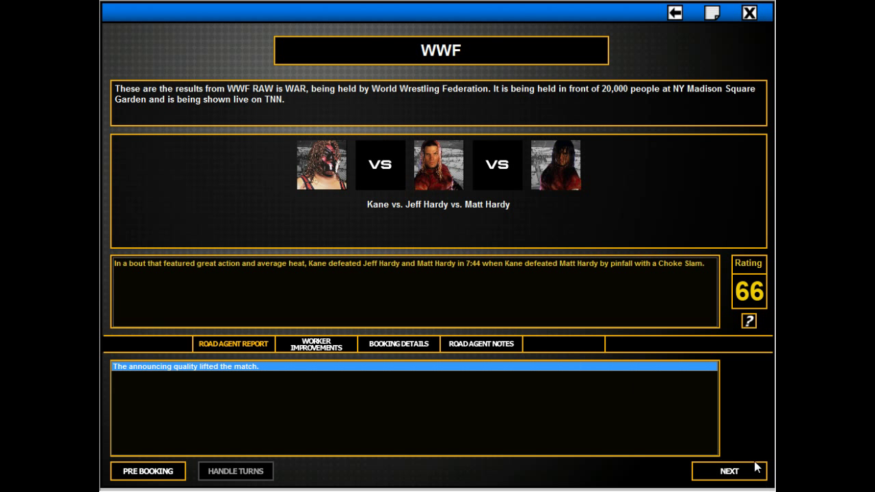
Advance through Triple H's challenge (83), APA interview (61), Edge & Christian vs. Hollys (76) and Edge's promo (71)
click(727, 470)
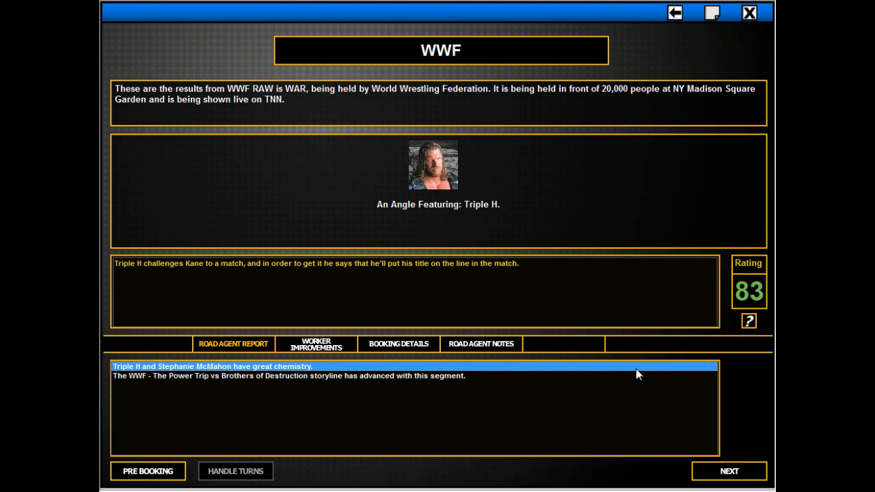
mouse_move(699, 481)
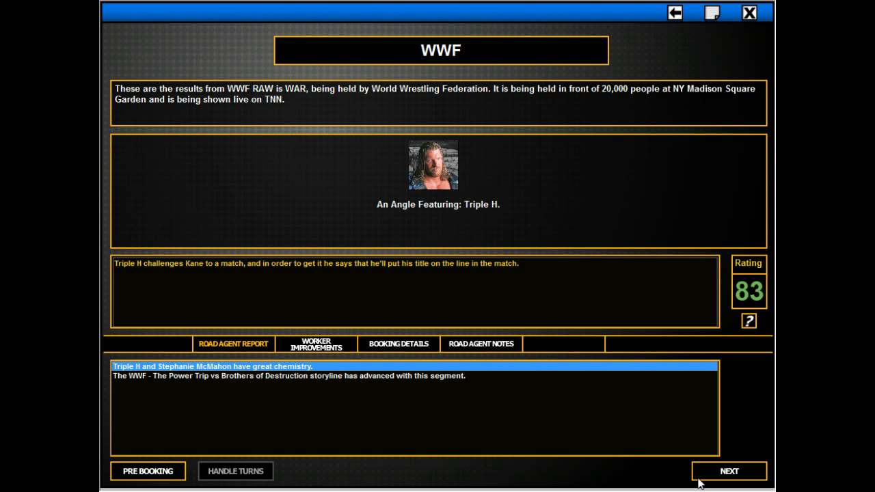
mouse_move(722, 473)
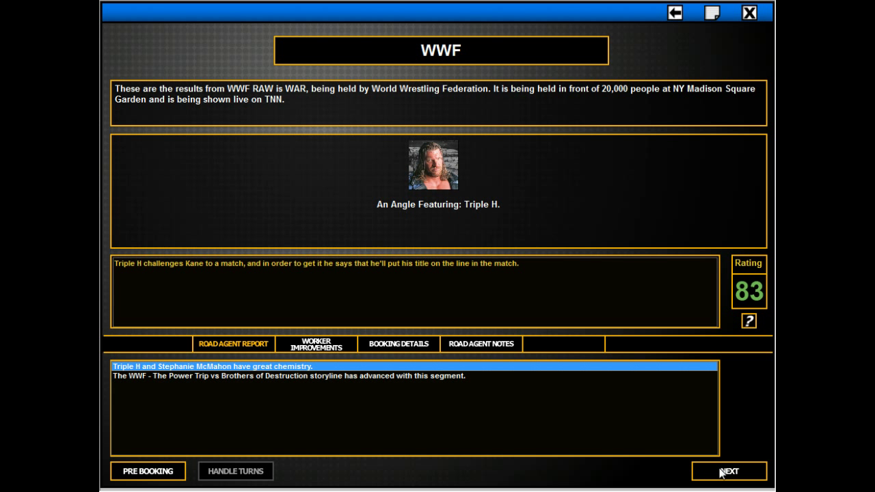
click(727, 470)
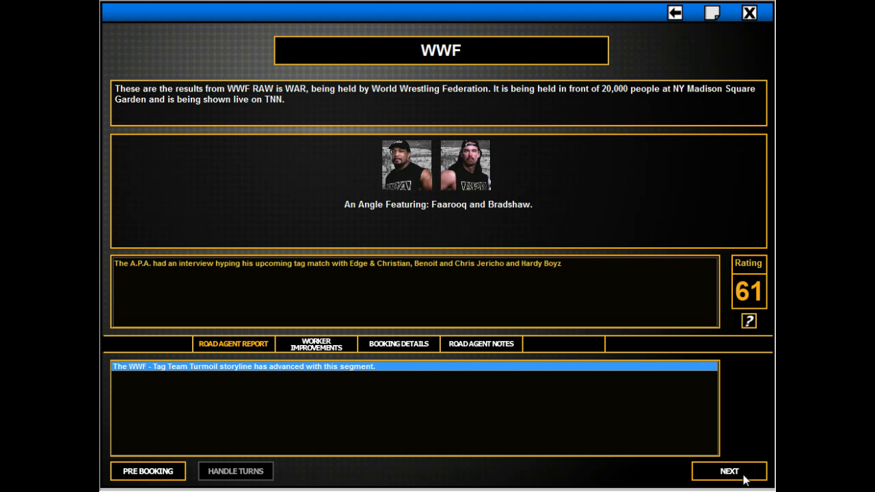
click(727, 470)
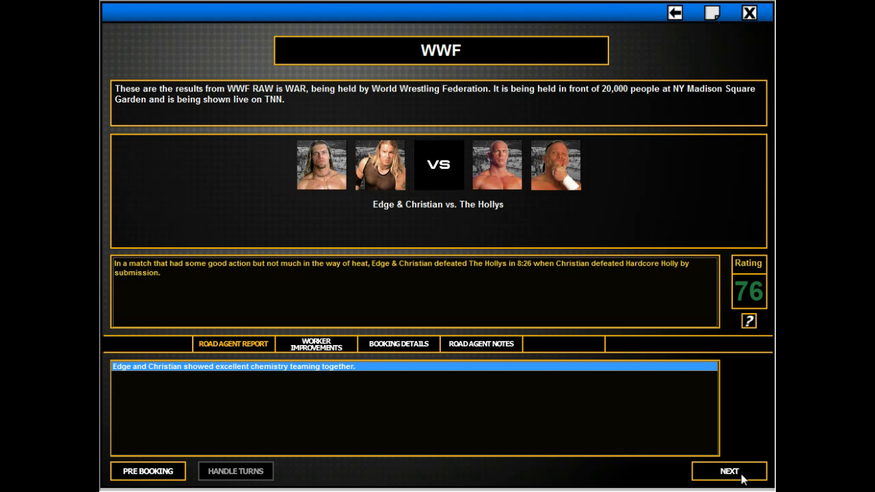
click(727, 470)
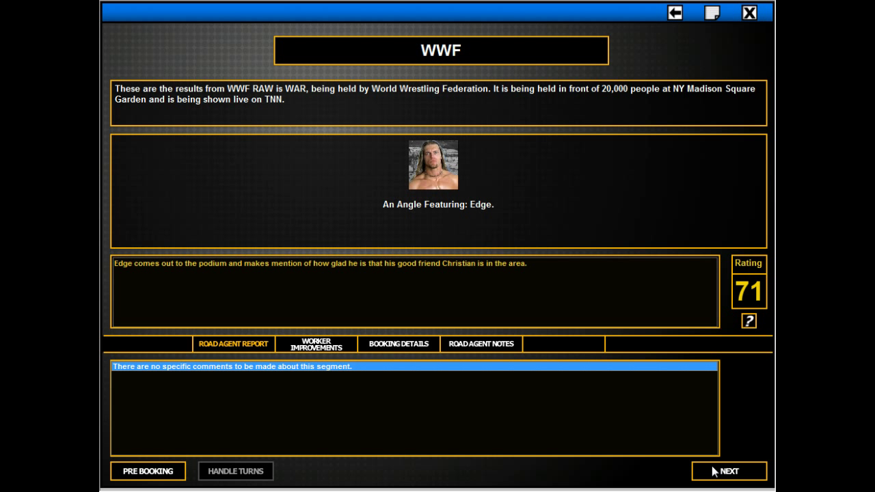
mouse_move(707, 480)
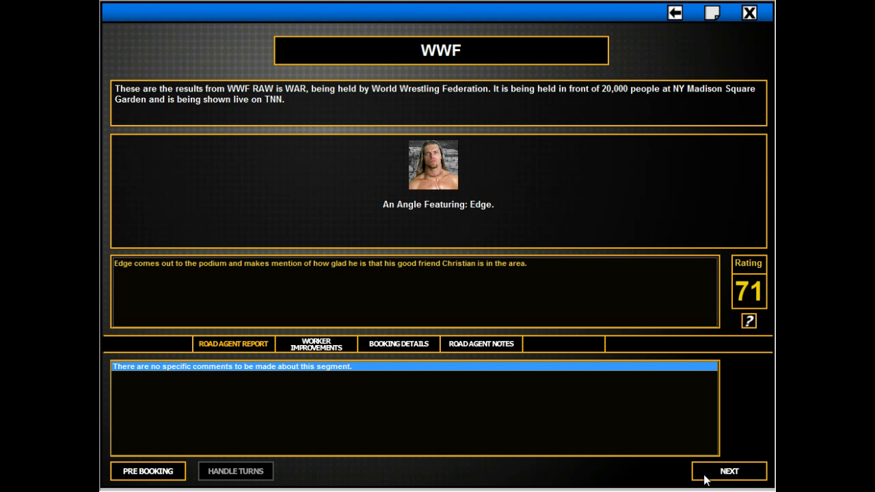
Advance through Benoit–Jericho interview (72), Jericho vs. Guerrero (75), Rock vs. Undertaker (86) and the closing attack (89)
click(727, 470)
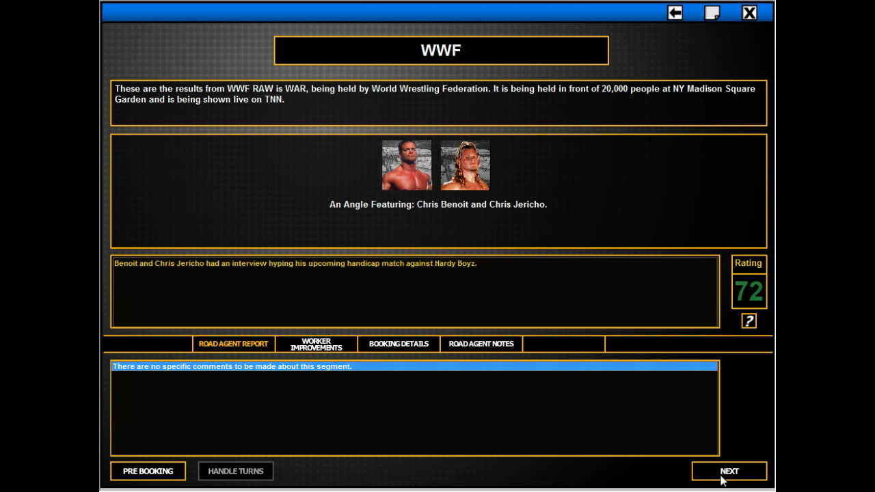
mouse_move(710, 481)
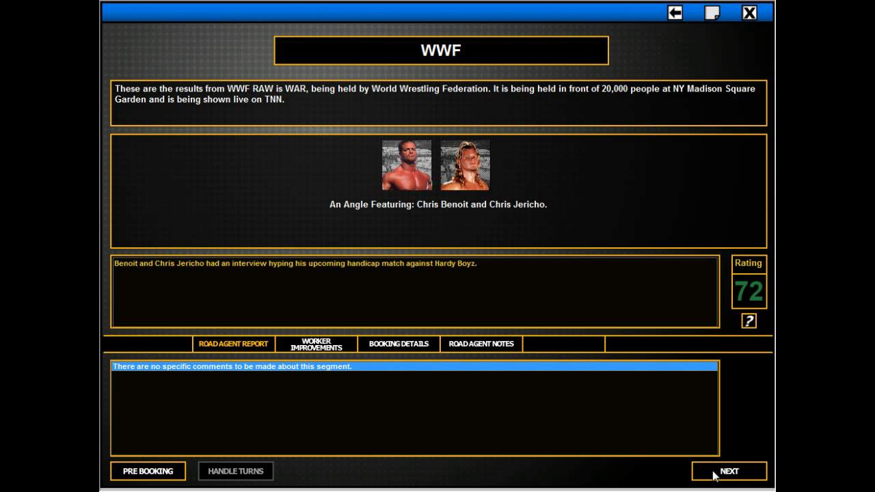
click(727, 470)
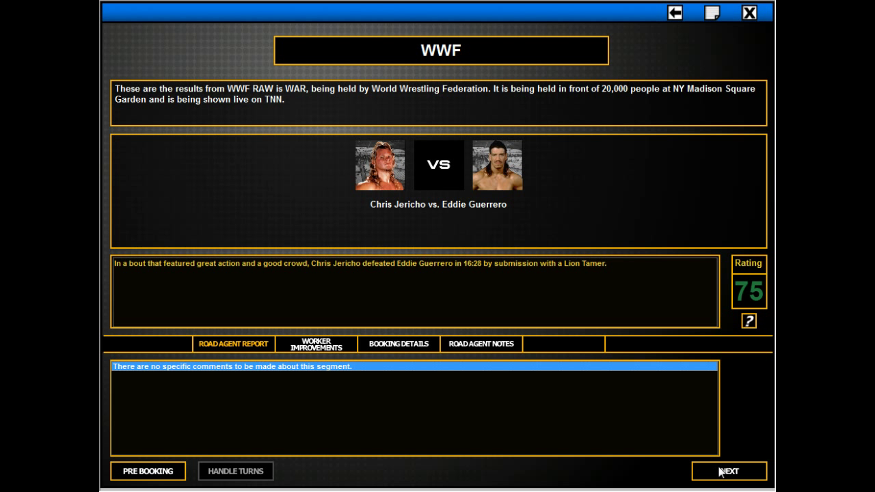
click(727, 470)
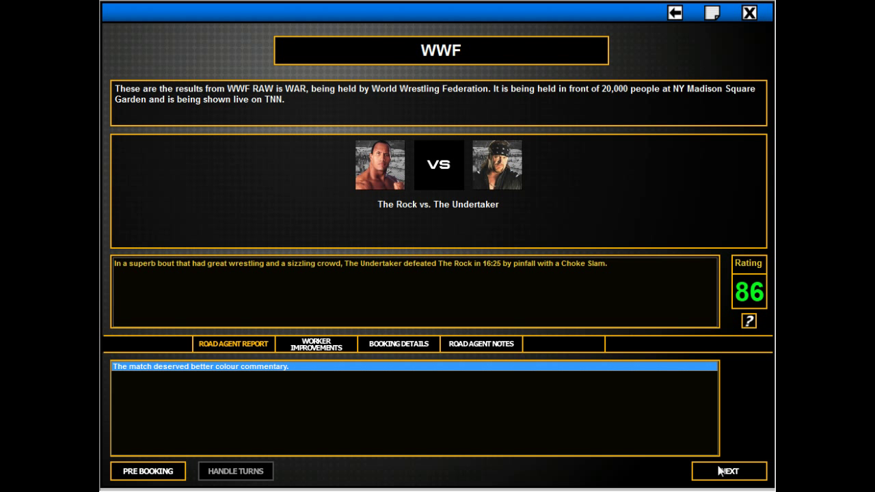
mouse_move(711, 481)
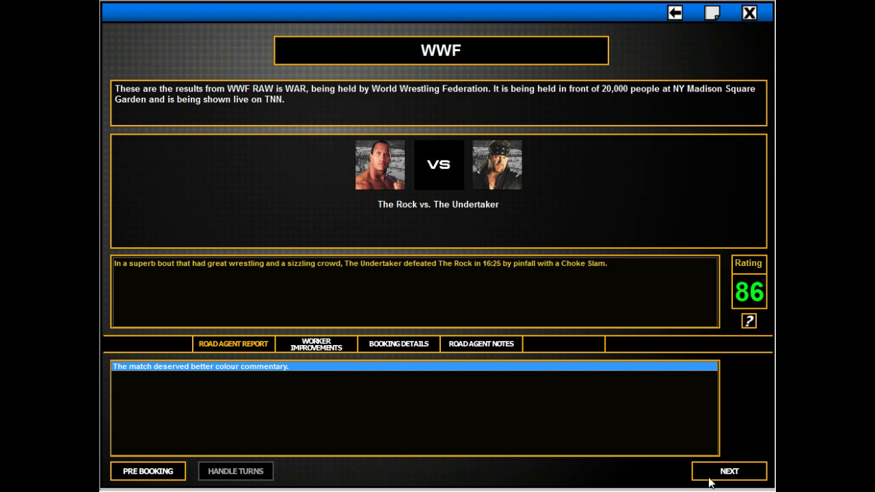
click(727, 470)
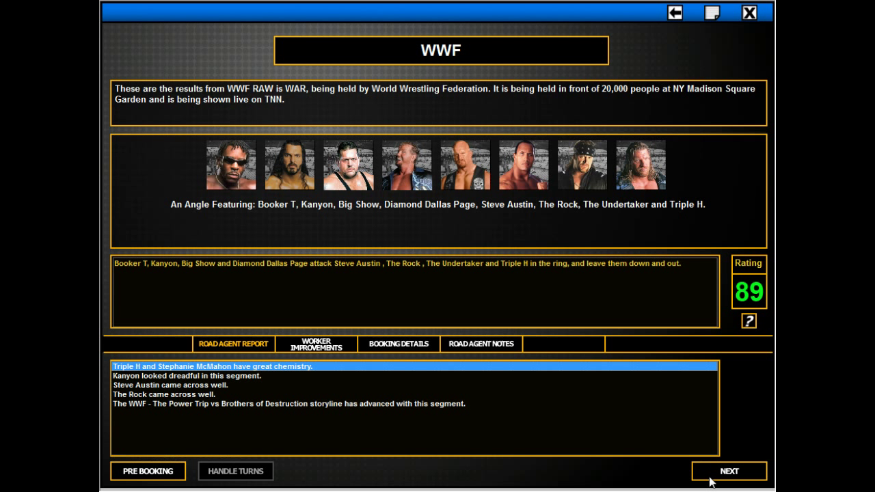
mouse_move(540, 363)
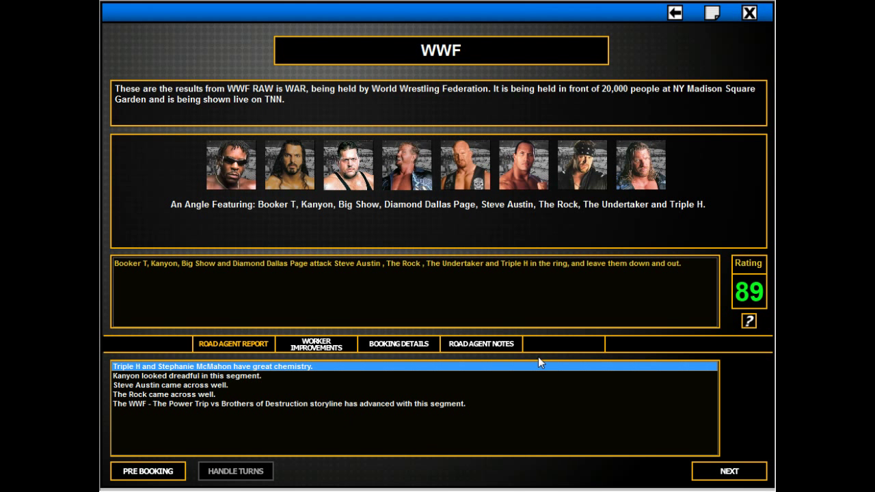
Finish the results to reach the RAW is WAR summary with final rating 75 and review the segment list
click(726, 470)
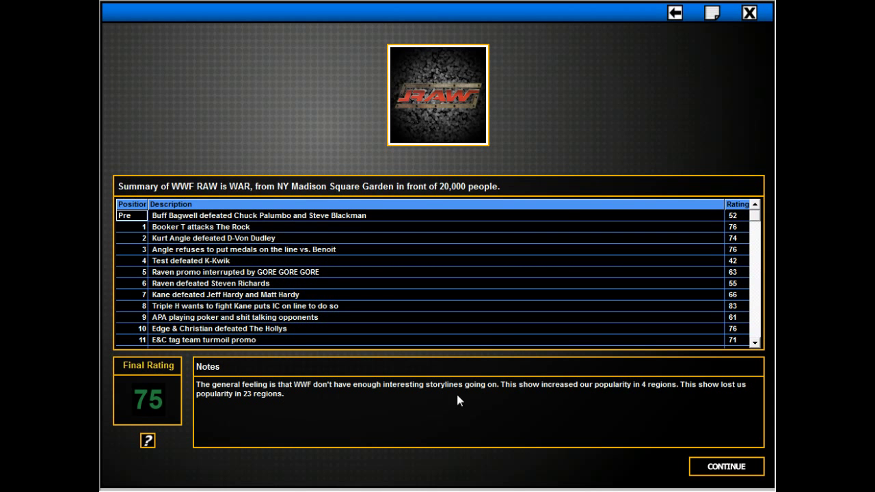
scroll(down, 3)
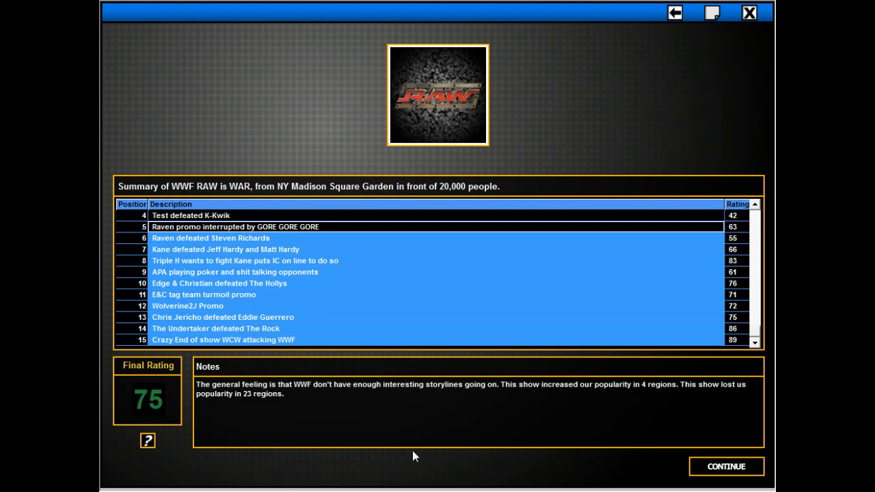
mouse_move(423, 259)
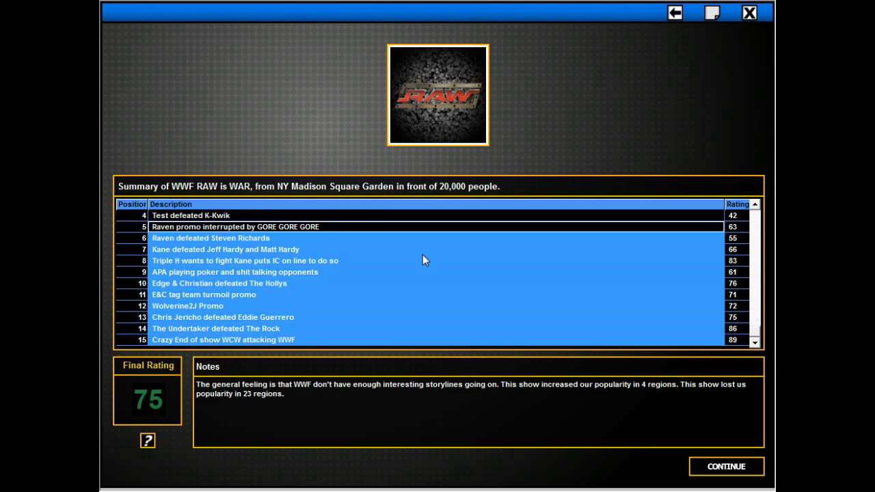
mouse_move(569, 267)
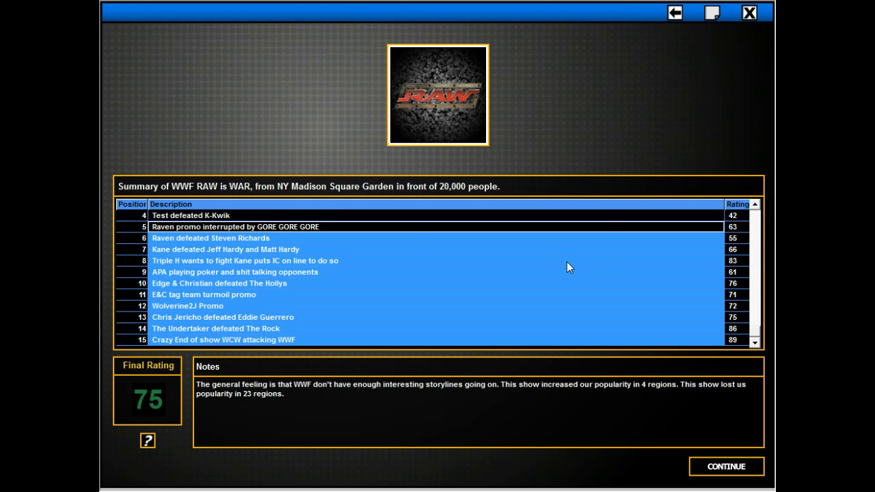